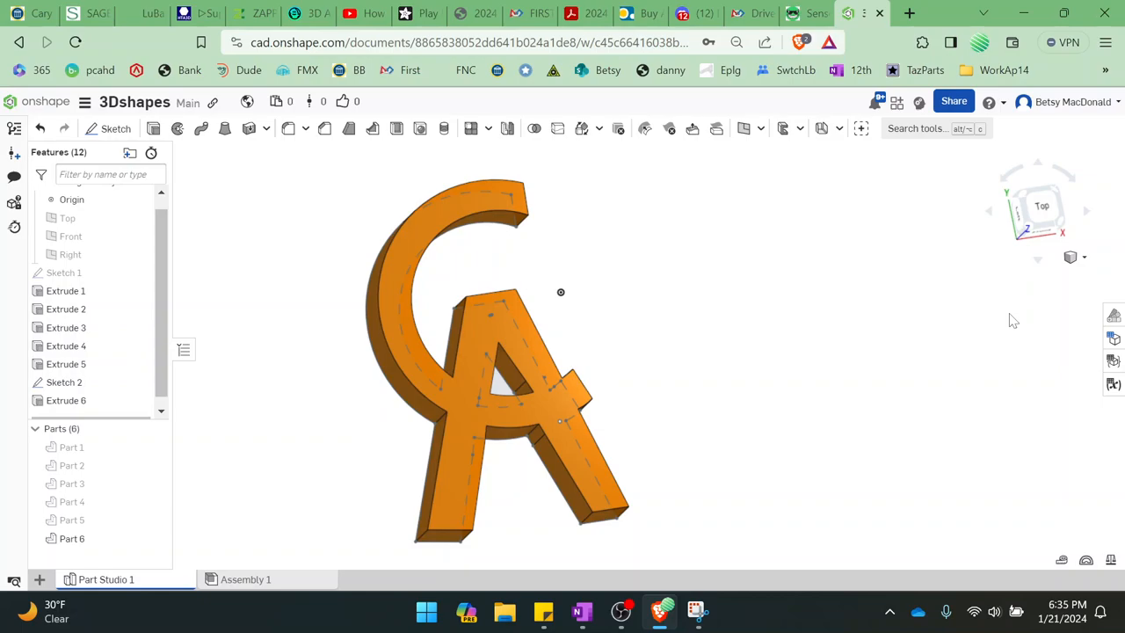
{"action": "mouse_move", "coordinate": [736, 232]}
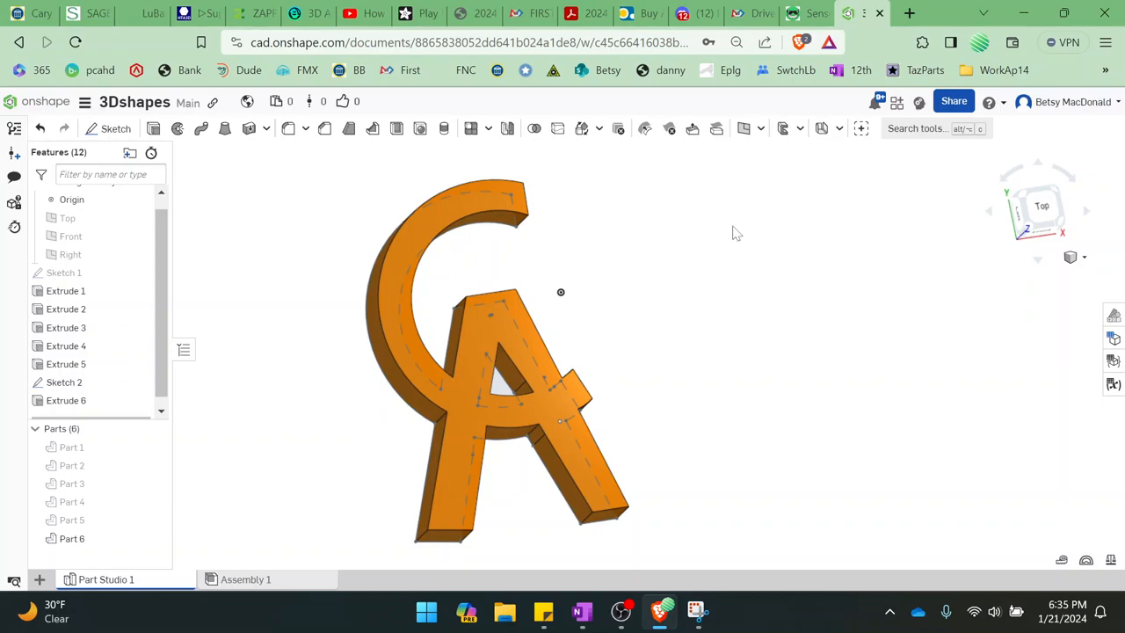
{"action": "mouse_move", "coordinate": [889, 429]}
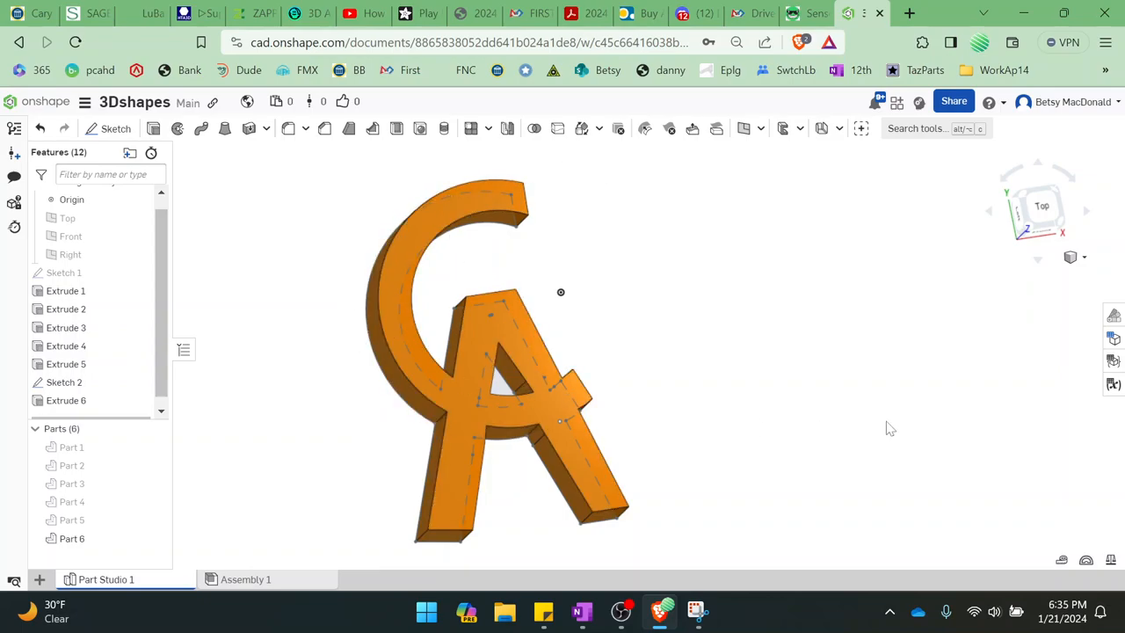
{"action": "mouse_move", "coordinate": [932, 423]}
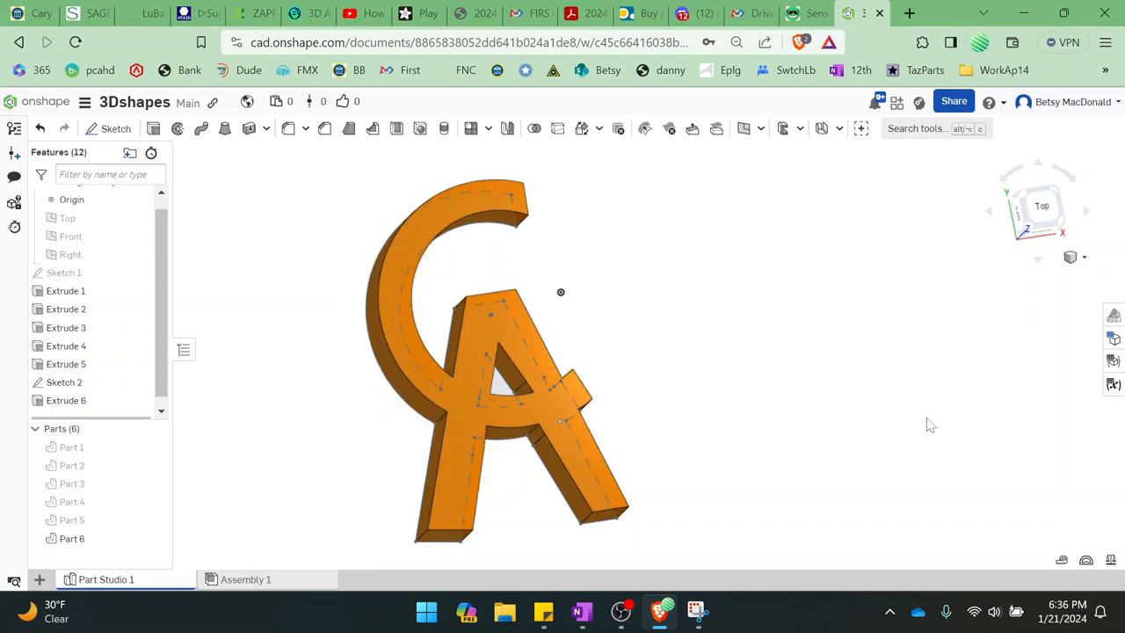
{"action": "mouse_move", "coordinate": [1015, 397]}
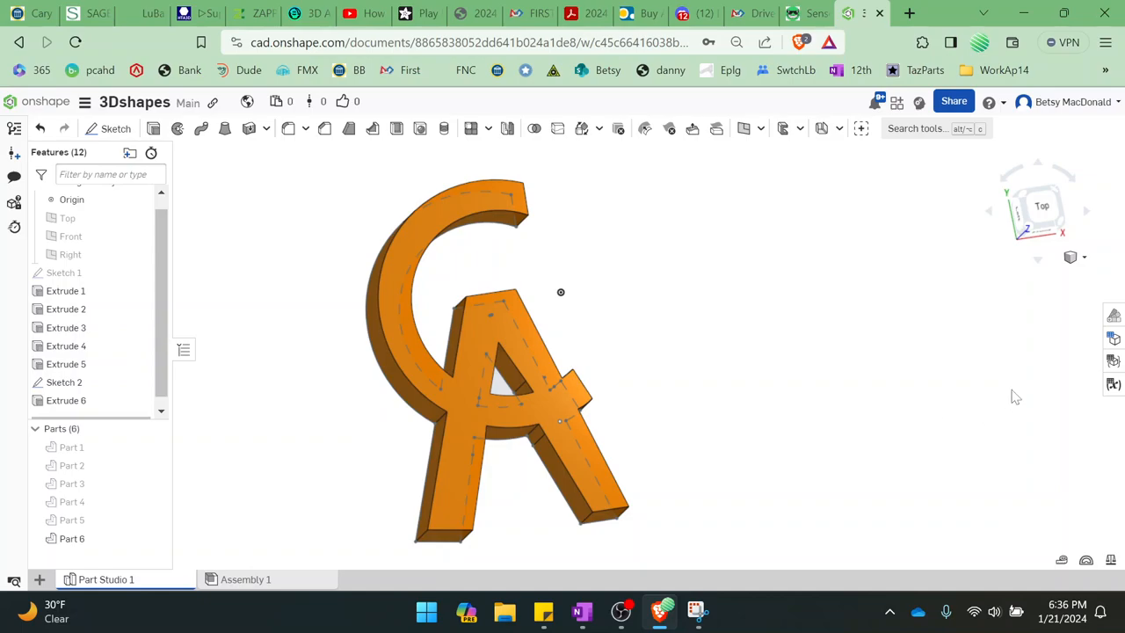
{"action": "mouse_move", "coordinate": [175, 128]}
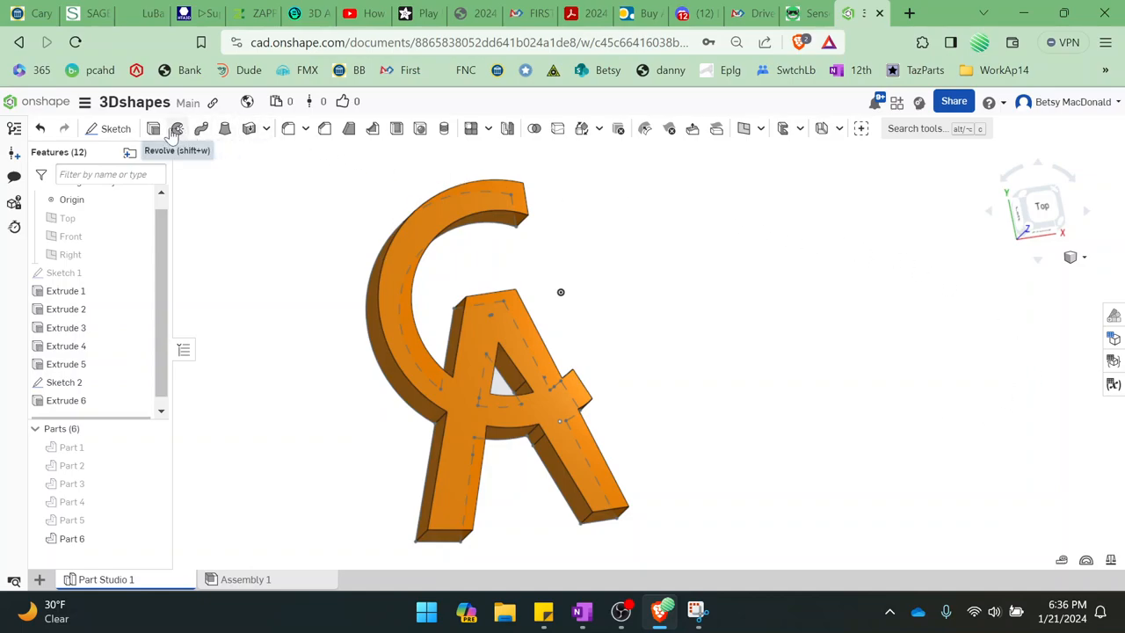
{"action": "mouse_move", "coordinate": [520, 139]}
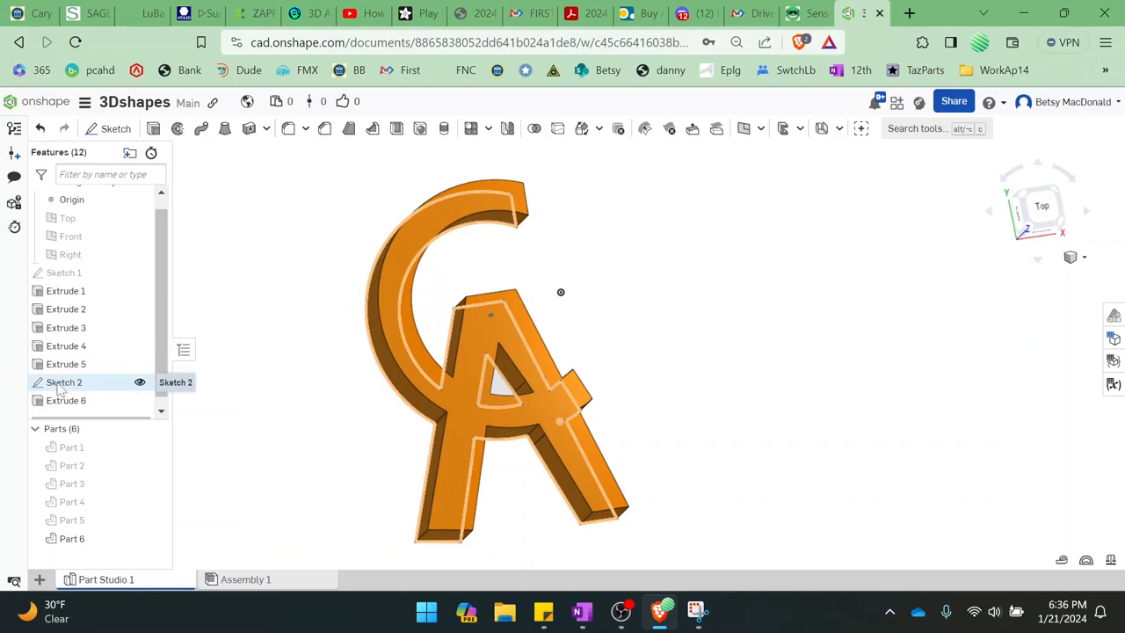
- Reopen Sketch 2 holding the interlocking C and A outline for editing
{"action": "double_click", "coordinate": [63, 383]}
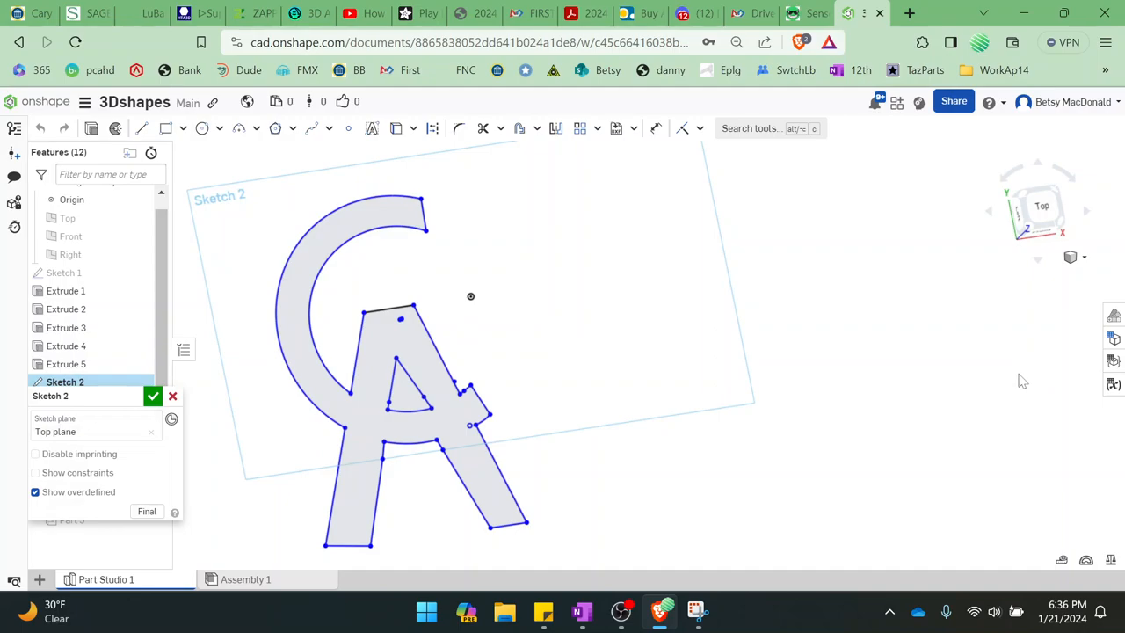
{"action": "mouse_move", "coordinate": [201, 129]}
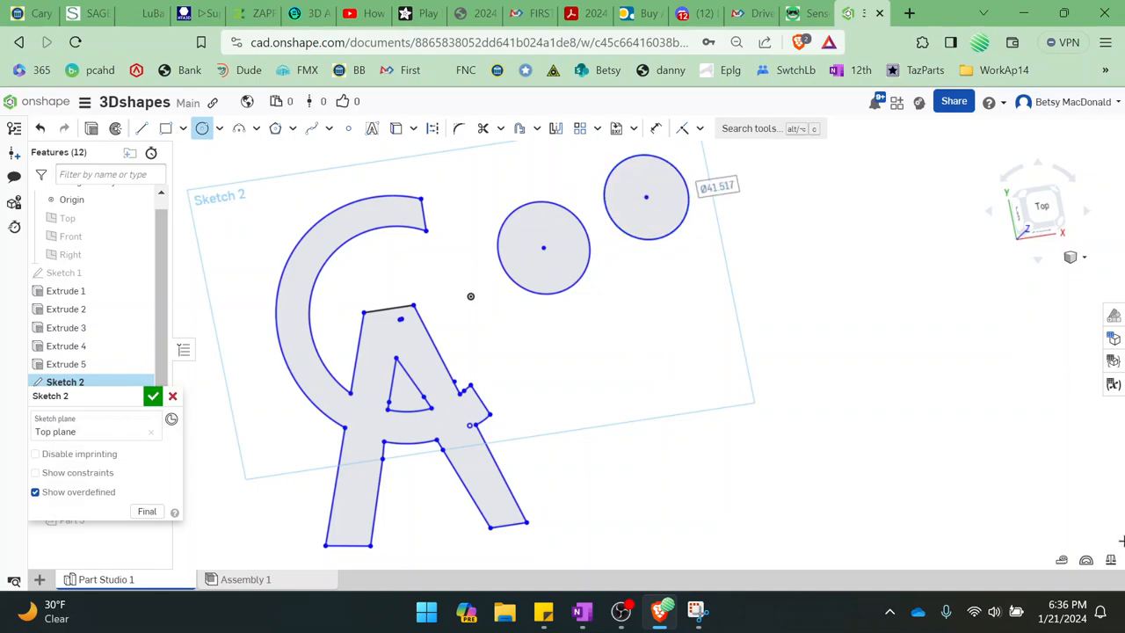
{"action": "mouse_move", "coordinate": [884, 394]}
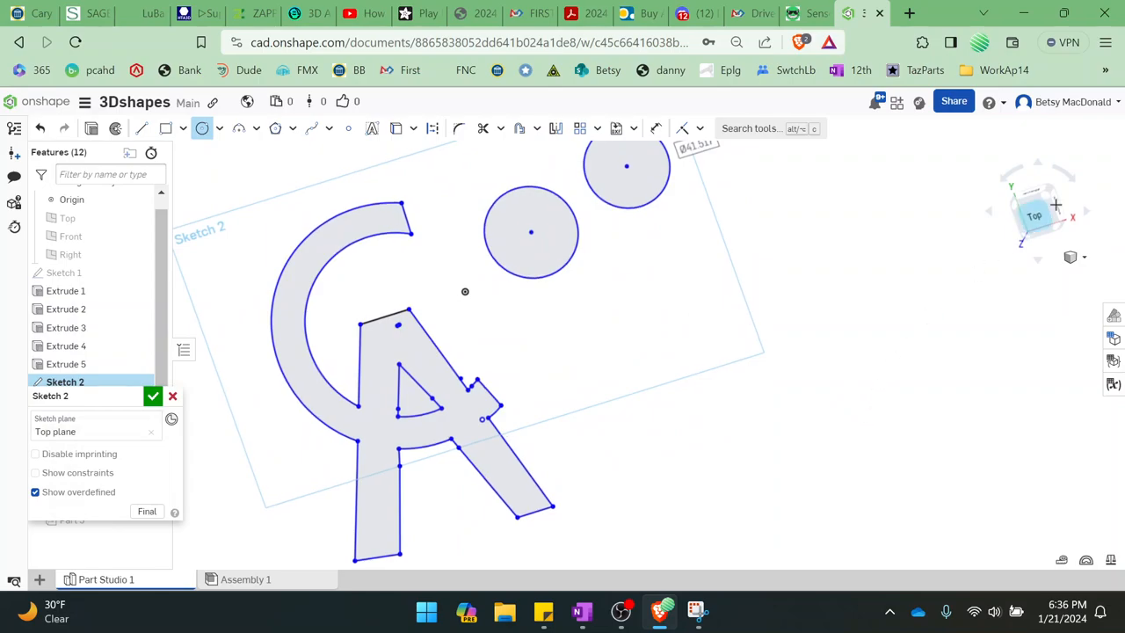
{"action": "mouse_move", "coordinate": [702, 260]}
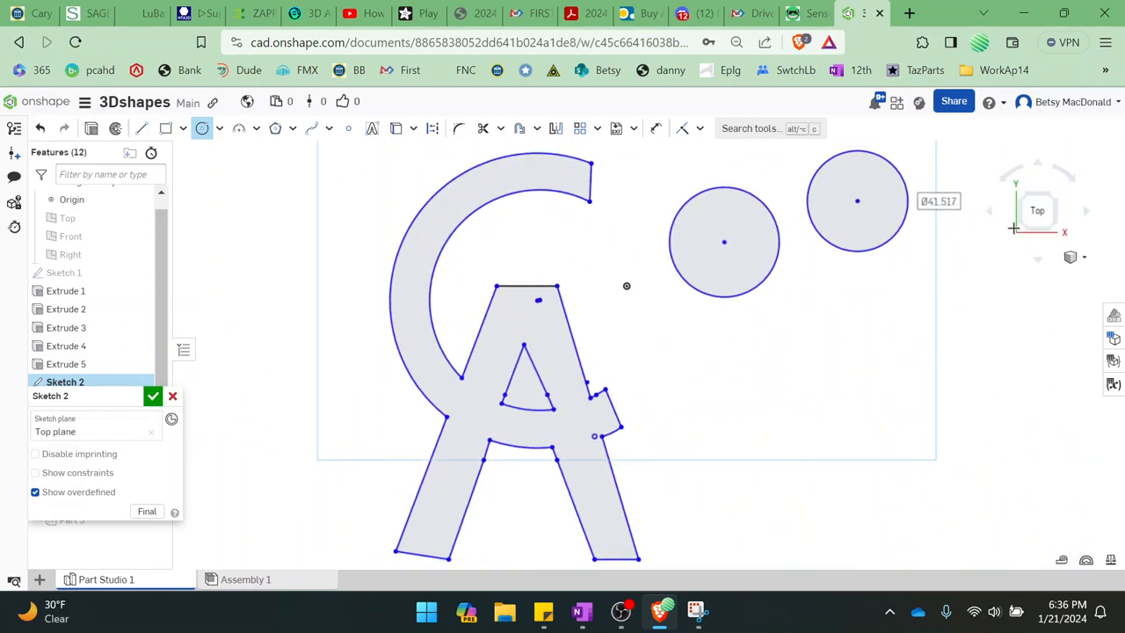
{"action": "mouse_move", "coordinate": [342, 100]}
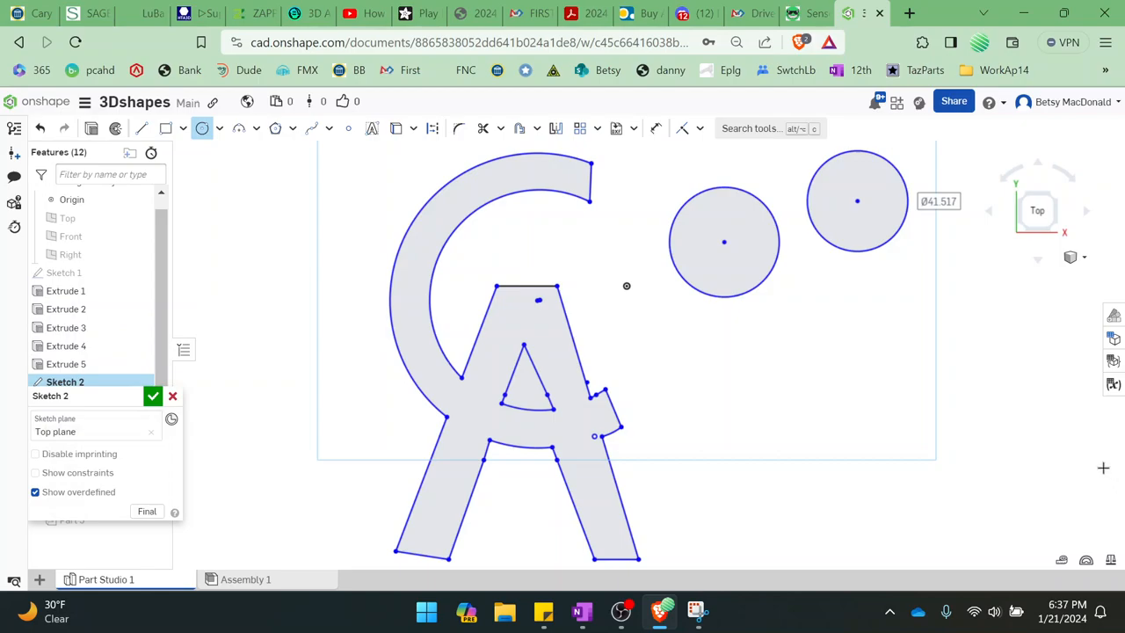
{"action": "mouse_move", "coordinate": [513, 109]}
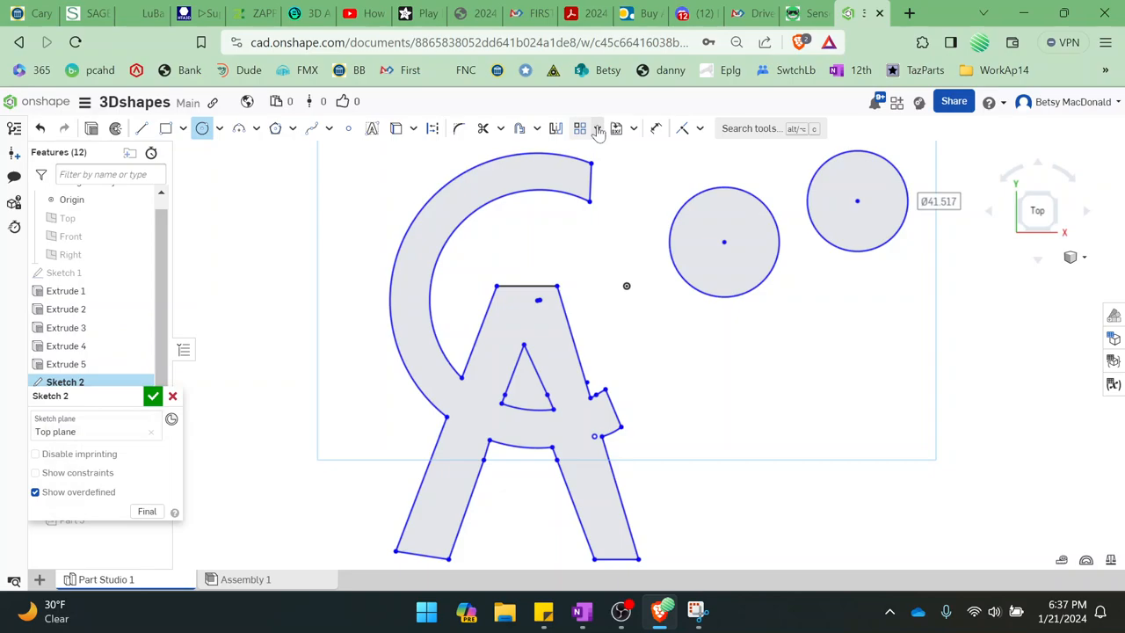
- Use Transform to drag the right-hand circle so it overlaps the left circle
{"action": "left_click", "coordinate": [597, 129]}
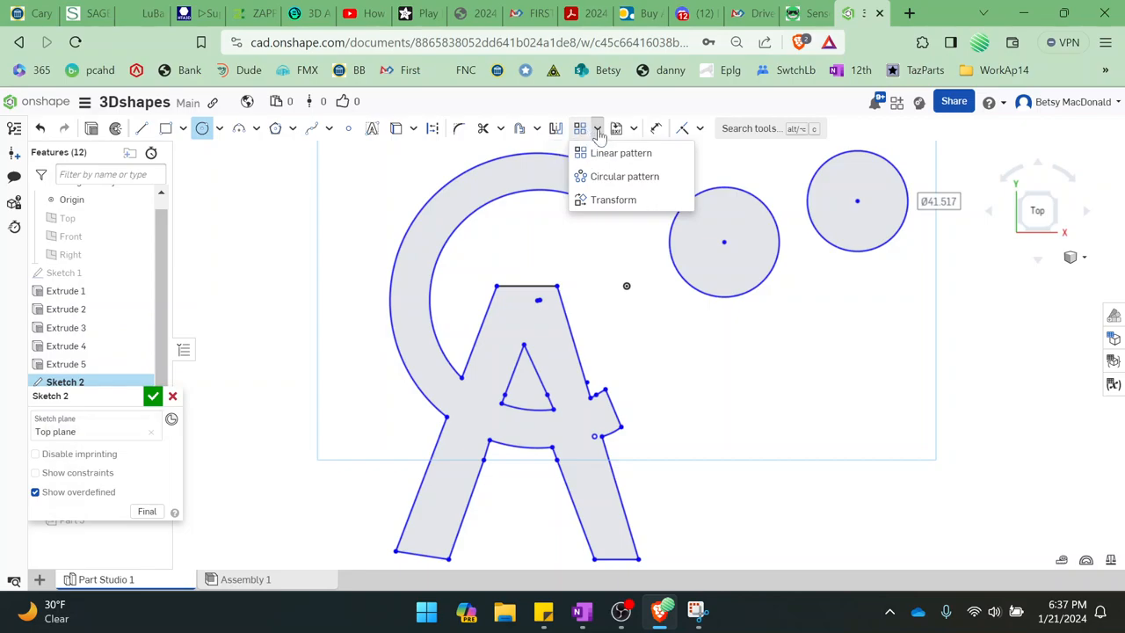
{"action": "mouse_move", "coordinate": [612, 201]}
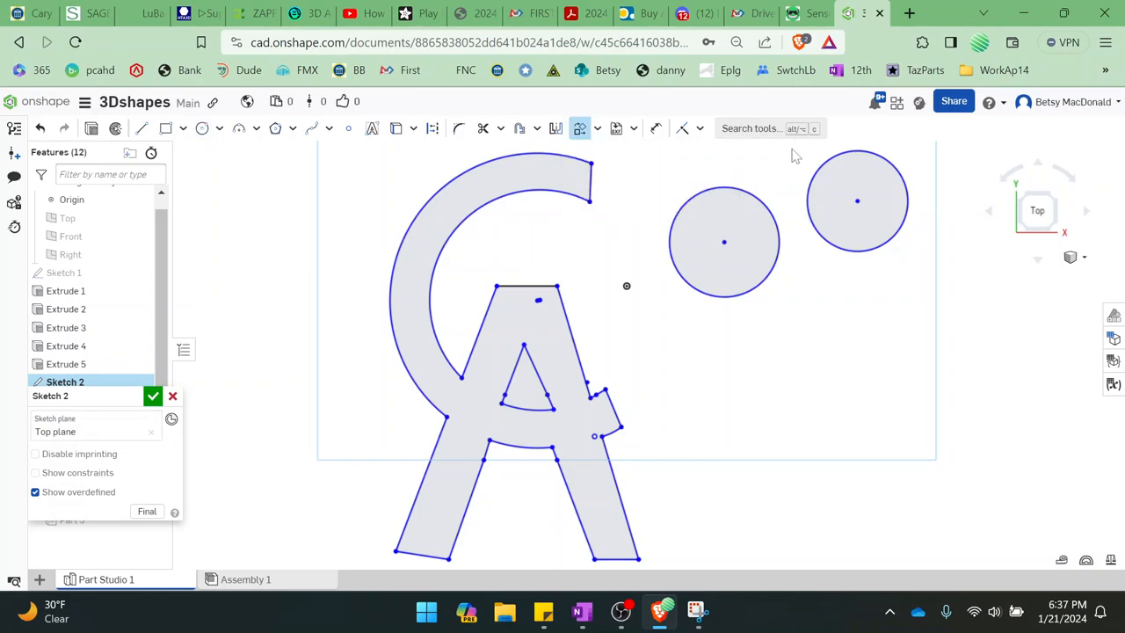
{"action": "left_click", "coordinate": [858, 200]}
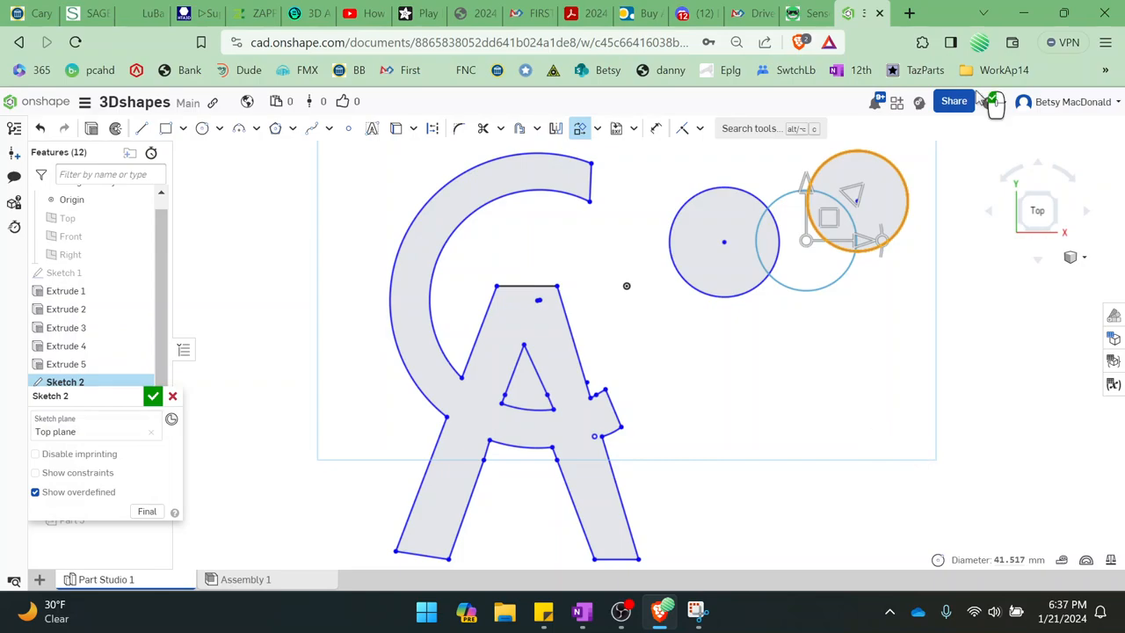
{"action": "mouse_move", "coordinate": [864, 302]}
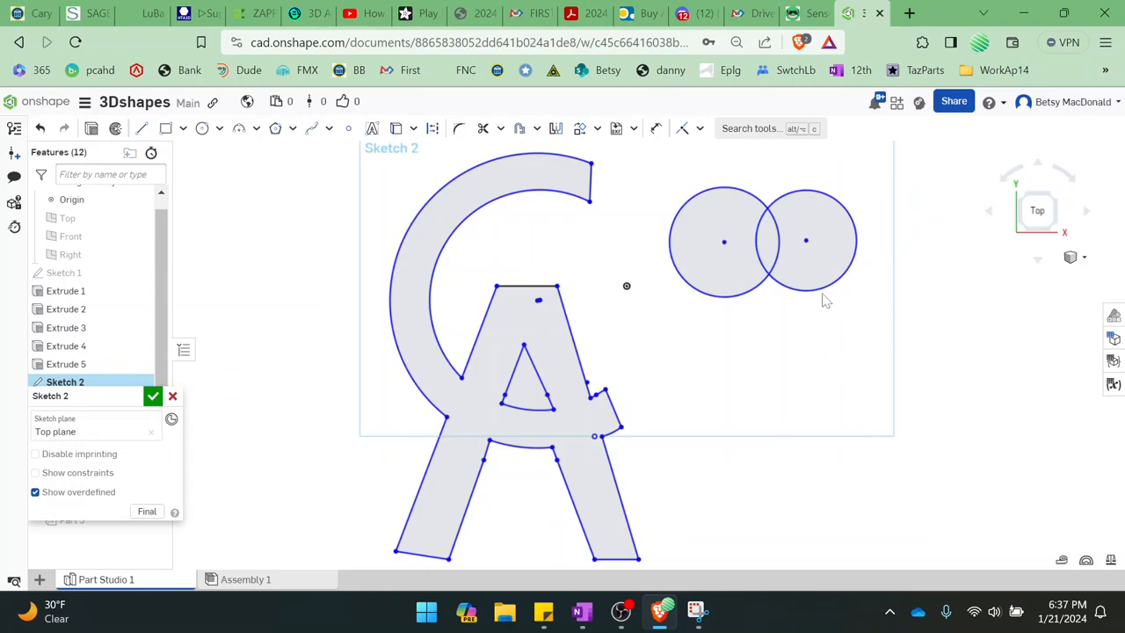
{"action": "mouse_move", "coordinate": [141, 128]}
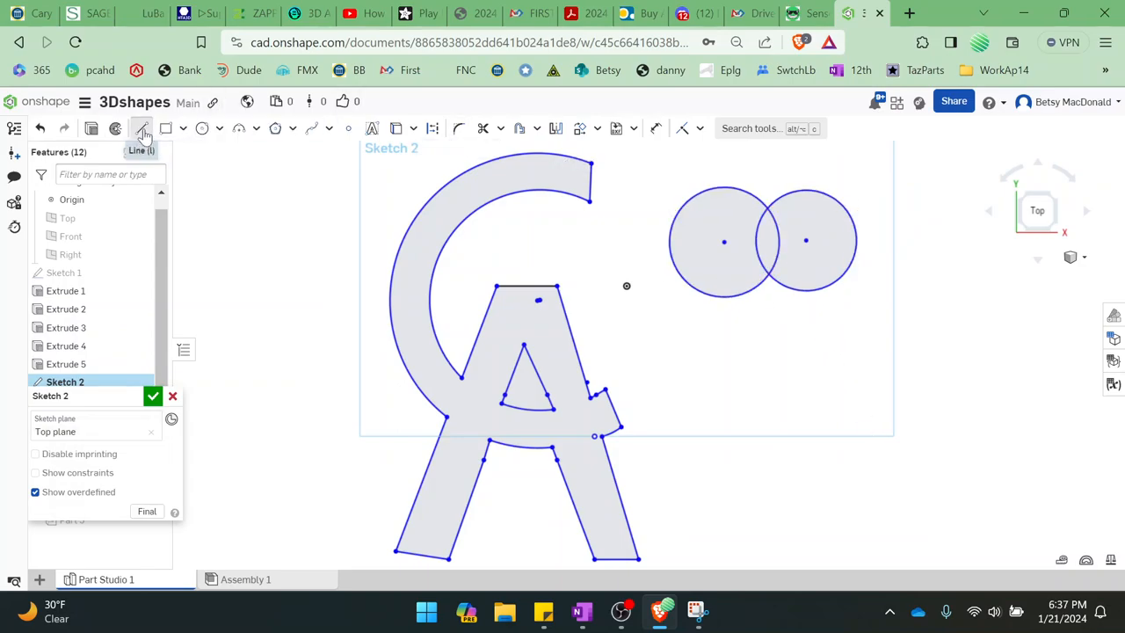
- Draw angled lines below the circles and trim the inner arcs into a heart outline
{"action": "left_click", "coordinate": [141, 128]}
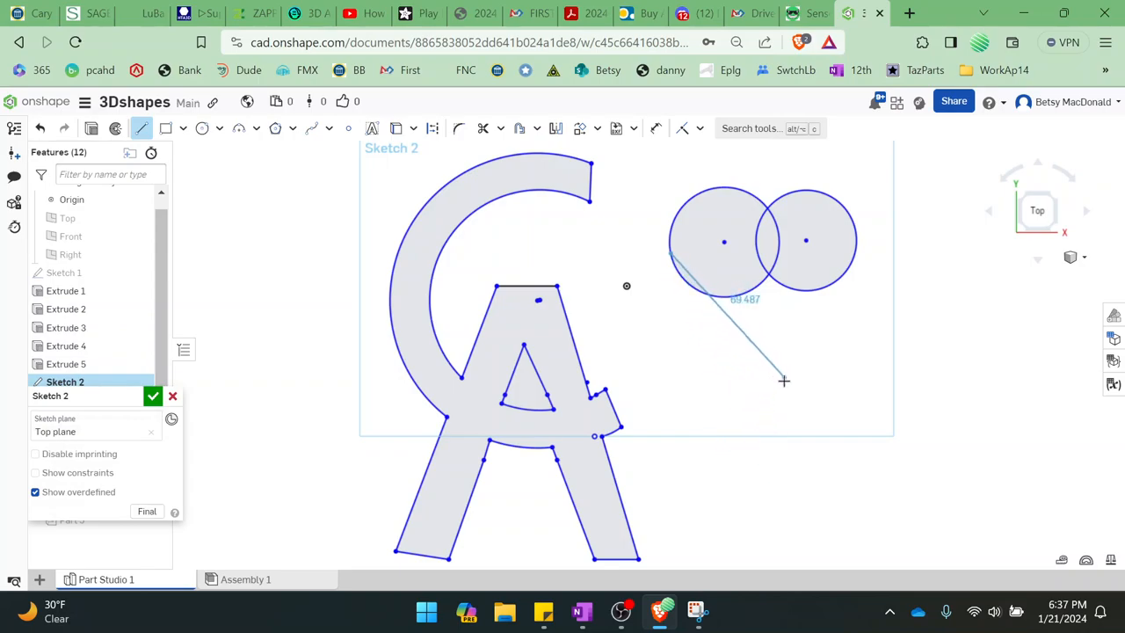
{"action": "left_click_drag", "start_coordinate": [782, 380], "coordinate": [847, 246]}
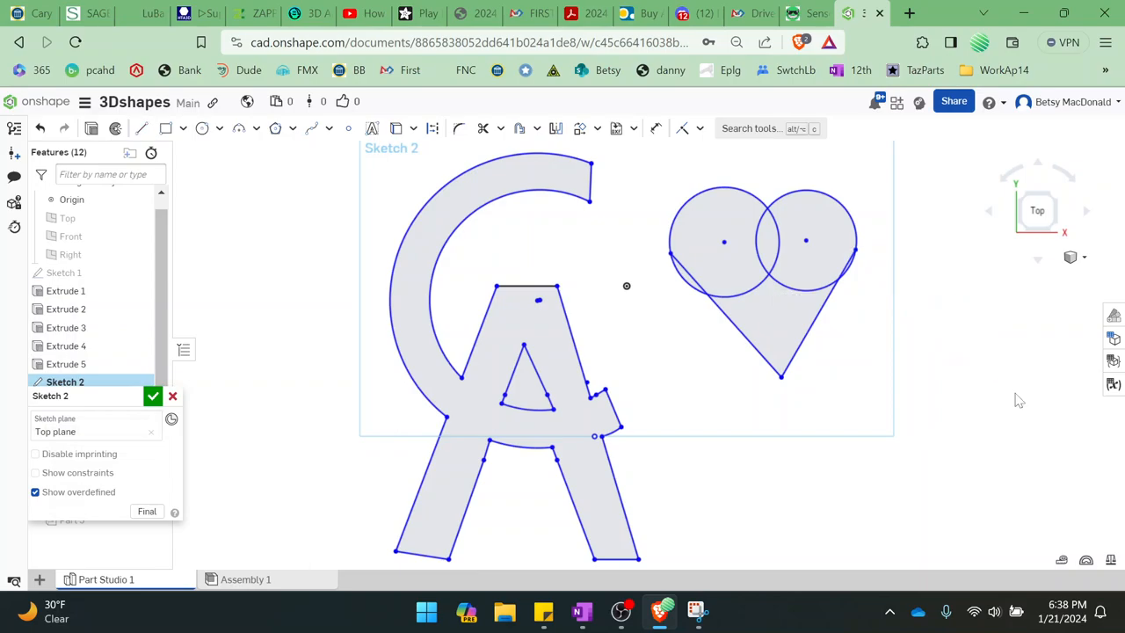
{"action": "mouse_move", "coordinate": [481, 128]}
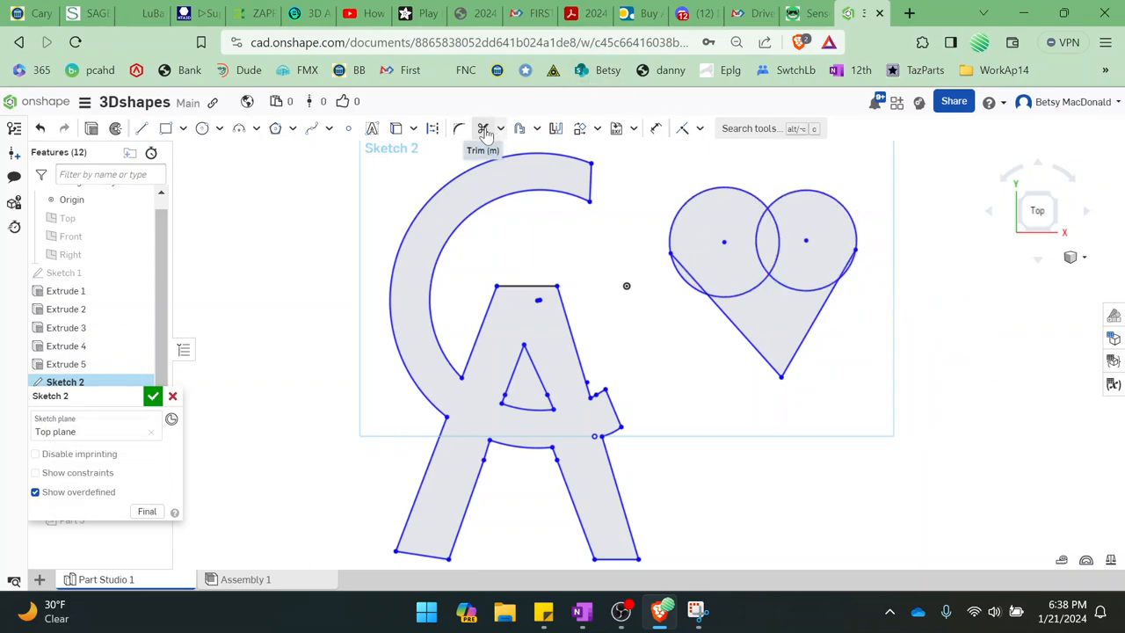
{"action": "left_click", "coordinate": [482, 129]}
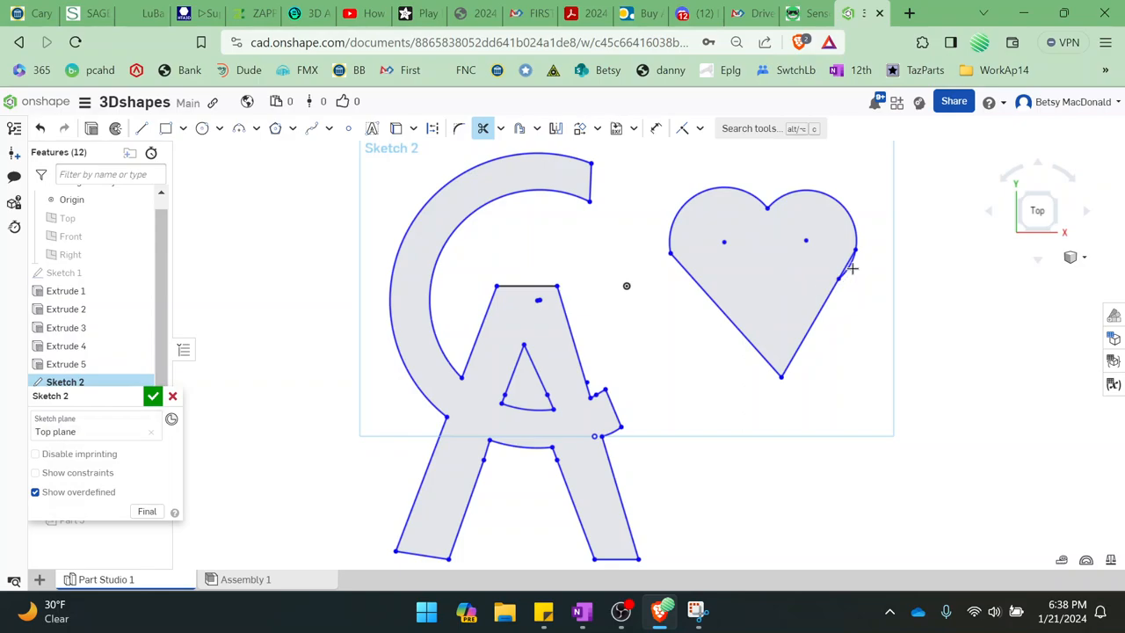
{"action": "mouse_move", "coordinate": [952, 401]}
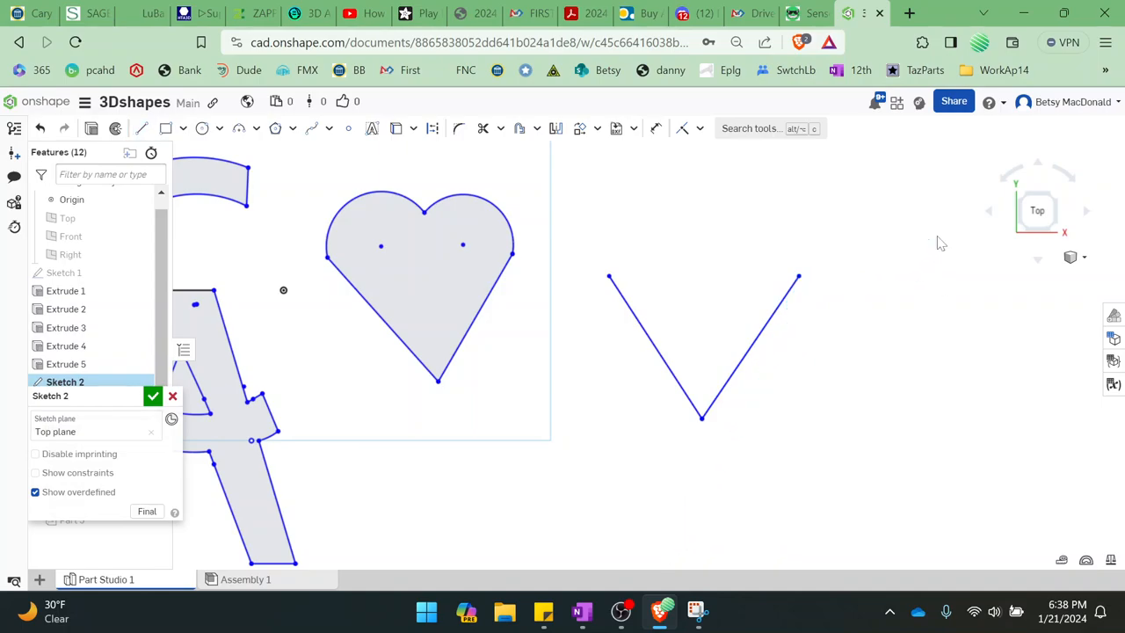
{"action": "mouse_move", "coordinate": [203, 128]}
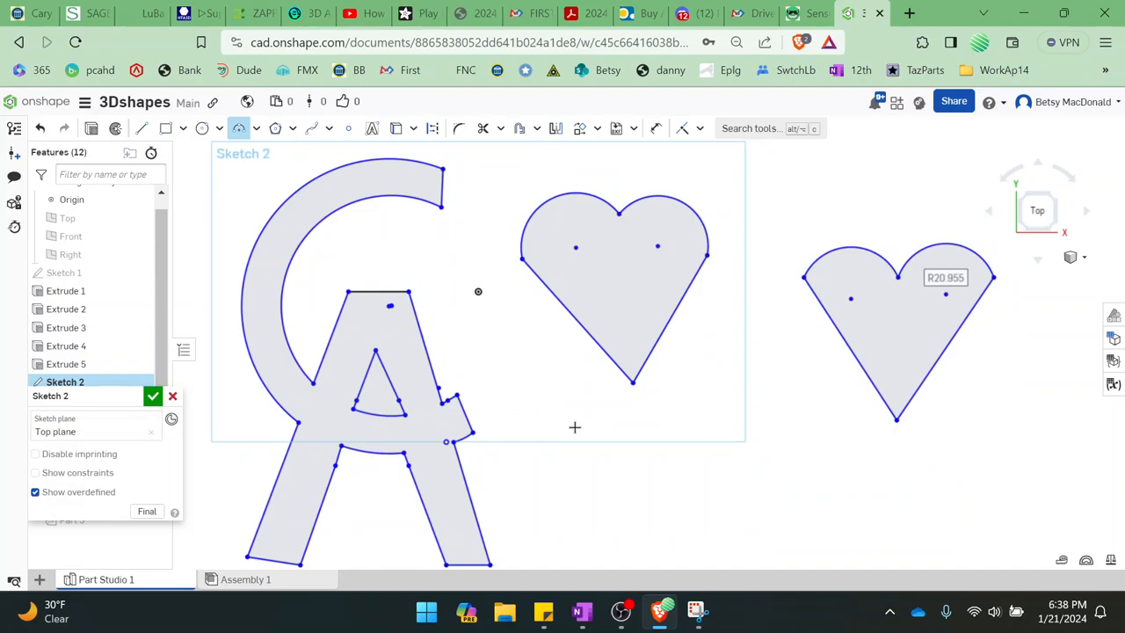
{"action": "mouse_move", "coordinate": [202, 129]}
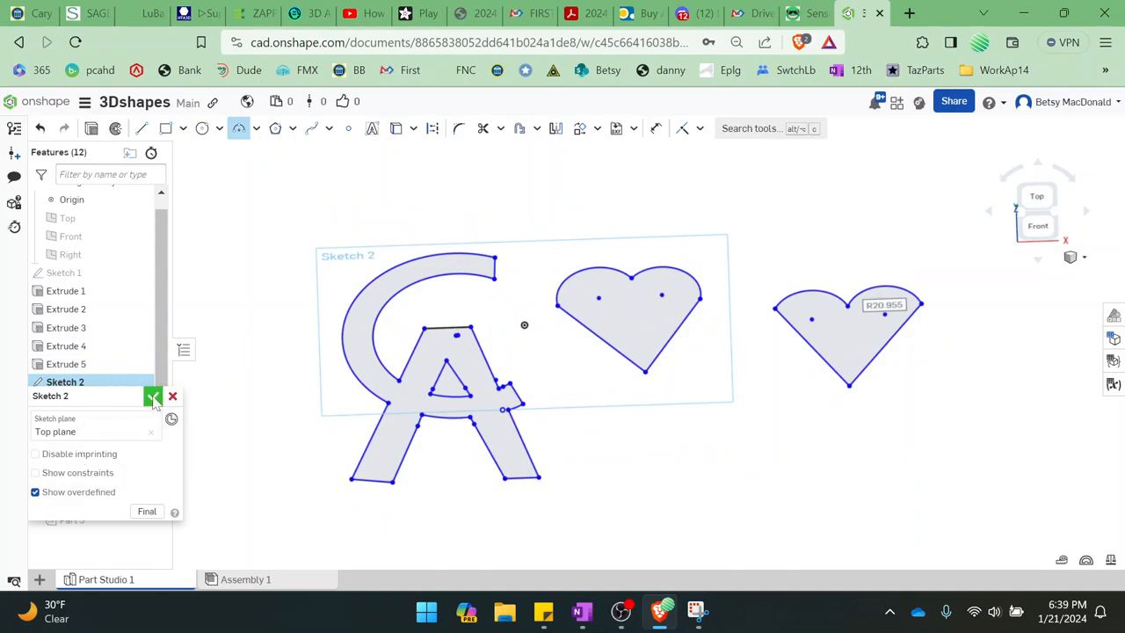
- Accept Sketch 2 with both hearts and return to the Part Studio from OneNote
{"action": "left_click", "coordinate": [151, 395]}
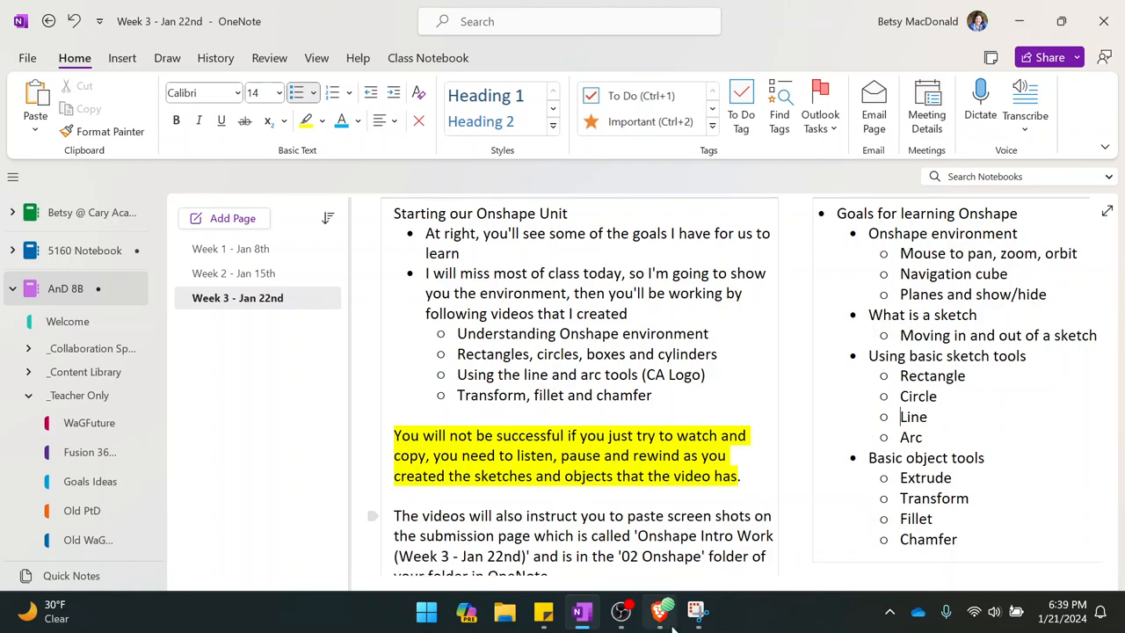
{"action": "mouse_move", "coordinate": [661, 611]}
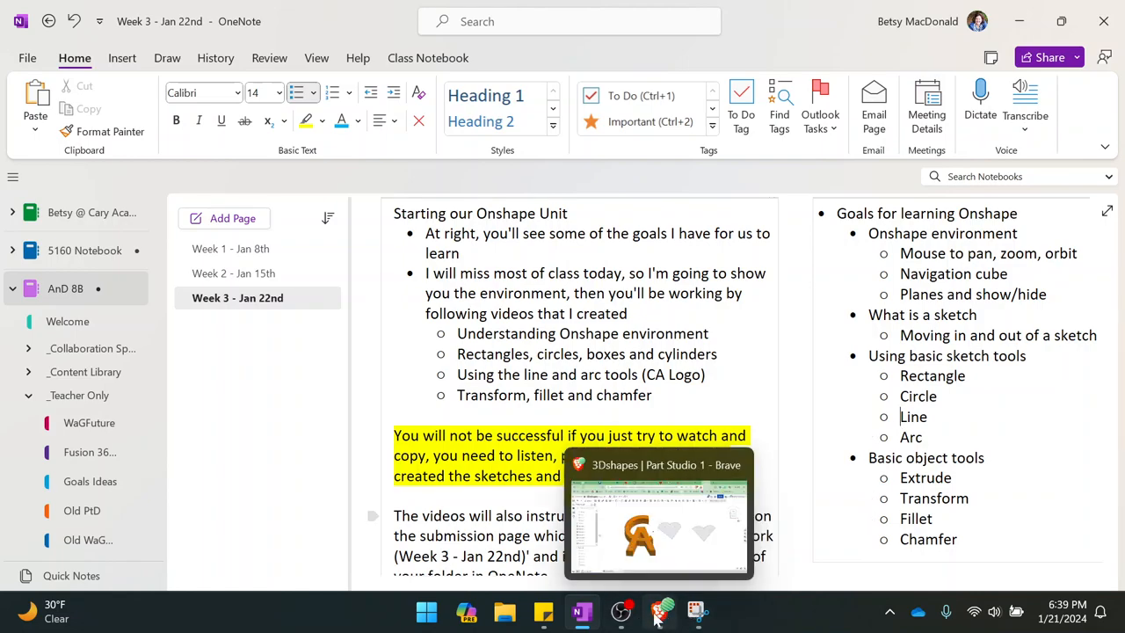
{"action": "left_click", "coordinate": [660, 612]}
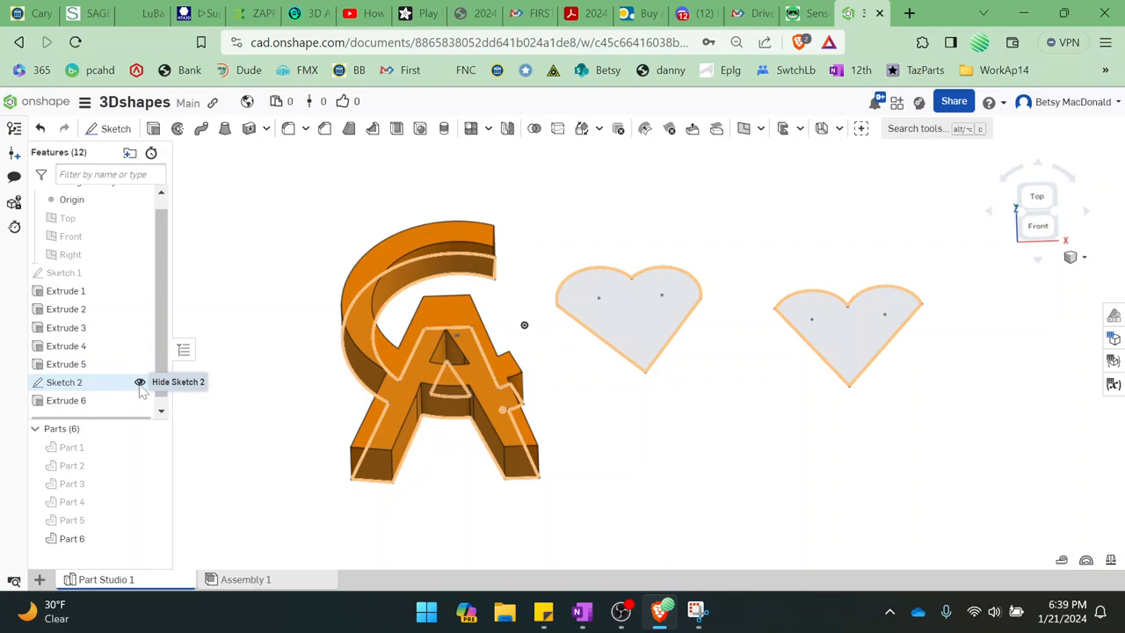
- Show all hidden primitive parts (boxes, cube, cylinders) around the CA logo
{"action": "left_click", "coordinate": [139, 382]}
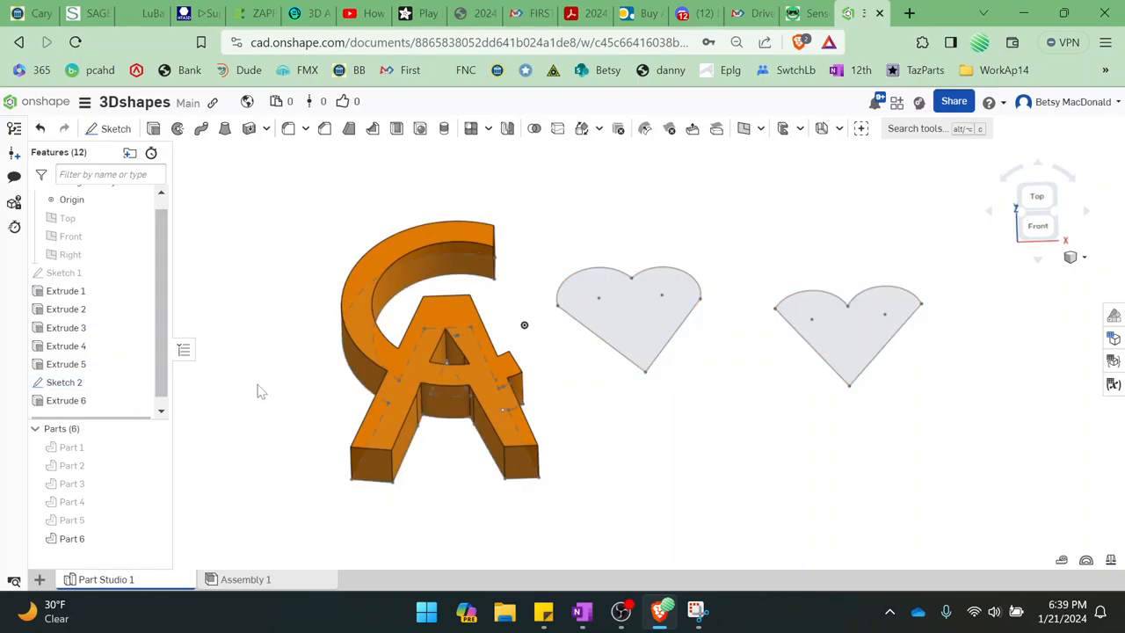
{"action": "left_click", "coordinate": [155, 449]}
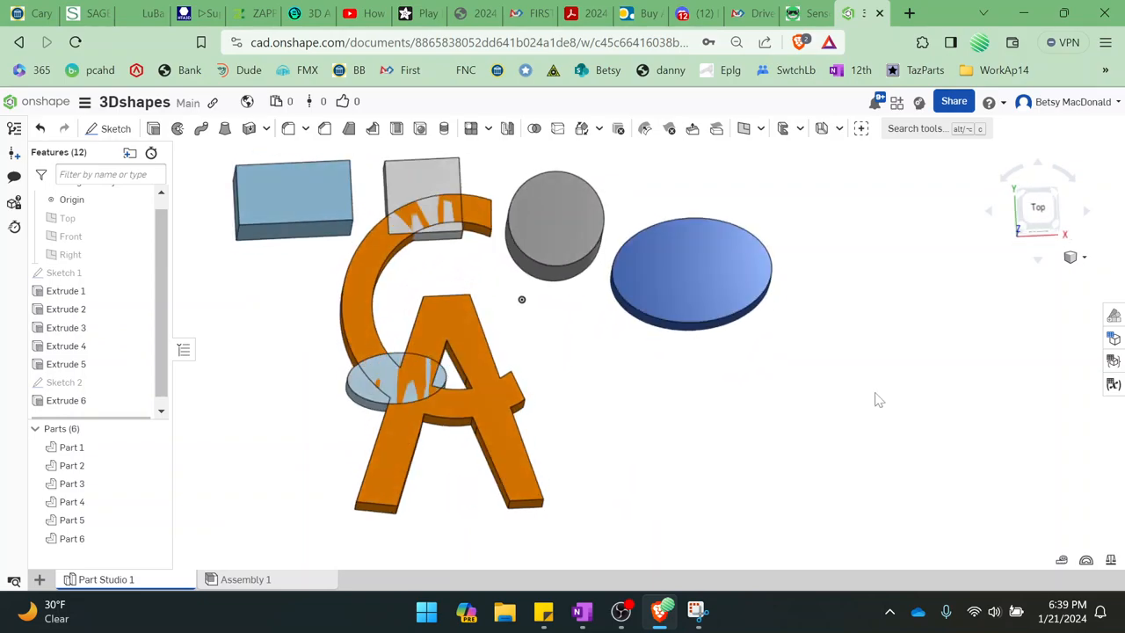
{"action": "mouse_move", "coordinate": [661, 485]}
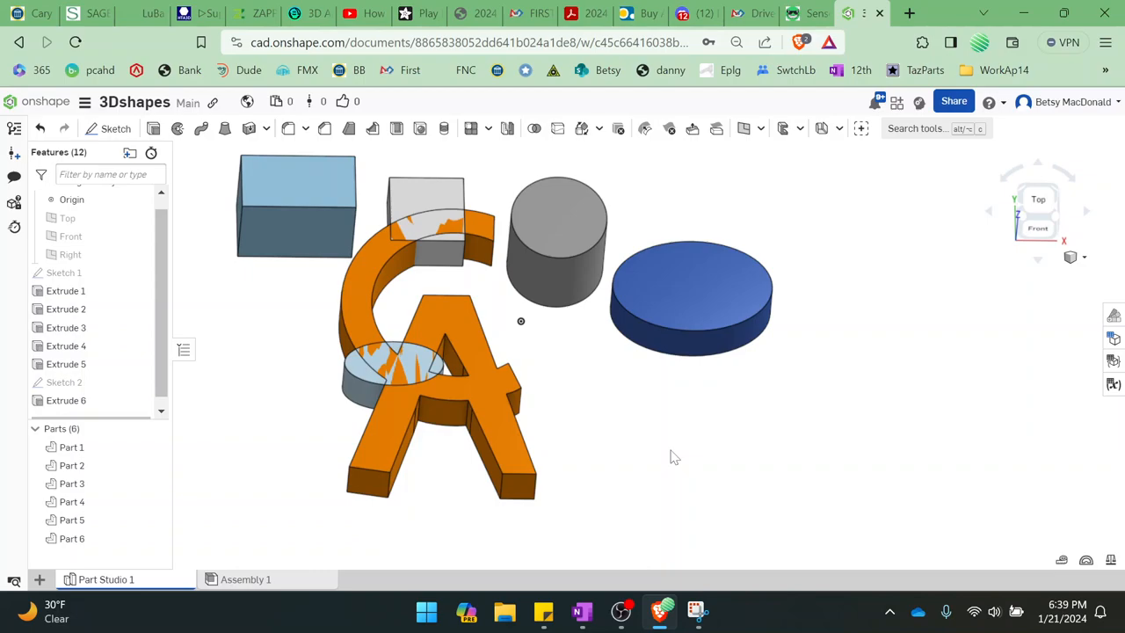
{"action": "mouse_move", "coordinate": [675, 443]}
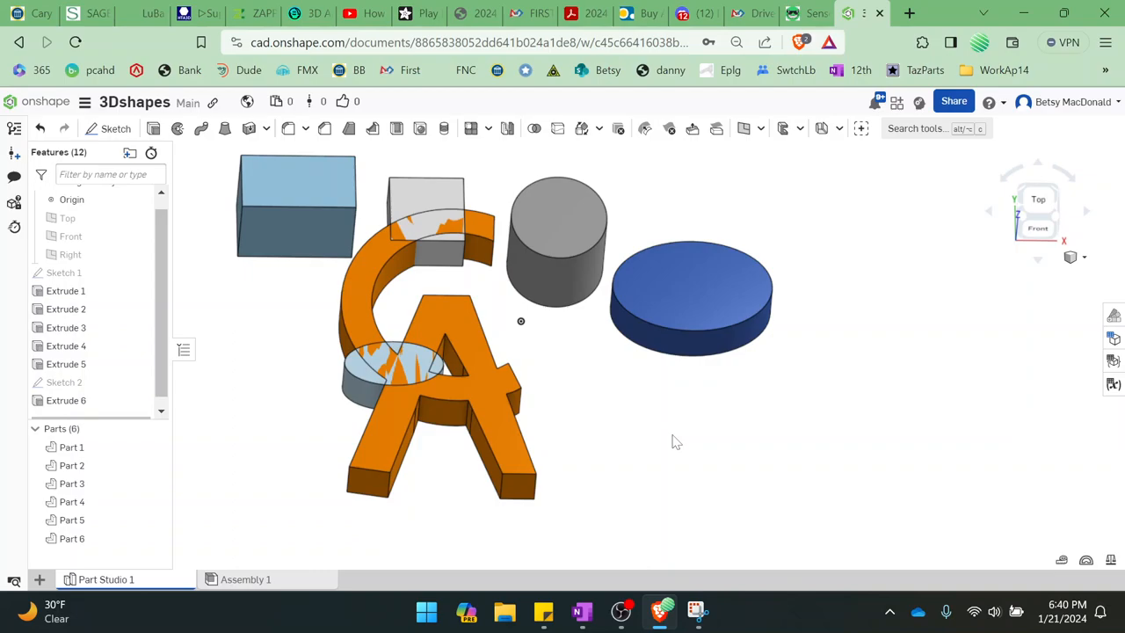
{"action": "mouse_move", "coordinate": [662, 427]}
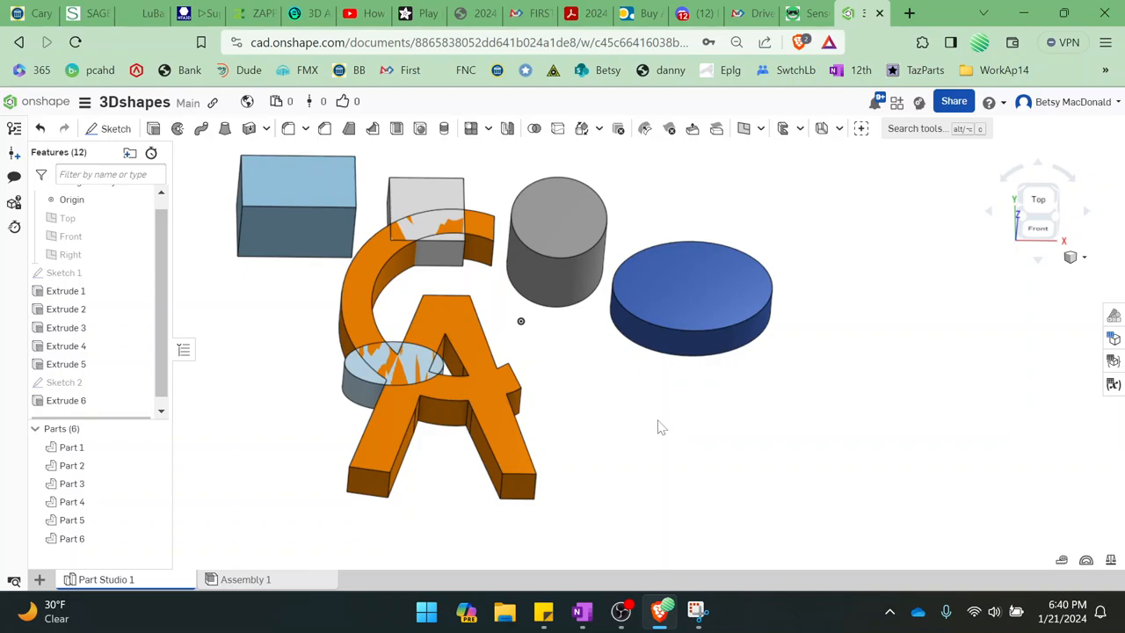
- Select Part 5, the translucent cylinder inside the A, and bring up the transform options
{"action": "left_click", "coordinate": [559, 214]}
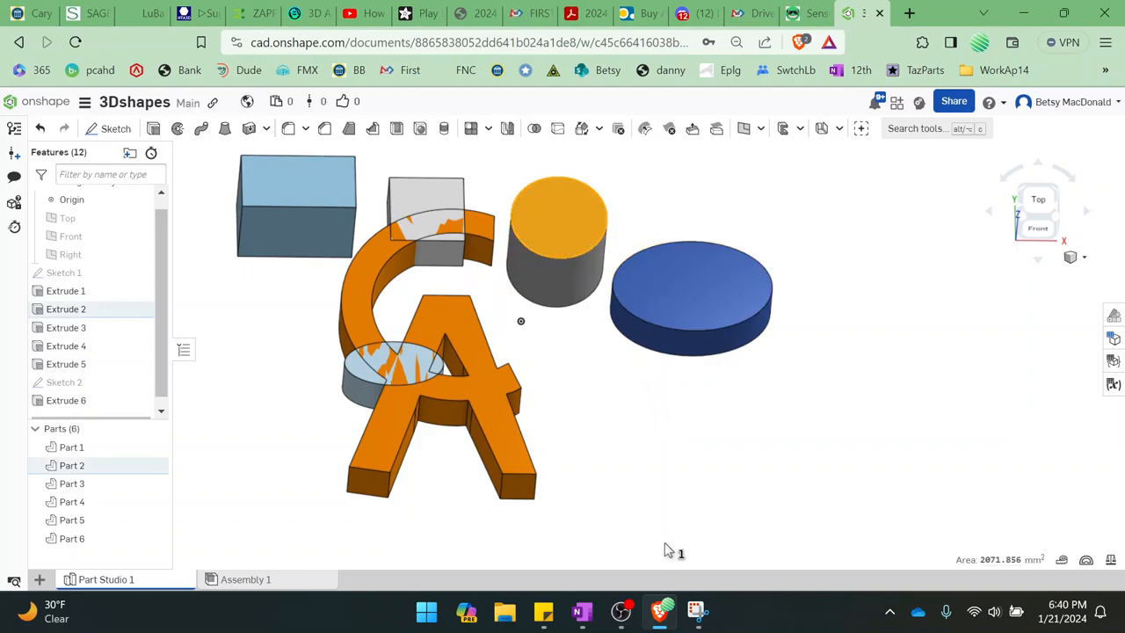
{"action": "mouse_move", "coordinate": [692, 509]}
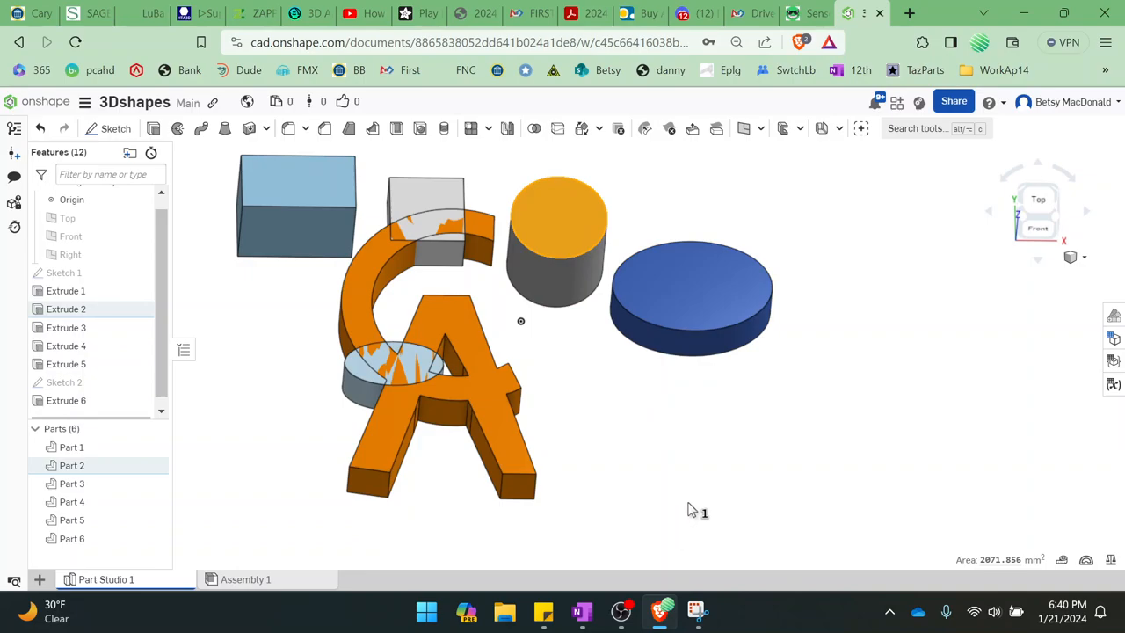
{"action": "mouse_move", "coordinate": [700, 499]}
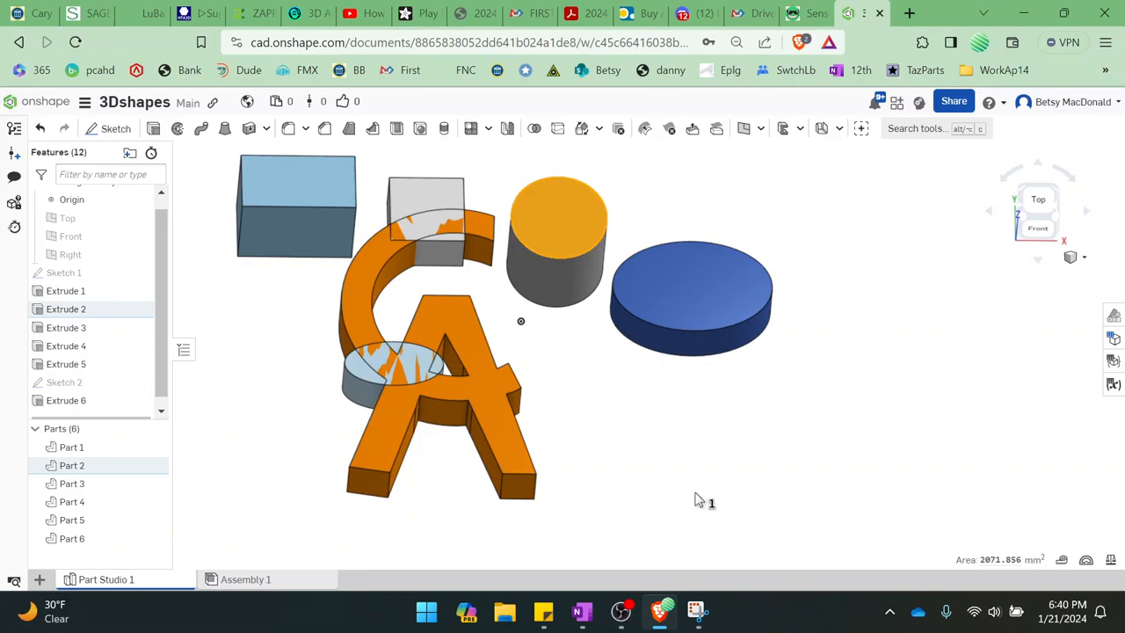
{"action": "mouse_move", "coordinate": [935, 339]}
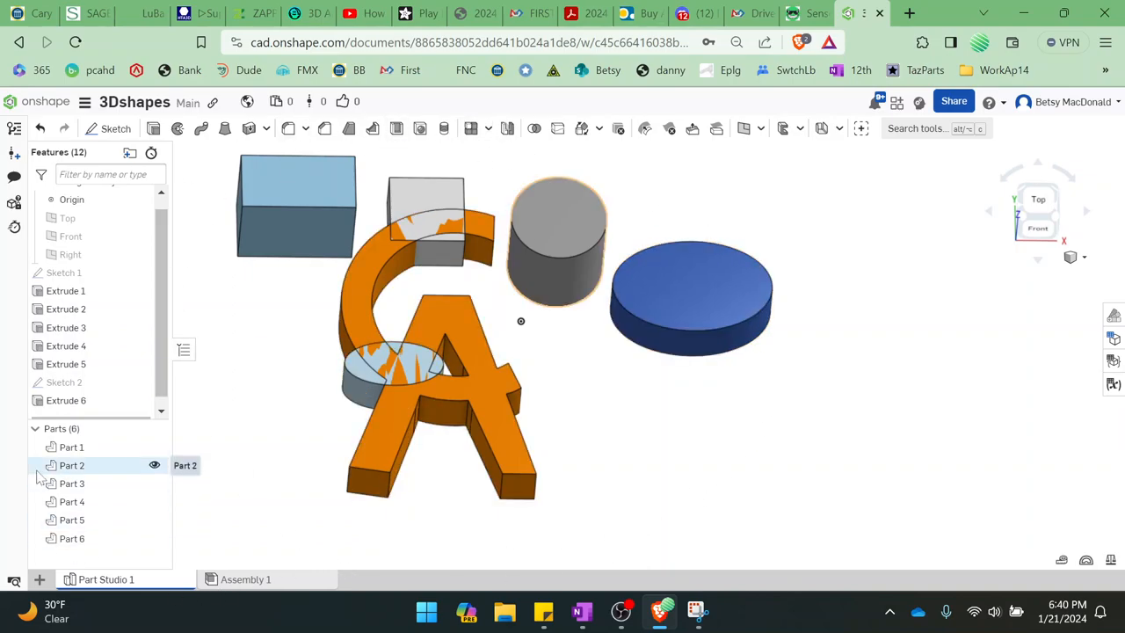
{"action": "left_click", "coordinate": [72, 520]}
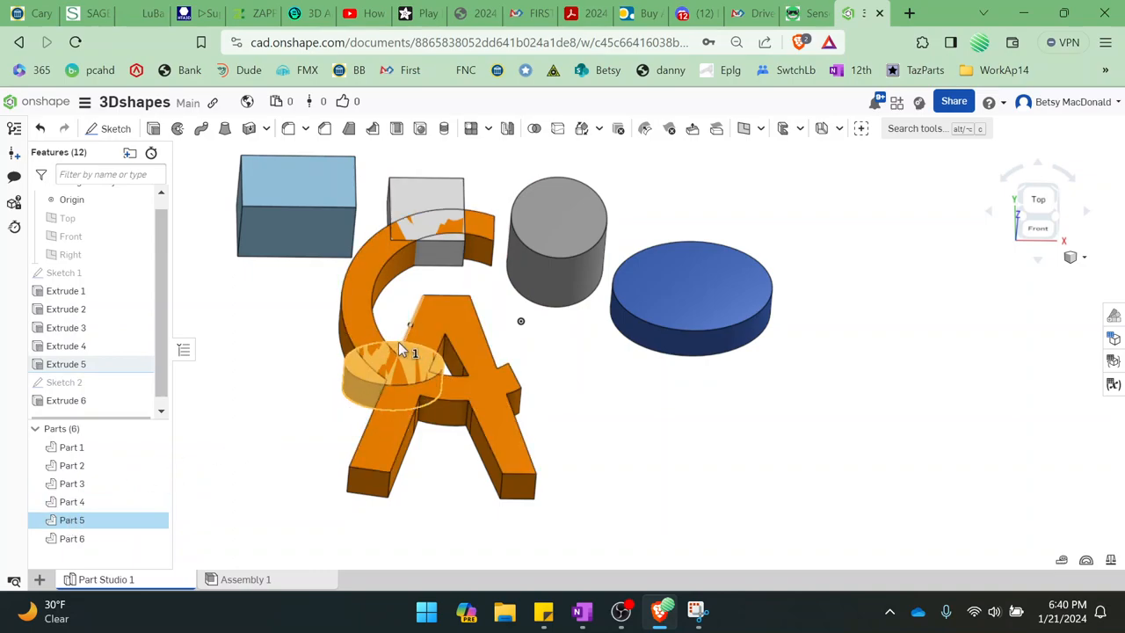
{"action": "mouse_move", "coordinate": [372, 415]}
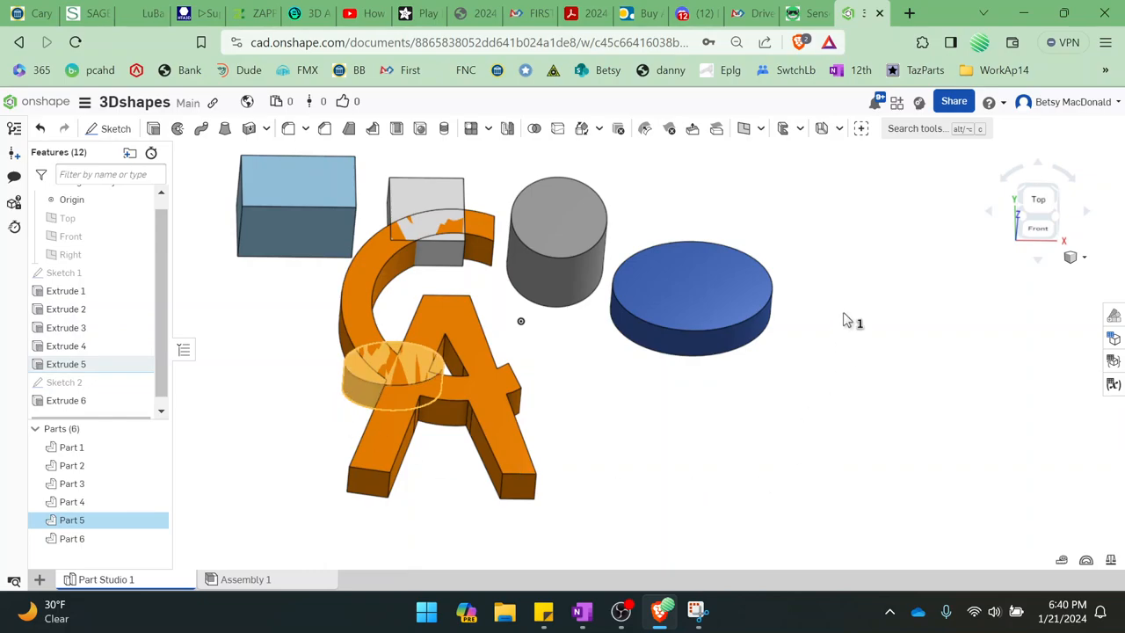
{"action": "mouse_move", "coordinate": [817, 187]}
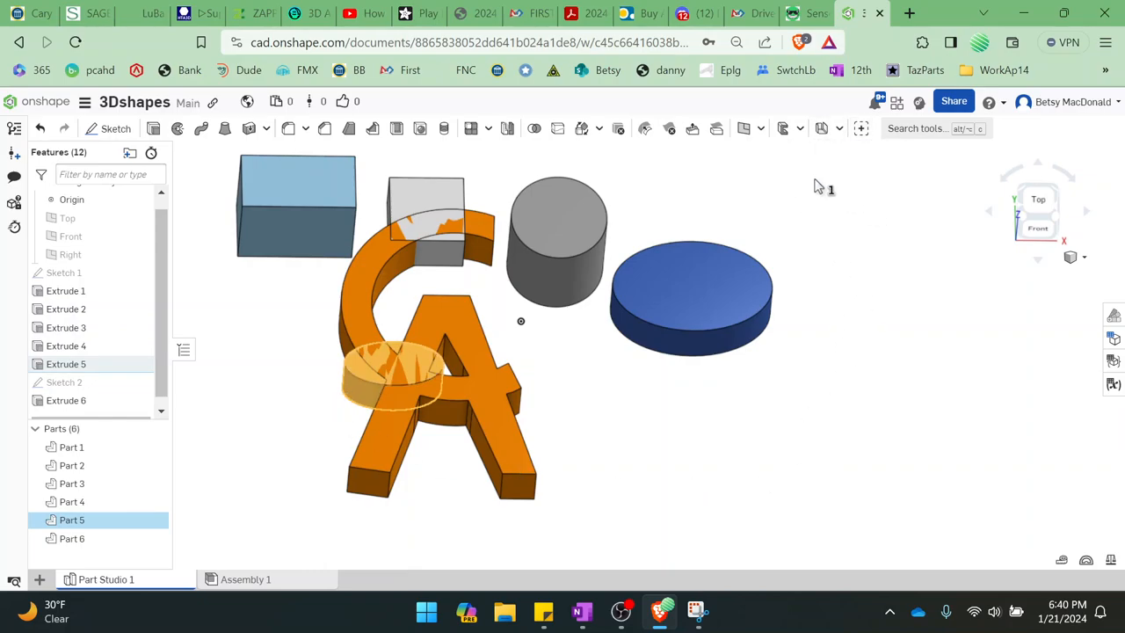
{"action": "mouse_move", "coordinate": [580, 128]}
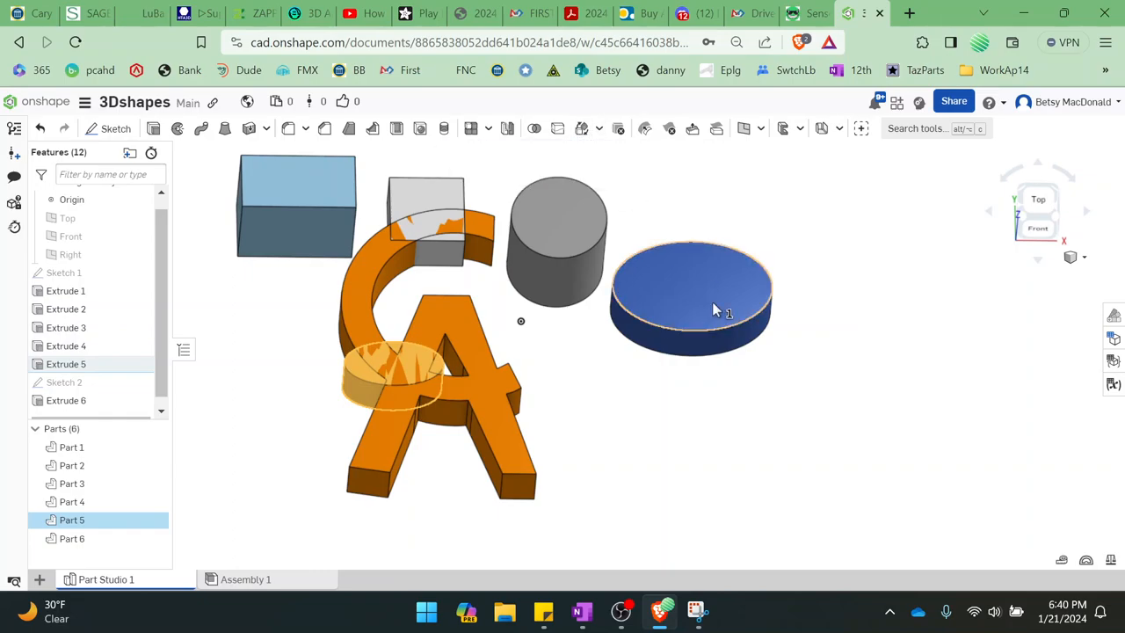
{"action": "left_click", "coordinate": [600, 128]}
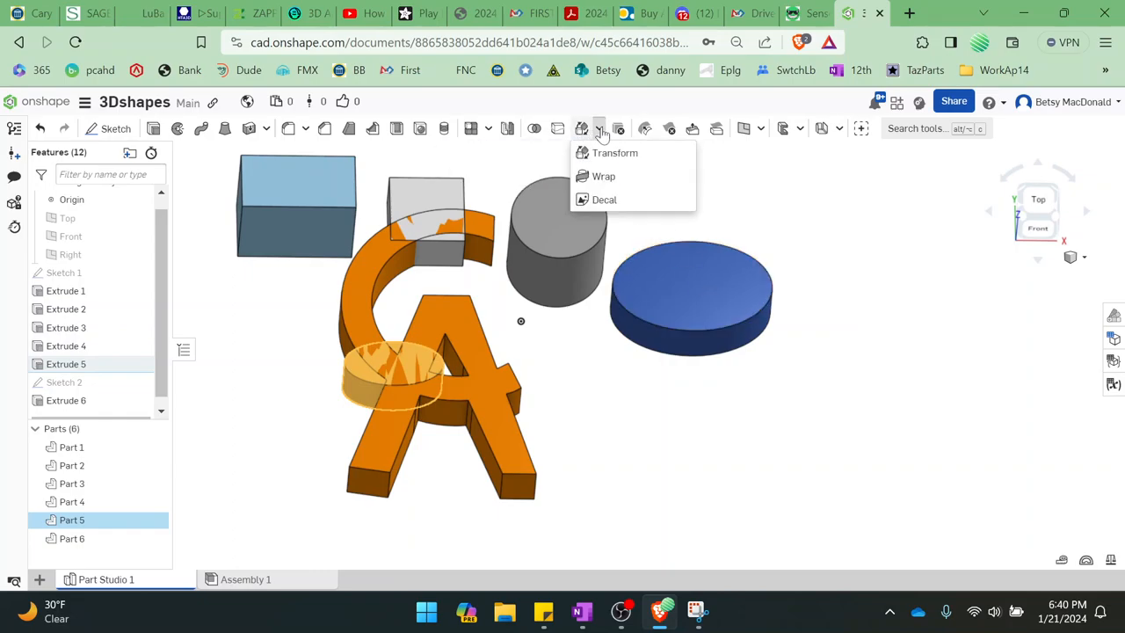
{"action": "mouse_move", "coordinate": [615, 151]}
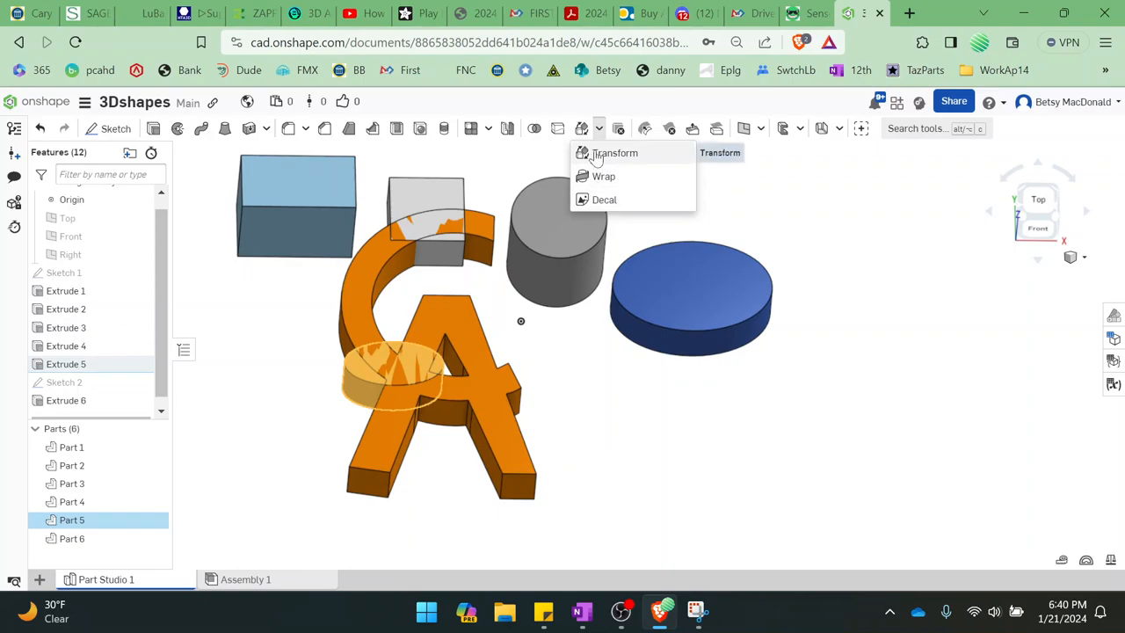
- Translate the cylinder by XYZ with X = -71.2 mm as Transform 1, clear of the logo
{"action": "left_click", "coordinate": [615, 152]}
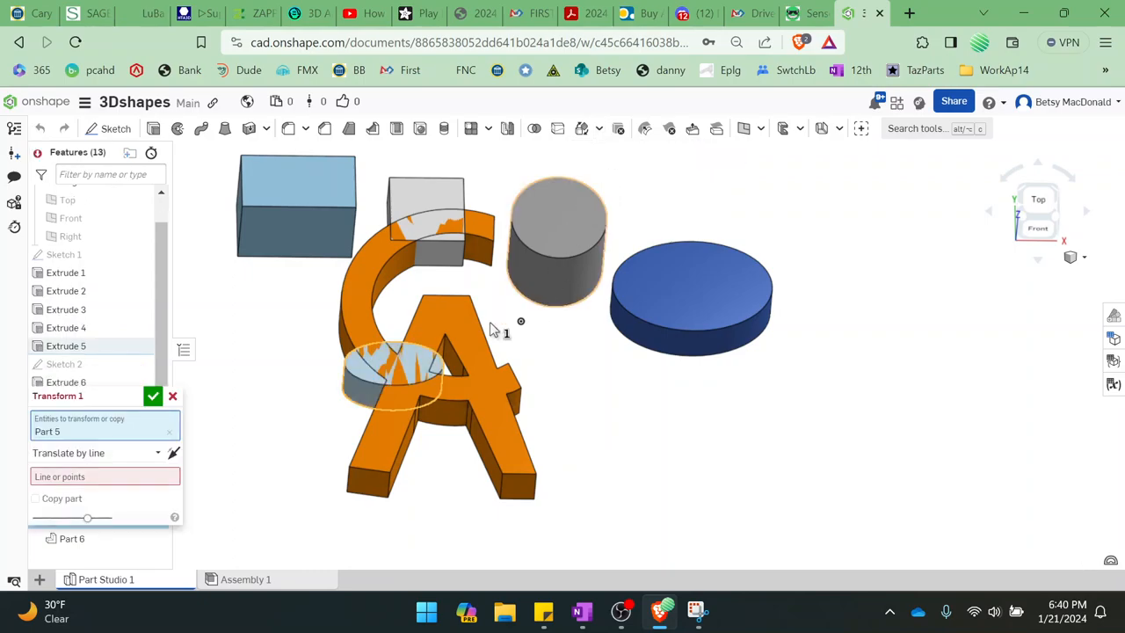
{"action": "mouse_move", "coordinate": [355, 391]}
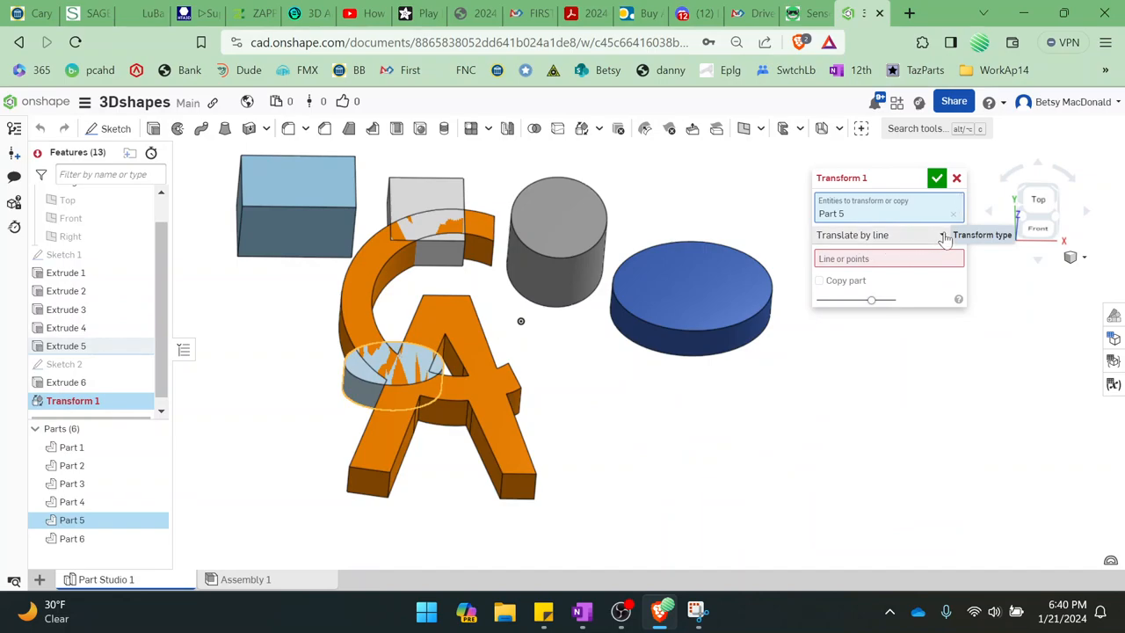
{"action": "left_click", "coordinate": [888, 236]}
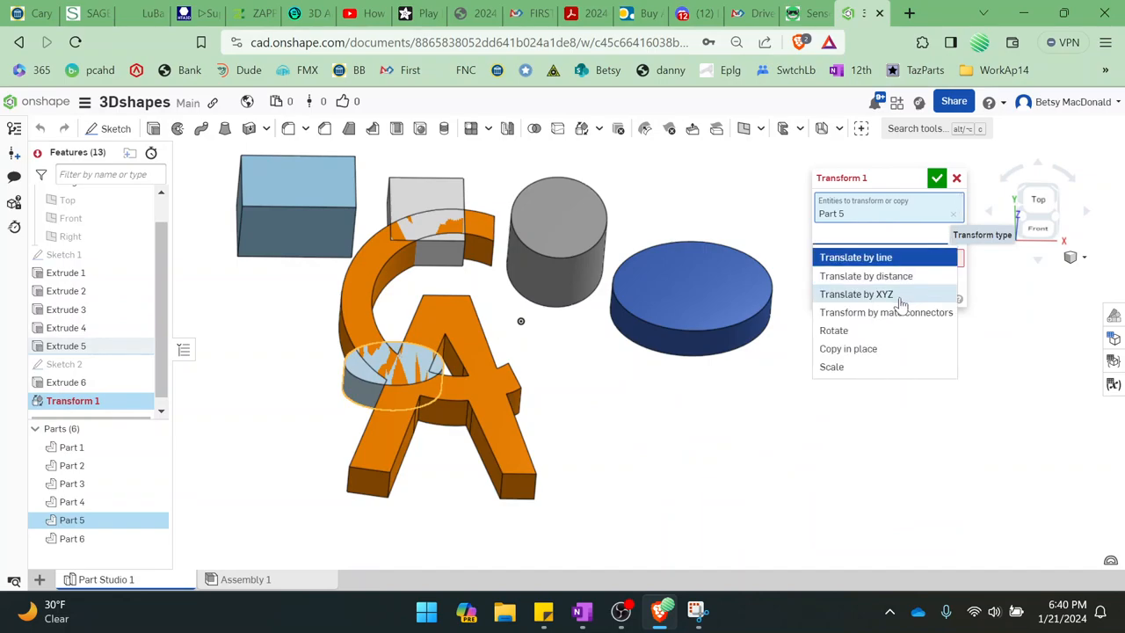
{"action": "left_click", "coordinate": [856, 293]}
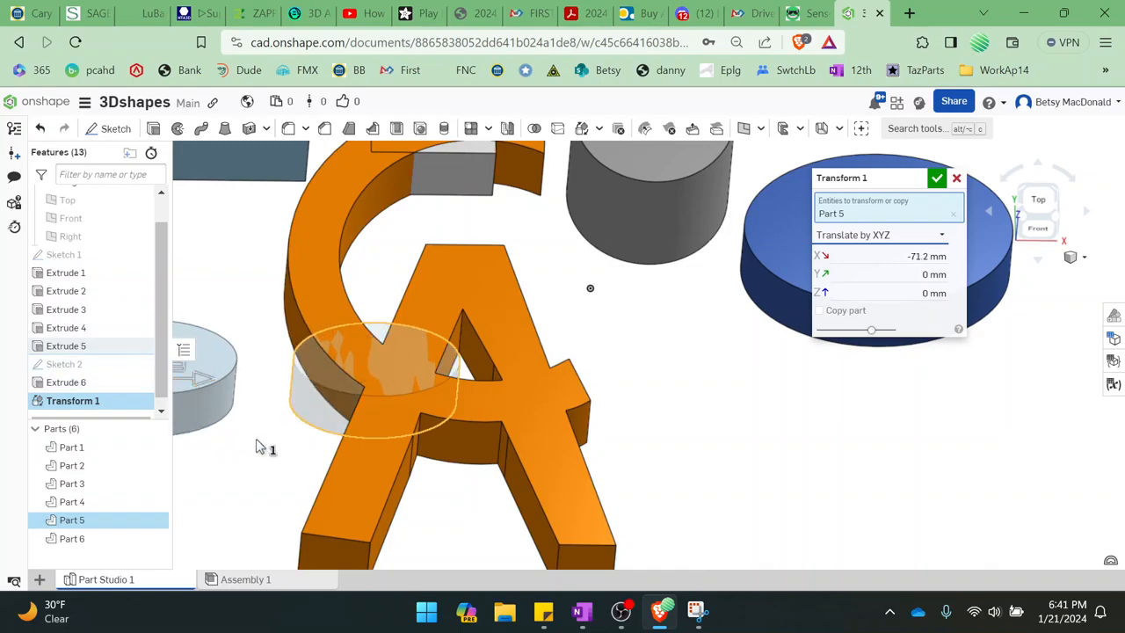
{"action": "mouse_move", "coordinate": [253, 436]}
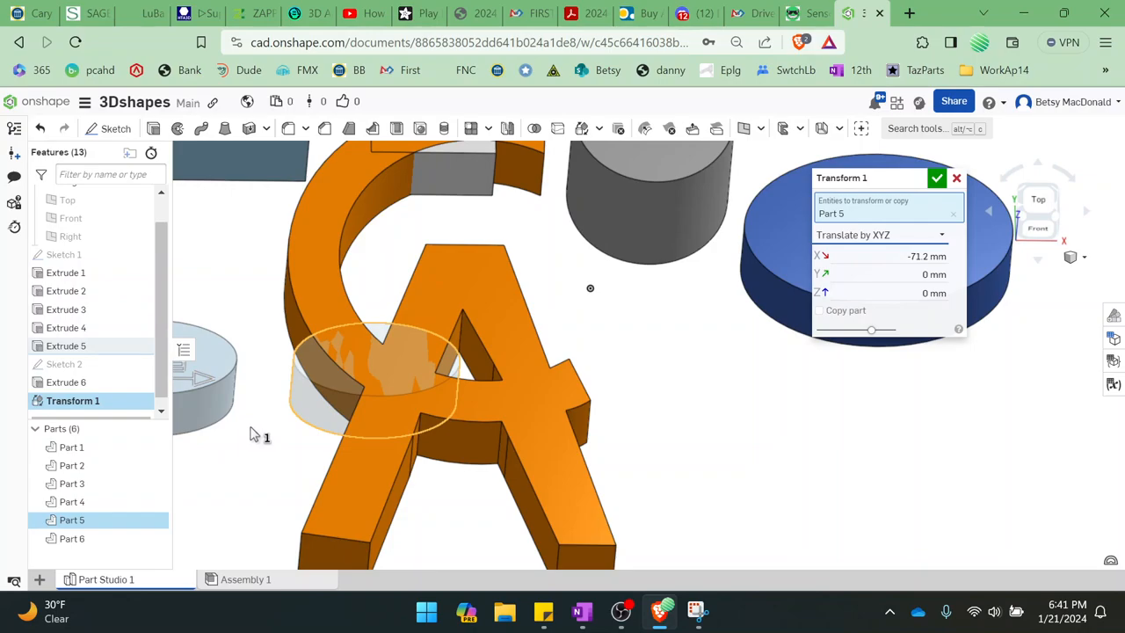
{"action": "mouse_move", "coordinate": [254, 418]}
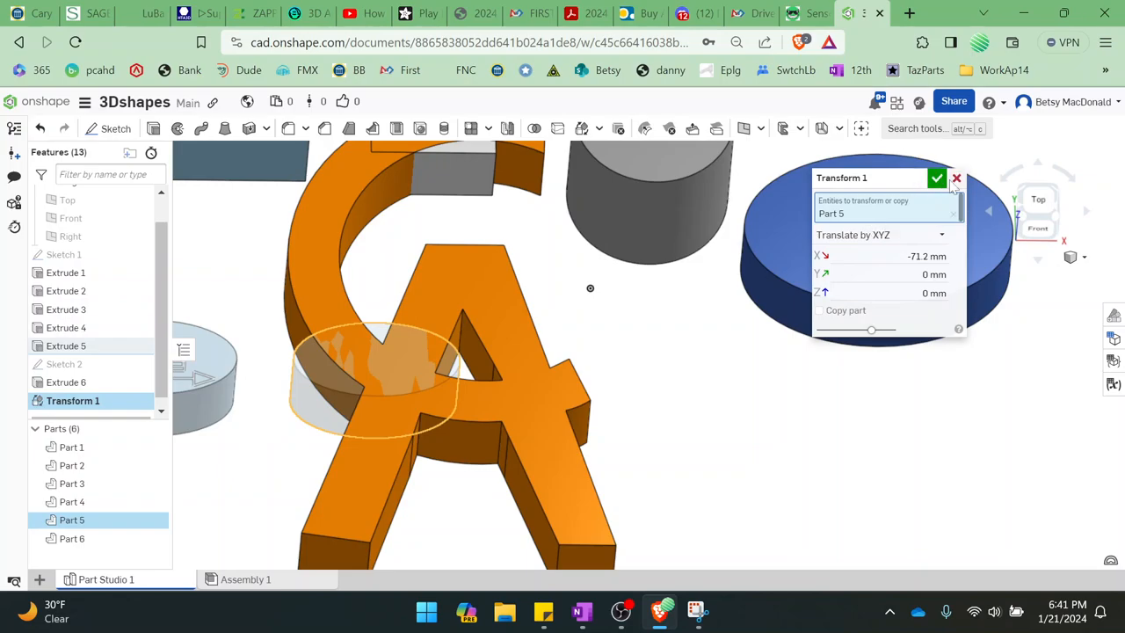
{"action": "left_click", "coordinate": [937, 177]}
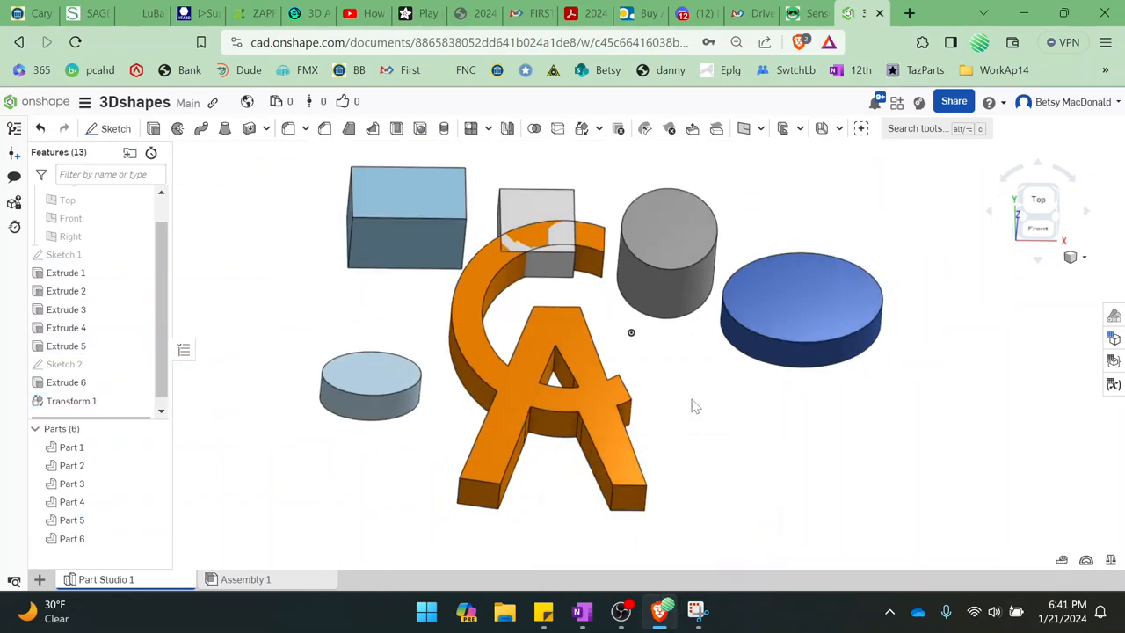
{"action": "mouse_move", "coordinate": [668, 378]}
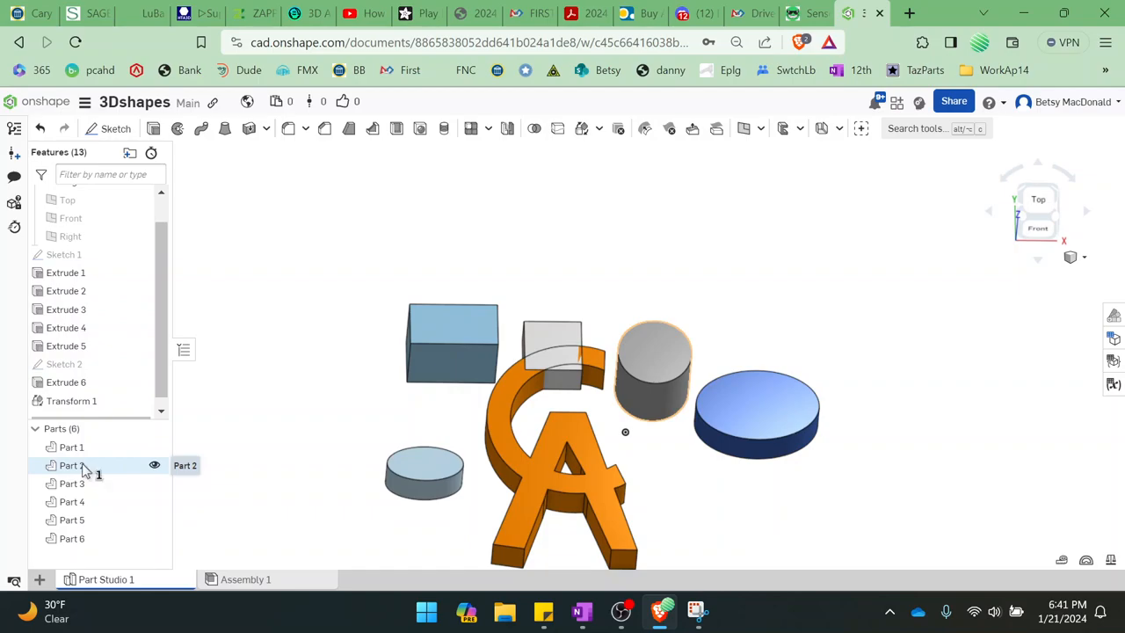
- Select Part 4, the small cube behind the C, as the next part to move
{"action": "left_click", "coordinate": [69, 484]}
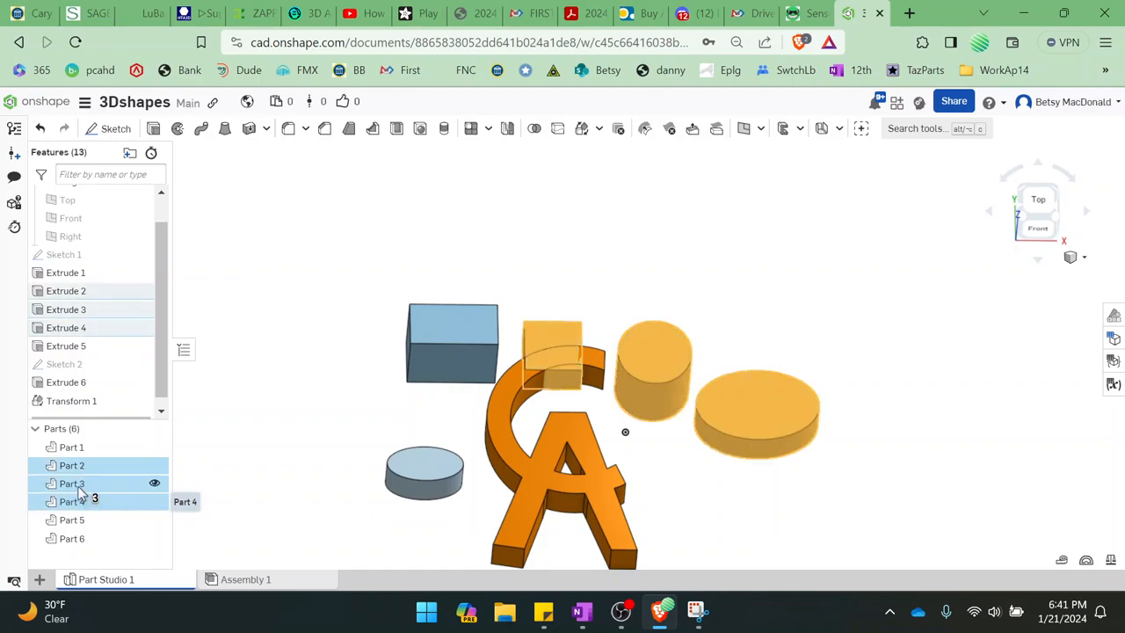
{"action": "left_click", "coordinate": [70, 501]}
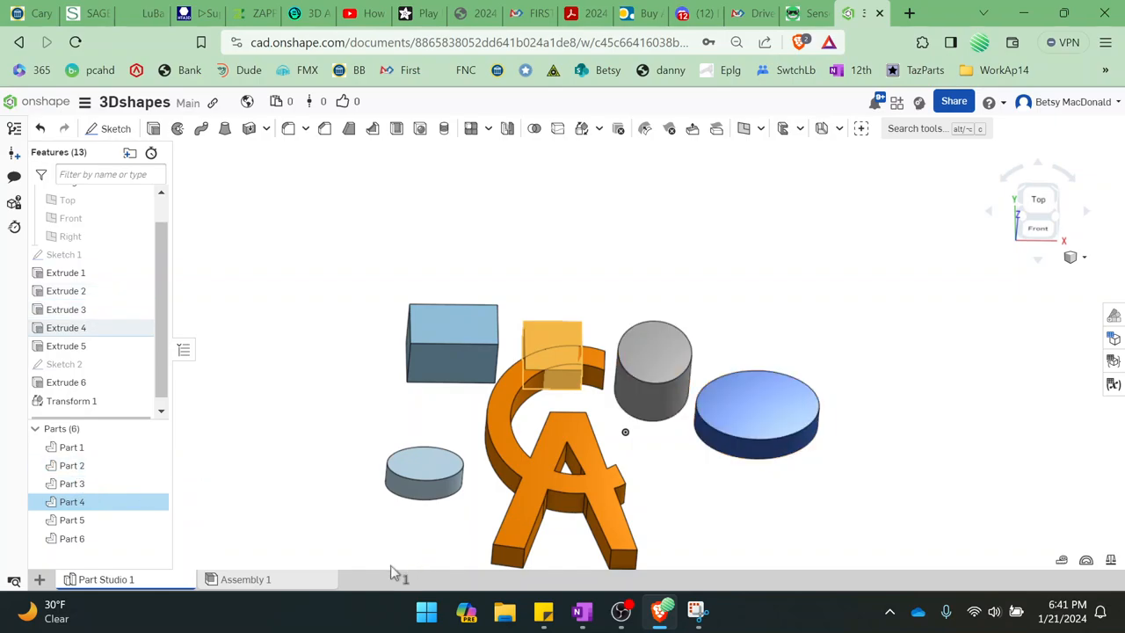
{"action": "mouse_move", "coordinate": [604, 342]}
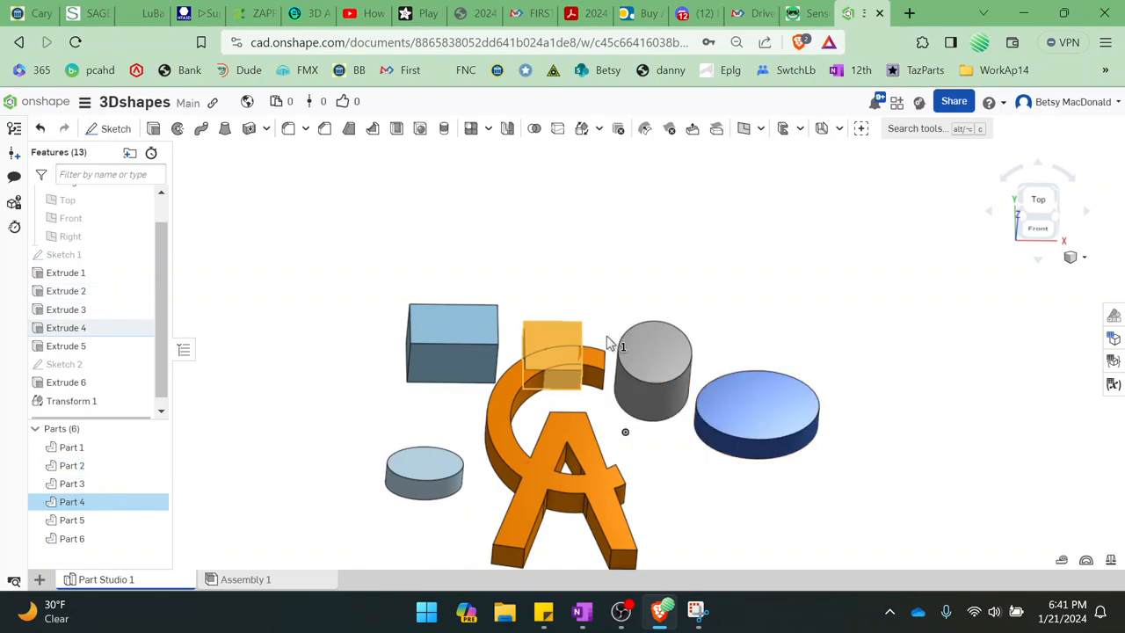
{"action": "mouse_move", "coordinate": [583, 128]}
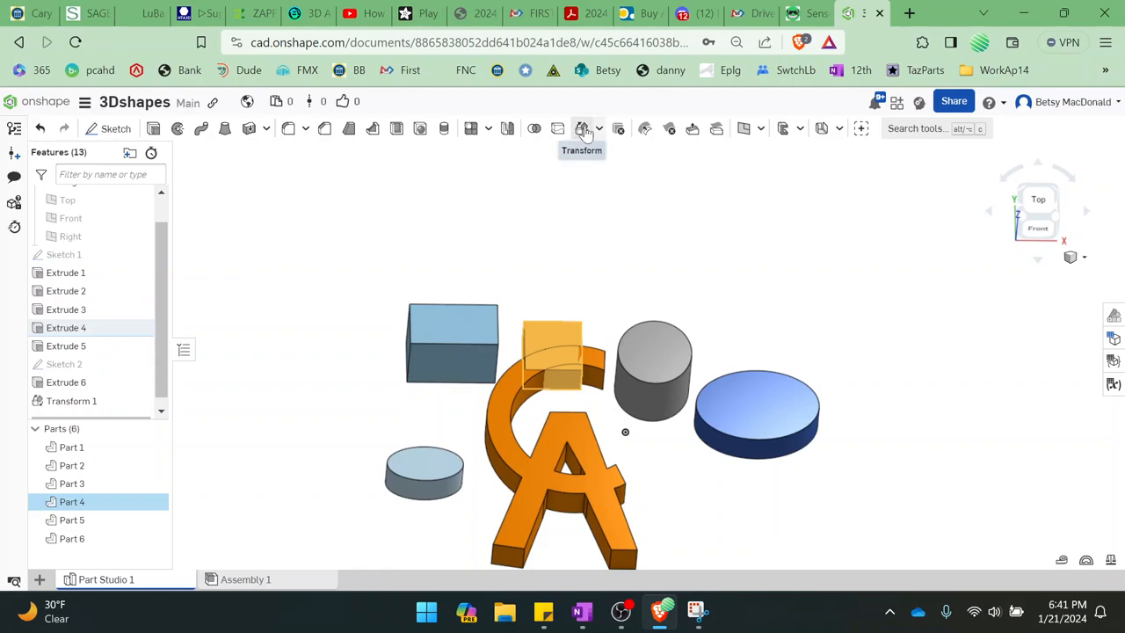
- Translate the small cube by XYZ with Y = 92 mm as Transform 2, clear of the logo
{"action": "left_click", "coordinate": [583, 128]}
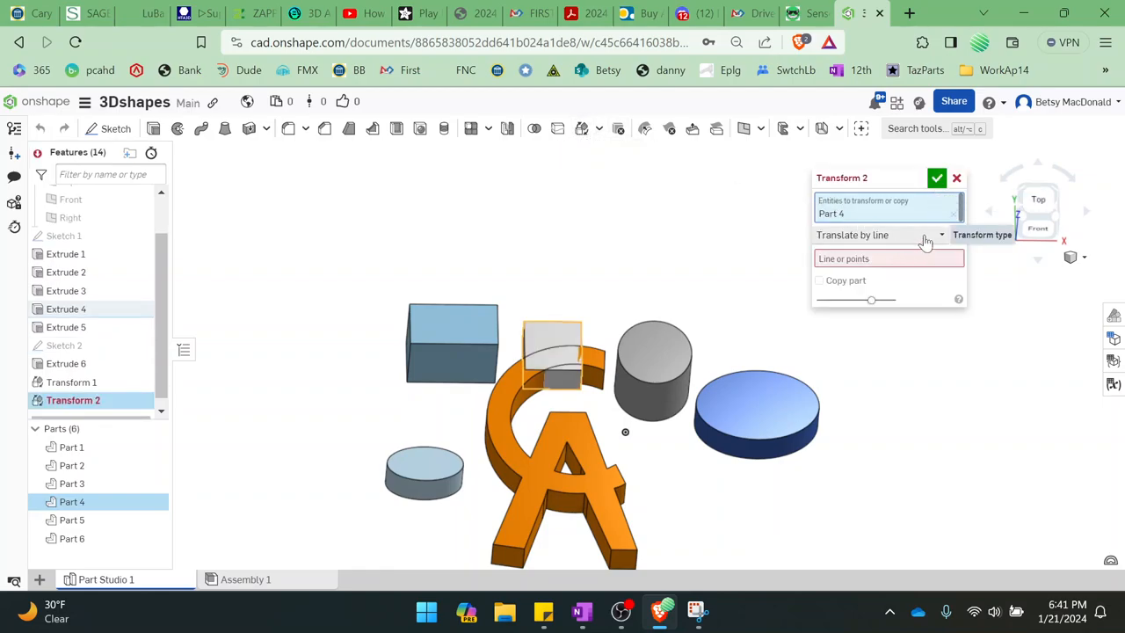
{"action": "left_click", "coordinate": [888, 236]}
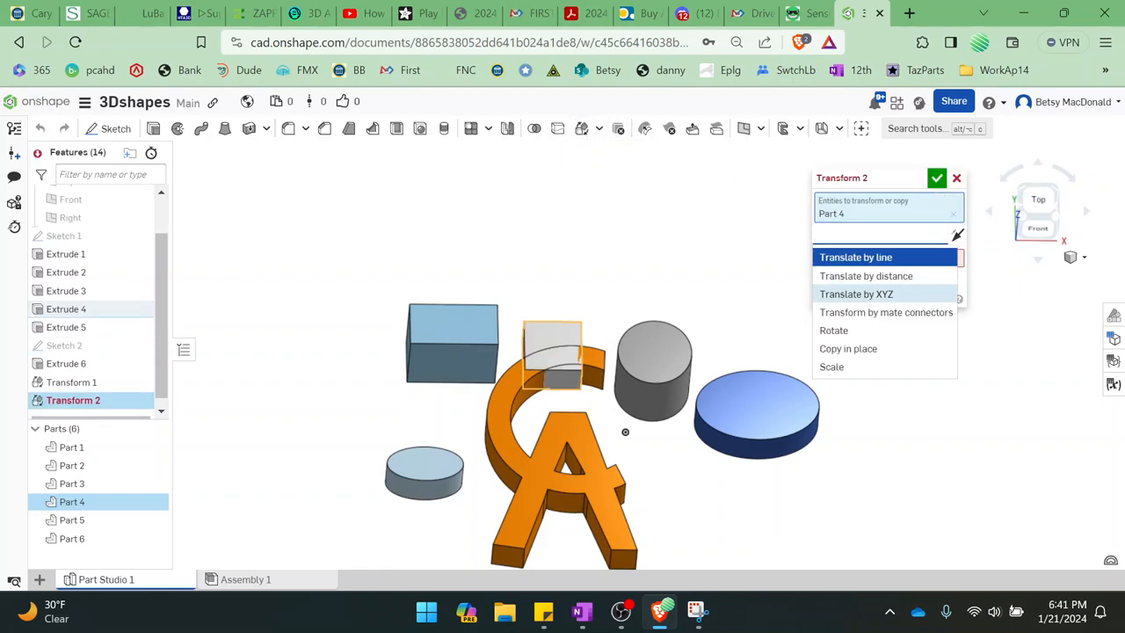
{"action": "left_click", "coordinate": [854, 293]}
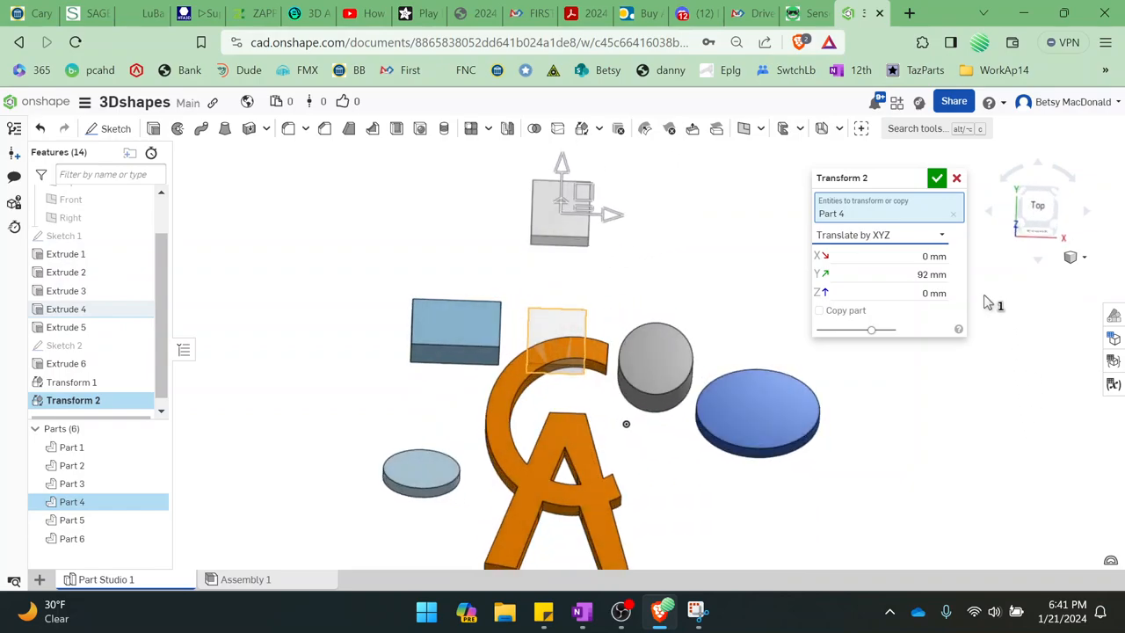
{"action": "left_click", "coordinate": [937, 178]}
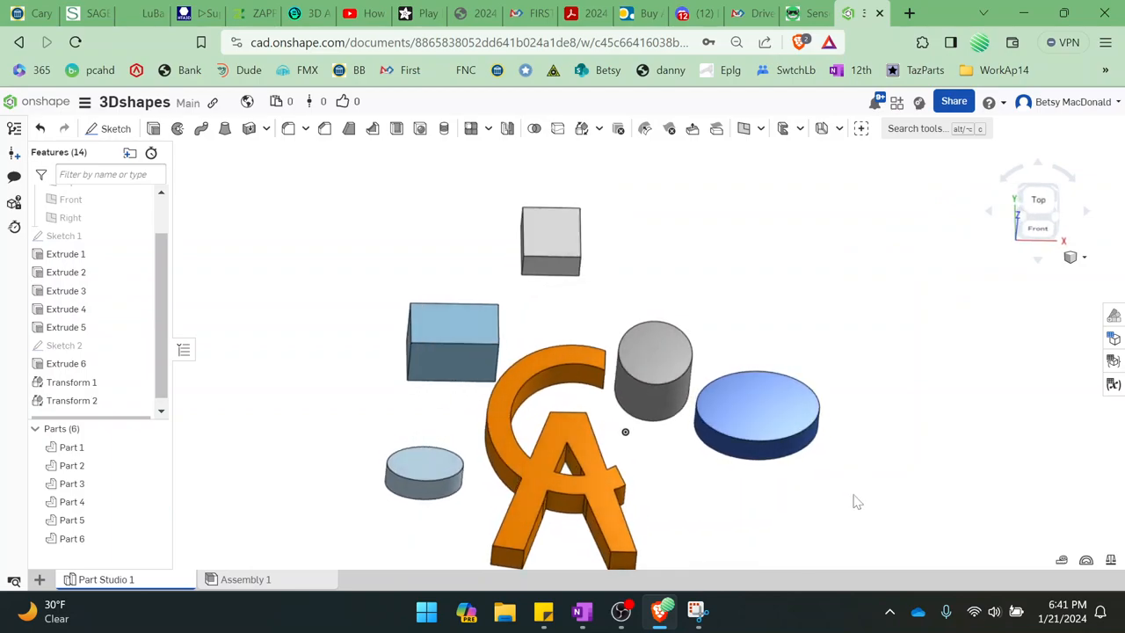
{"action": "mouse_move", "coordinate": [584, 129]}
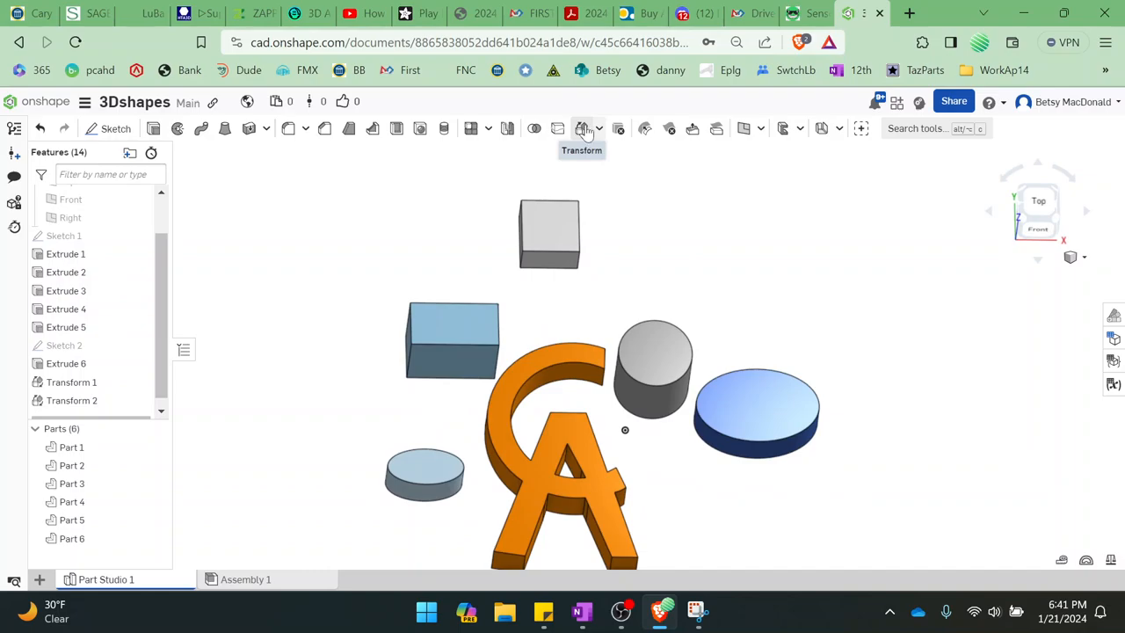
{"action": "mouse_move", "coordinate": [557, 129]}
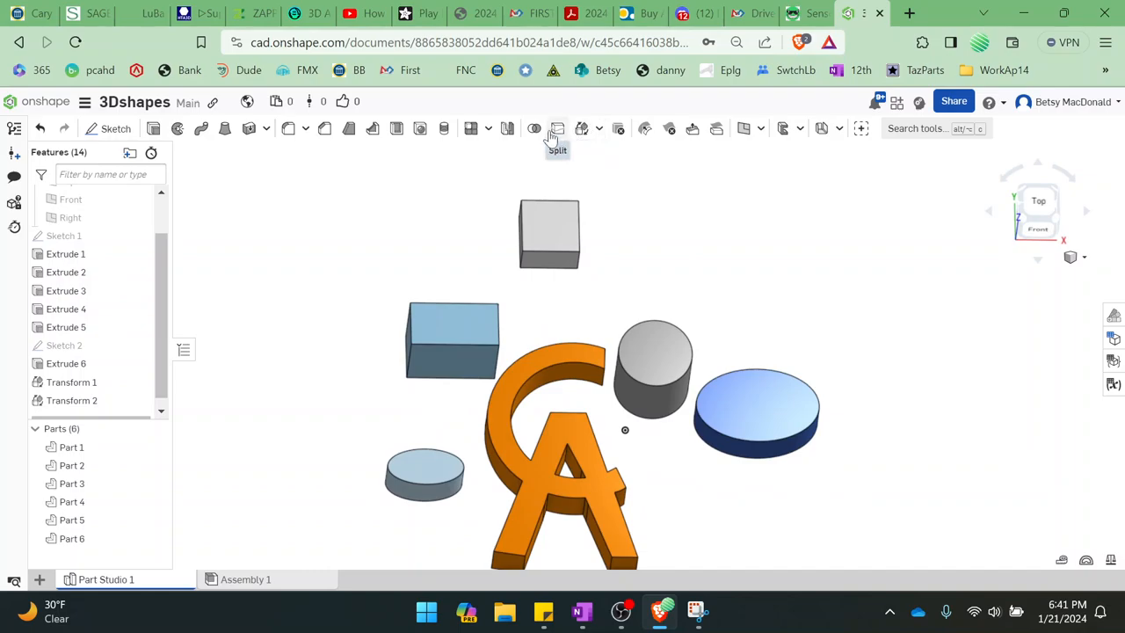
{"action": "mouse_move", "coordinate": [582, 128]}
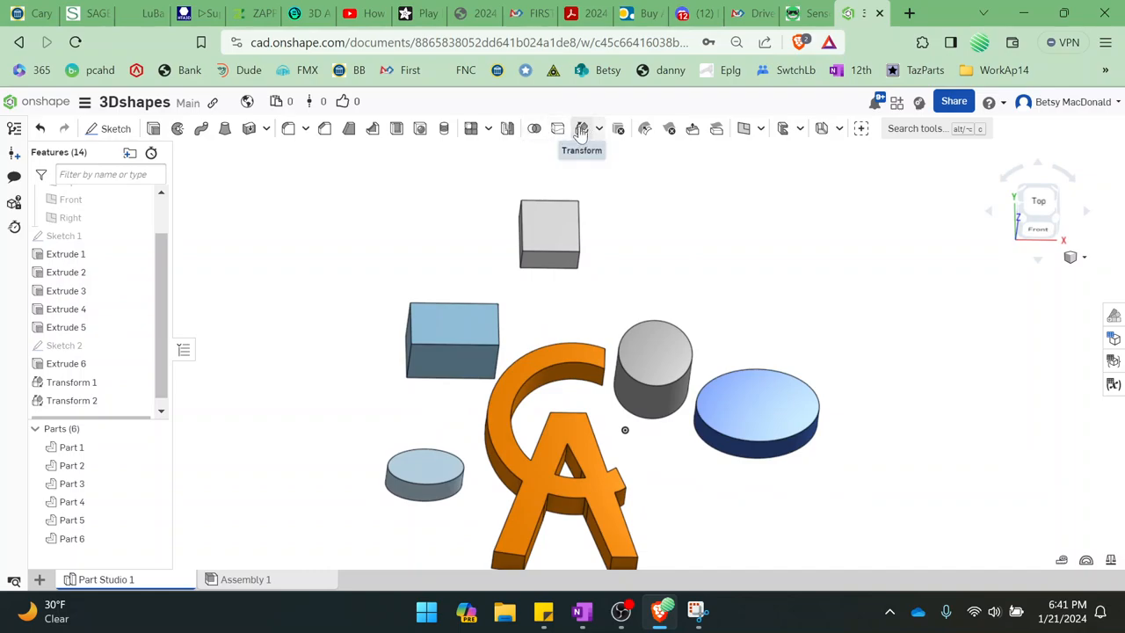
{"action": "mouse_move", "coordinate": [341, 137]}
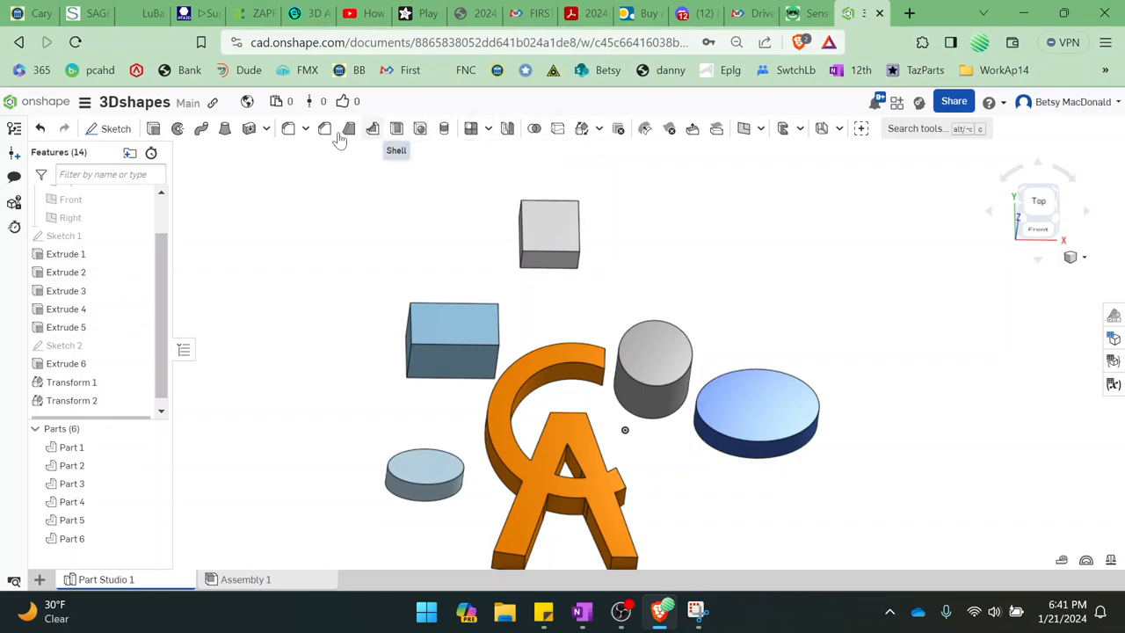
{"action": "mouse_move", "coordinate": [907, 451]}
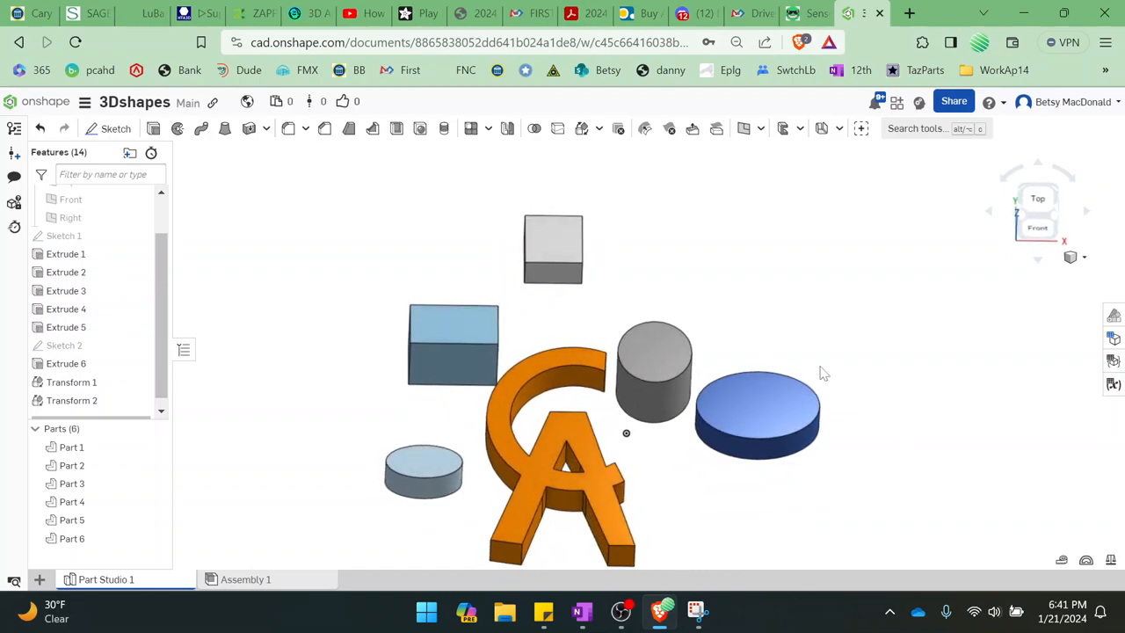
{"action": "mouse_move", "coordinate": [323, 130]}
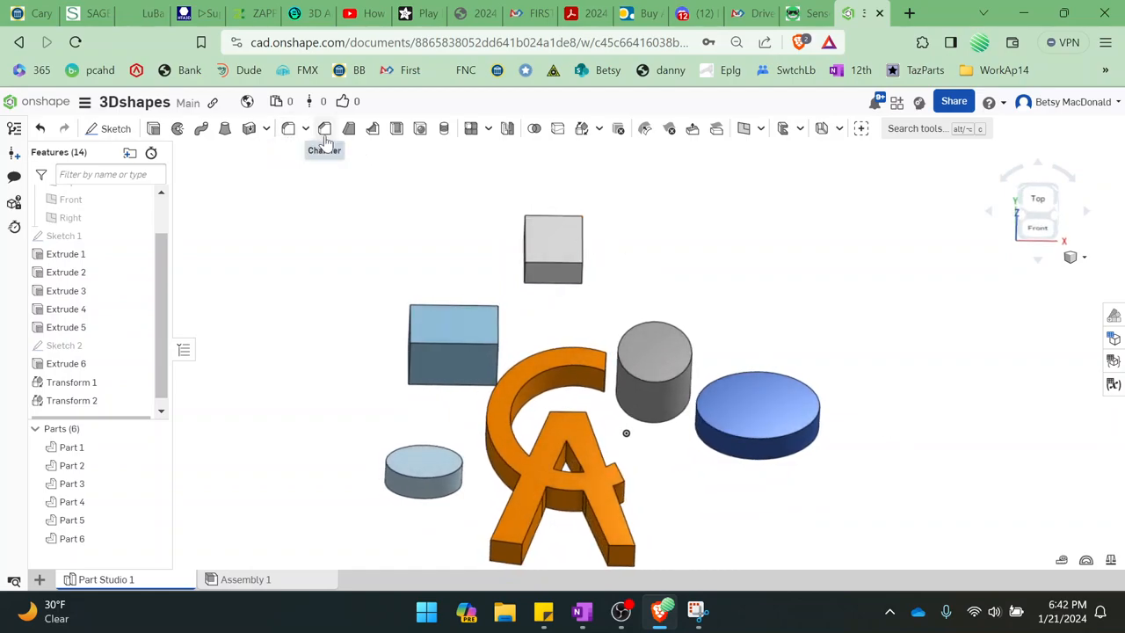
{"action": "mouse_move", "coordinate": [317, 137]}
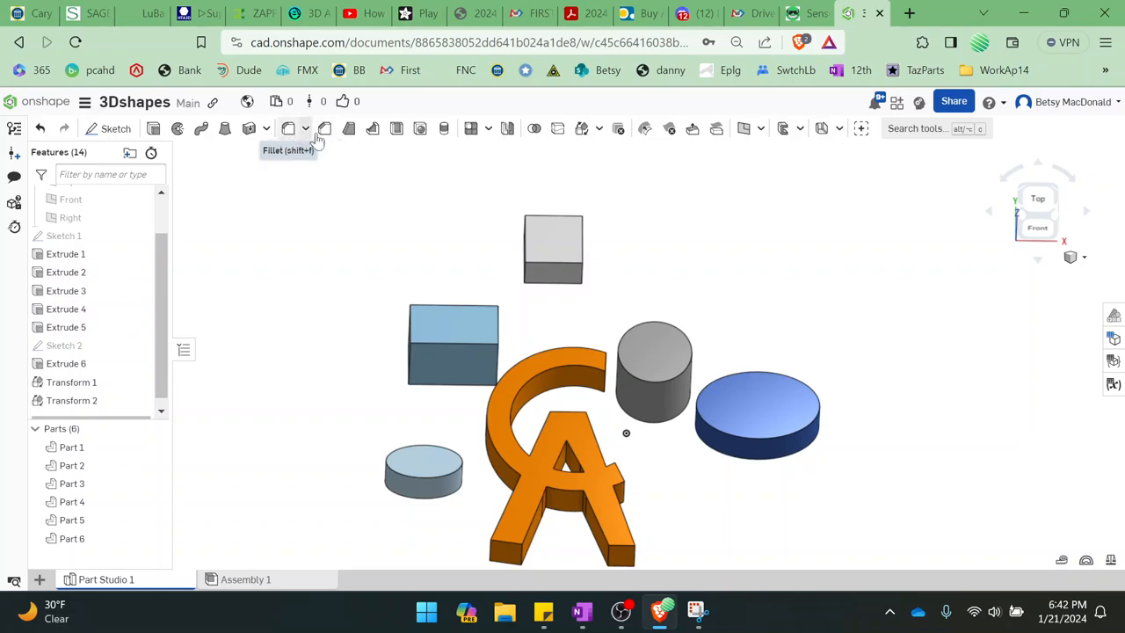
{"action": "mouse_move", "coordinate": [325, 129]}
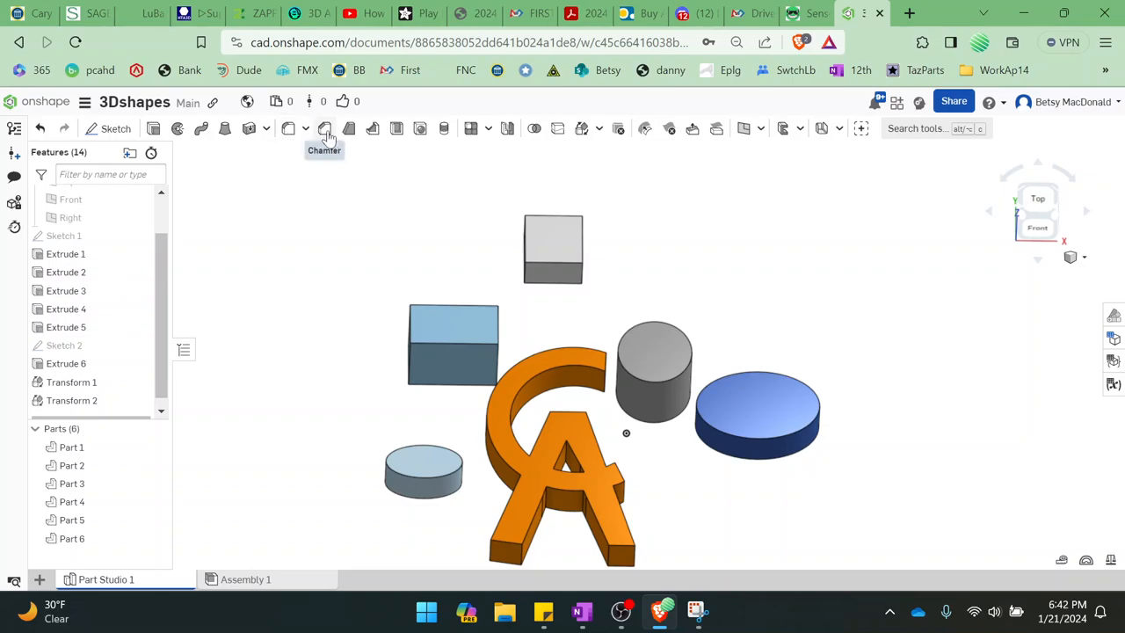
{"action": "mouse_move", "coordinate": [323, 128]}
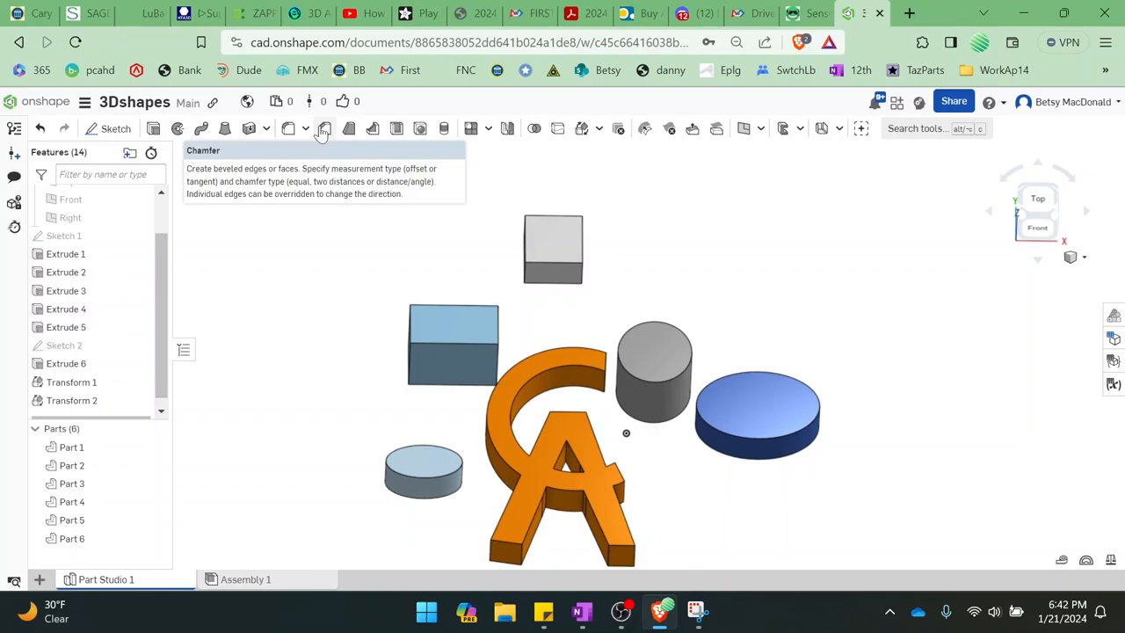
{"action": "mouse_move", "coordinate": [288, 129]}
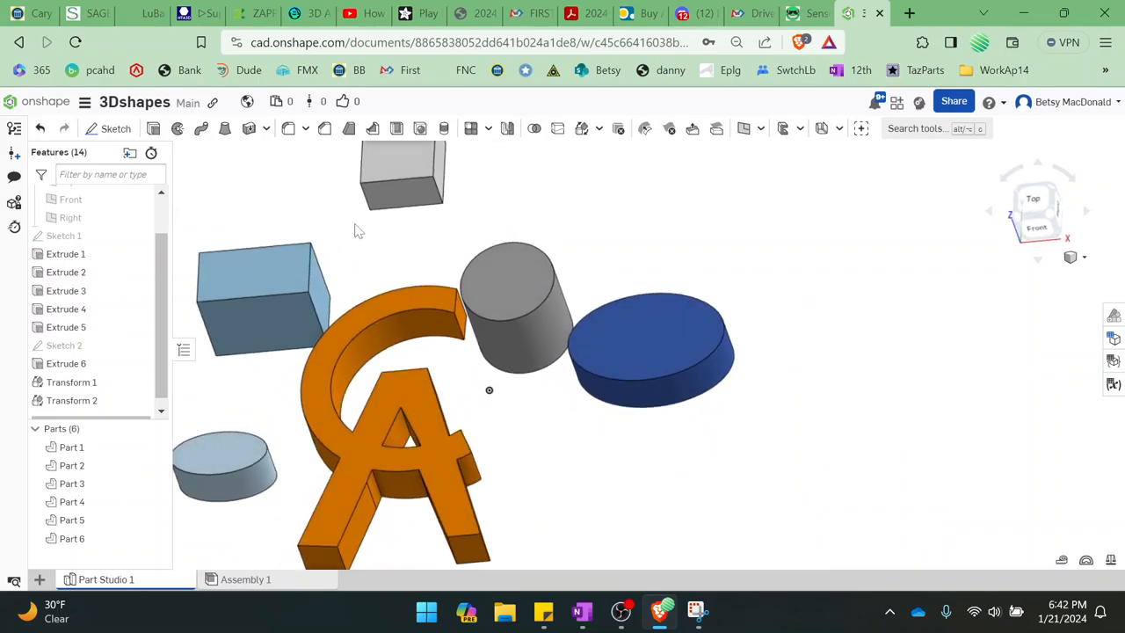
{"action": "mouse_move", "coordinate": [288, 129]}
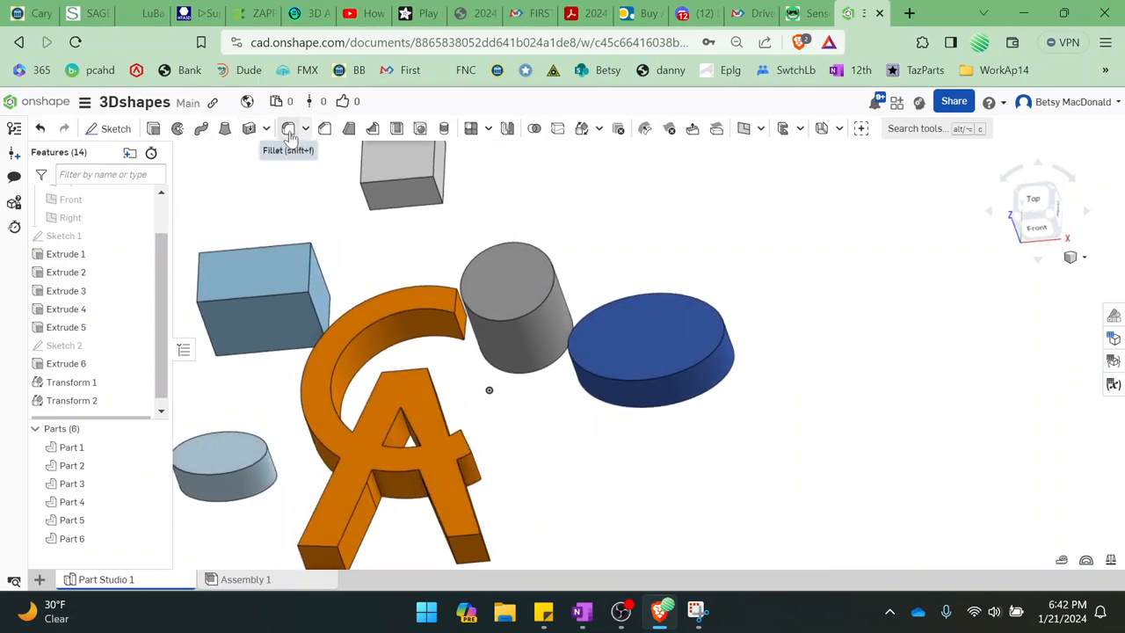
- Apply Fillet 1 to round one long edge of the blue box
{"action": "left_click", "coordinate": [288, 128]}
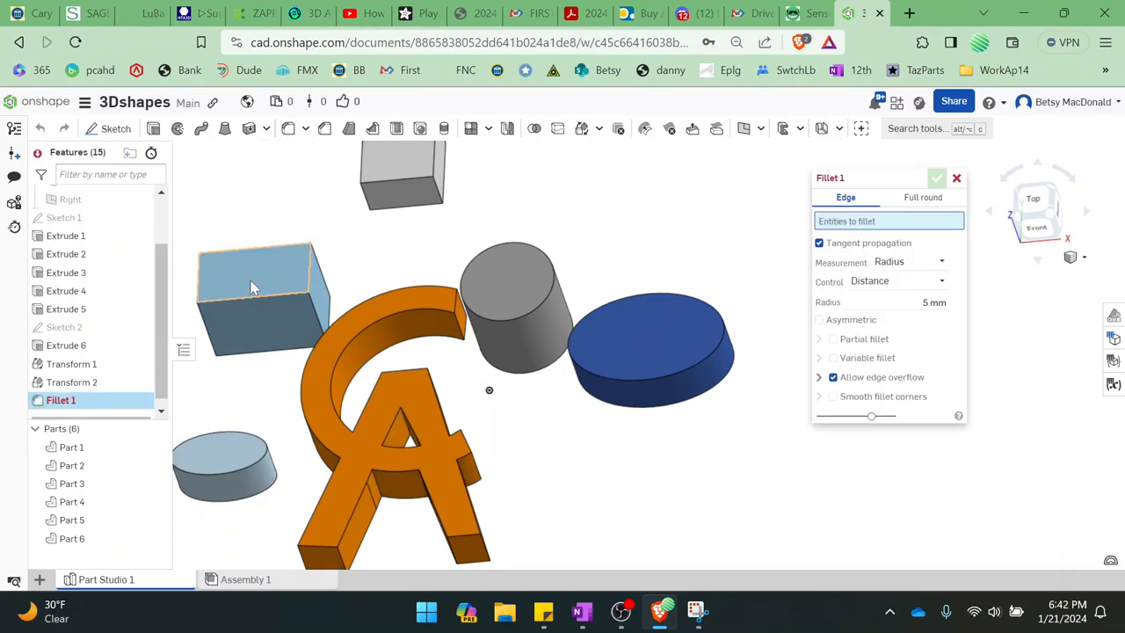
{"action": "mouse_move", "coordinate": [264, 278]}
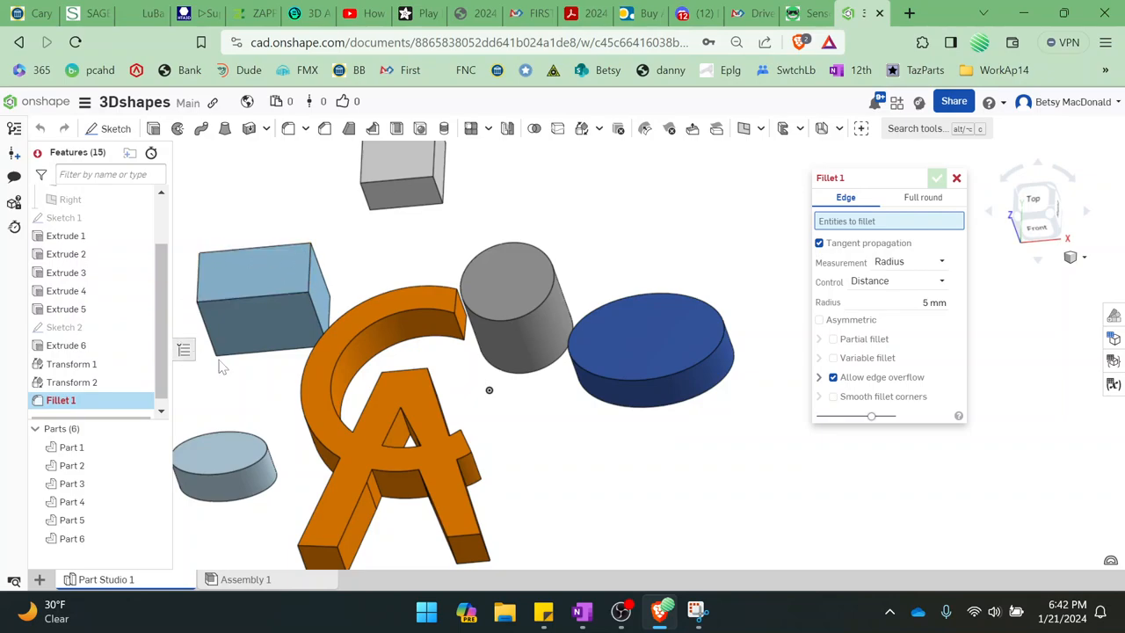
{"action": "left_click", "coordinate": [272, 295]}
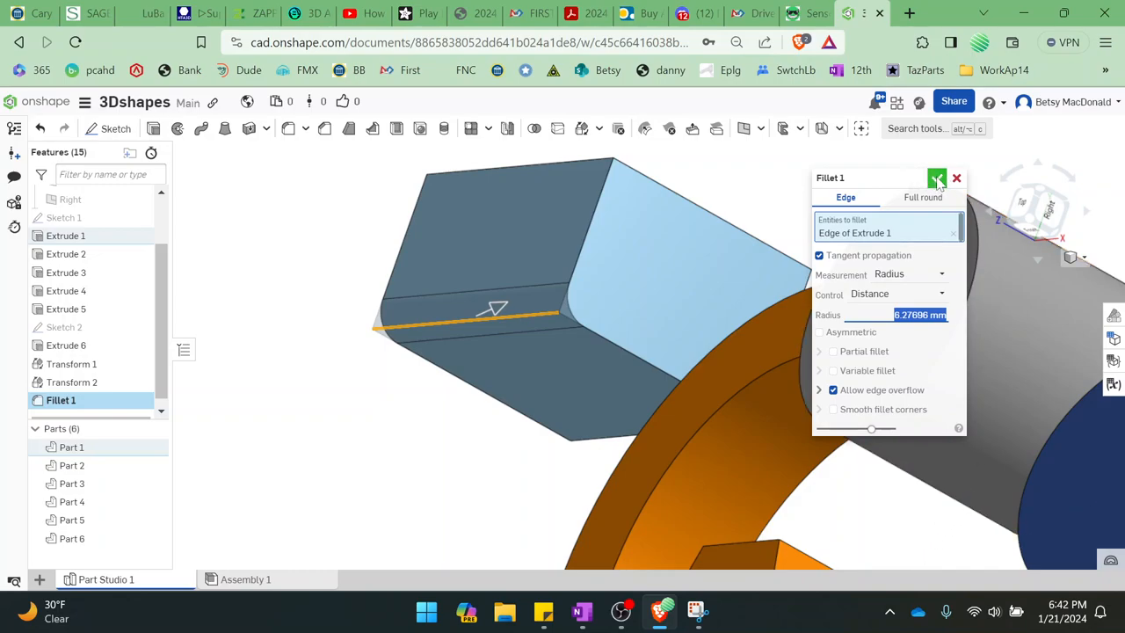
{"action": "left_click", "coordinate": [936, 179]}
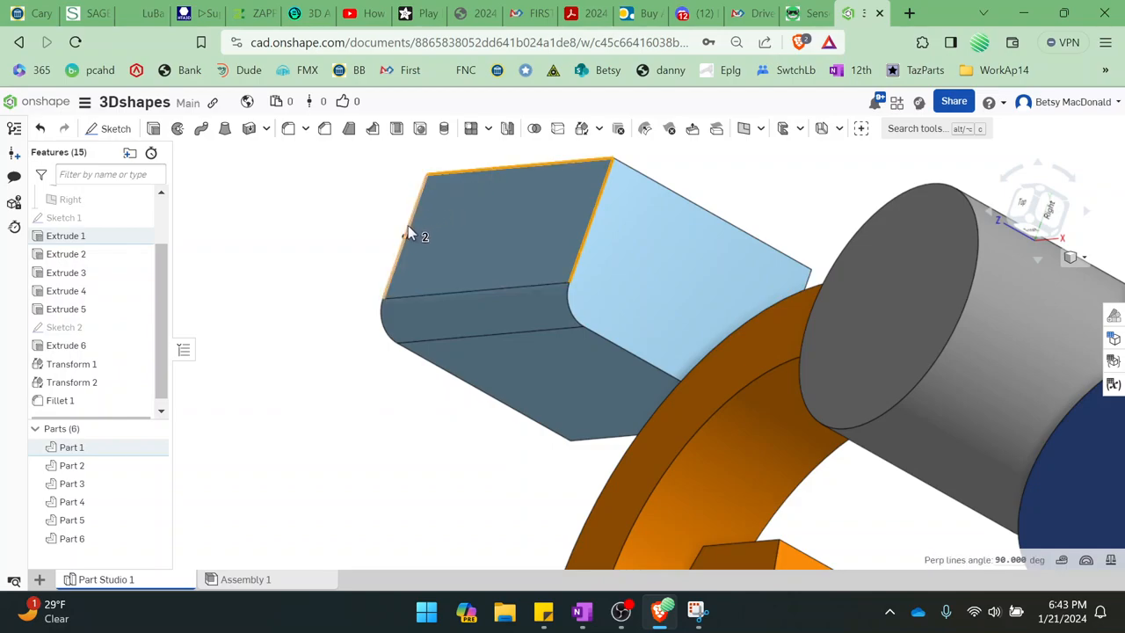
{"action": "mouse_move", "coordinate": [419, 129]}
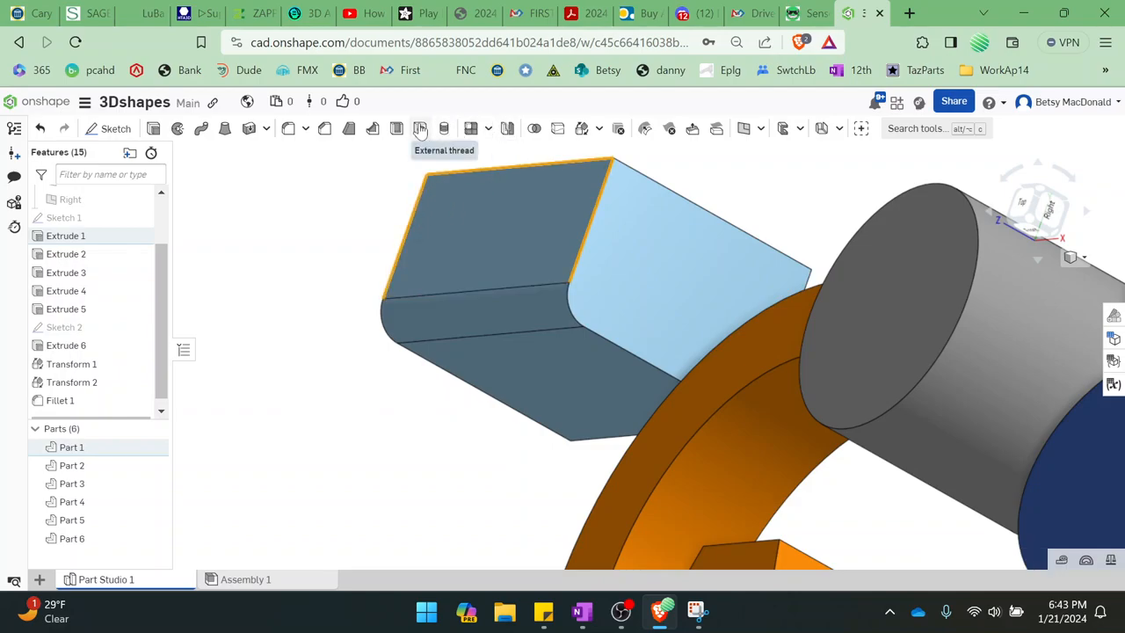
- Add Fillet 2 of about 5.8 mm to three edges at the box's front end
{"action": "left_click", "coordinate": [288, 128]}
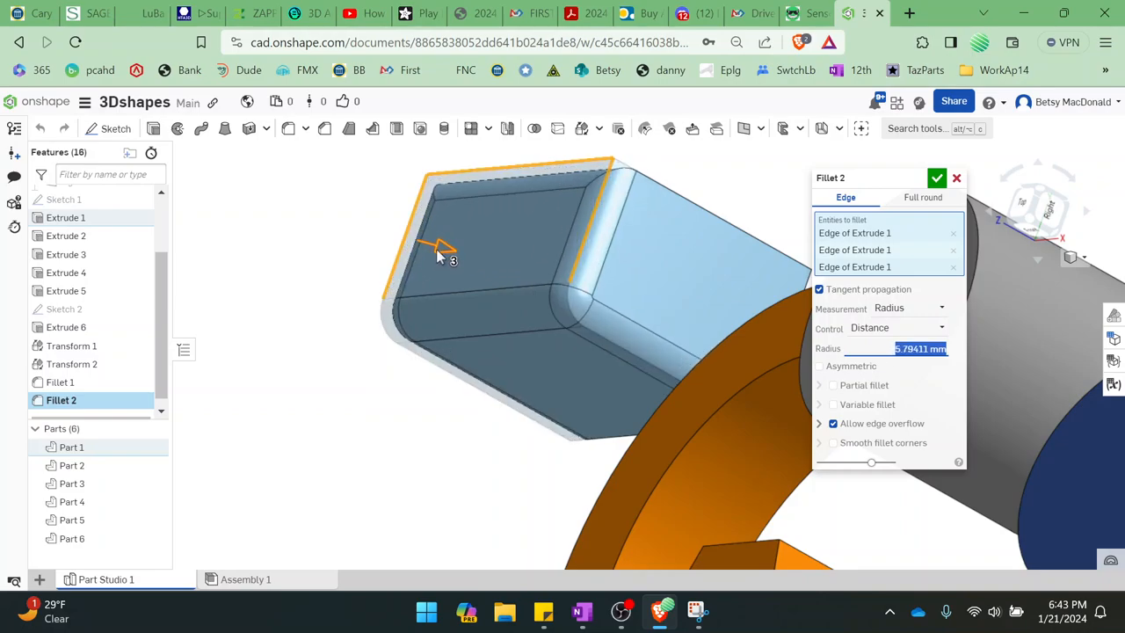
{"action": "mouse_move", "coordinate": [272, 412]}
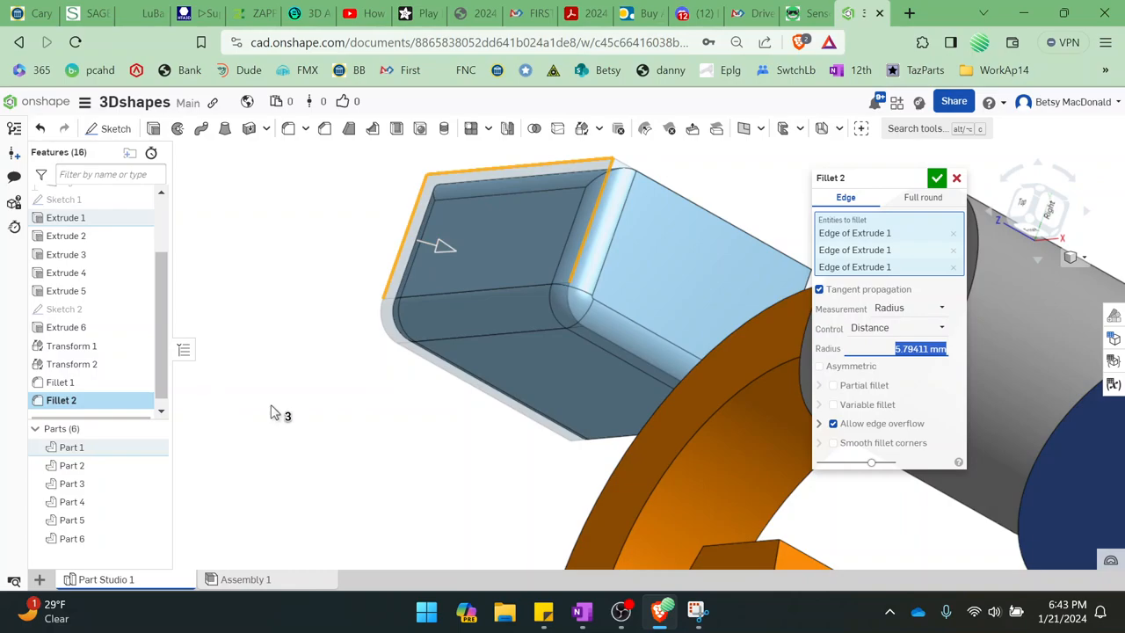
{"action": "left_click", "coordinate": [937, 177]}
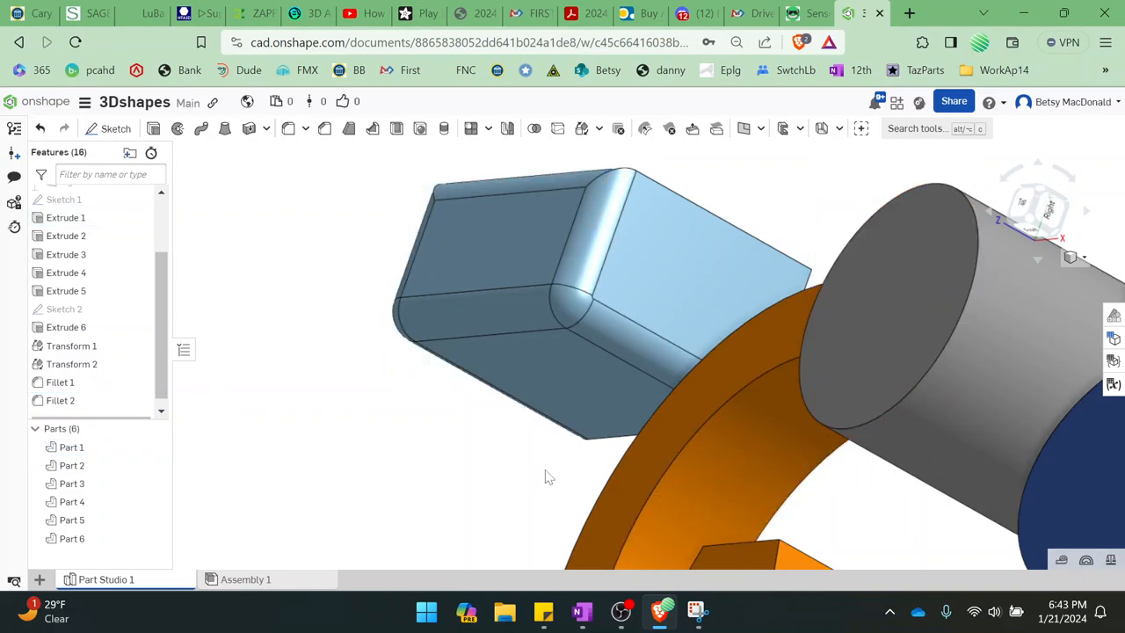
- Add Fillet 3 of 5.784 mm to the front face edges of the orange CA logo
{"action": "left_click_drag", "start_coordinate": [548, 478], "coordinate": [650, 418]}
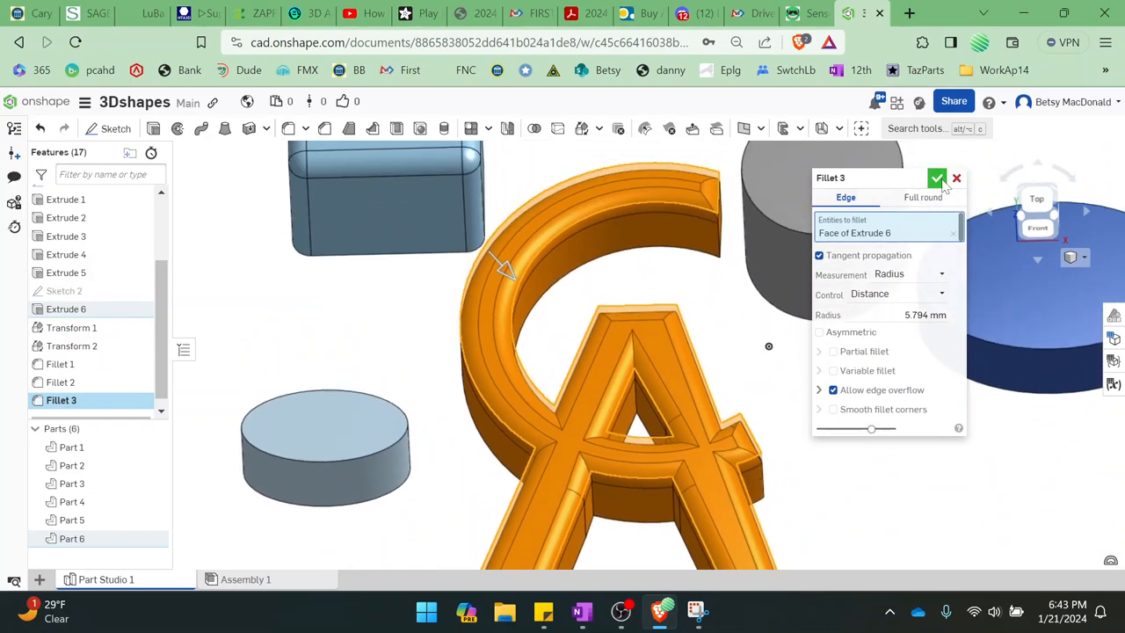
{"action": "left_click", "coordinate": [936, 177]}
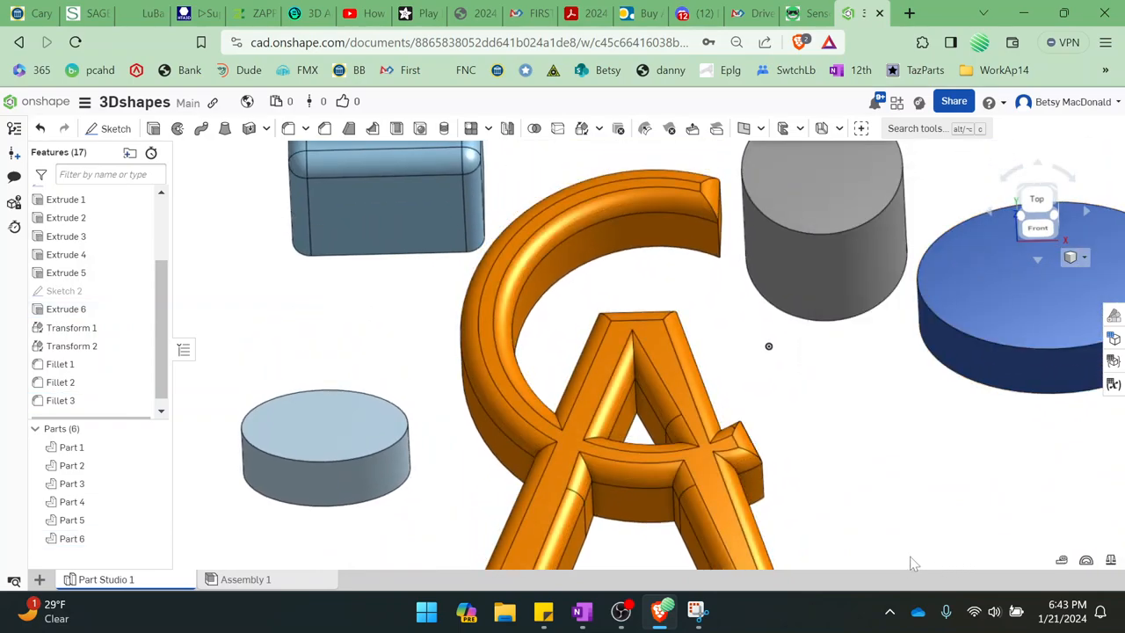
{"action": "mouse_move", "coordinate": [499, 406]}
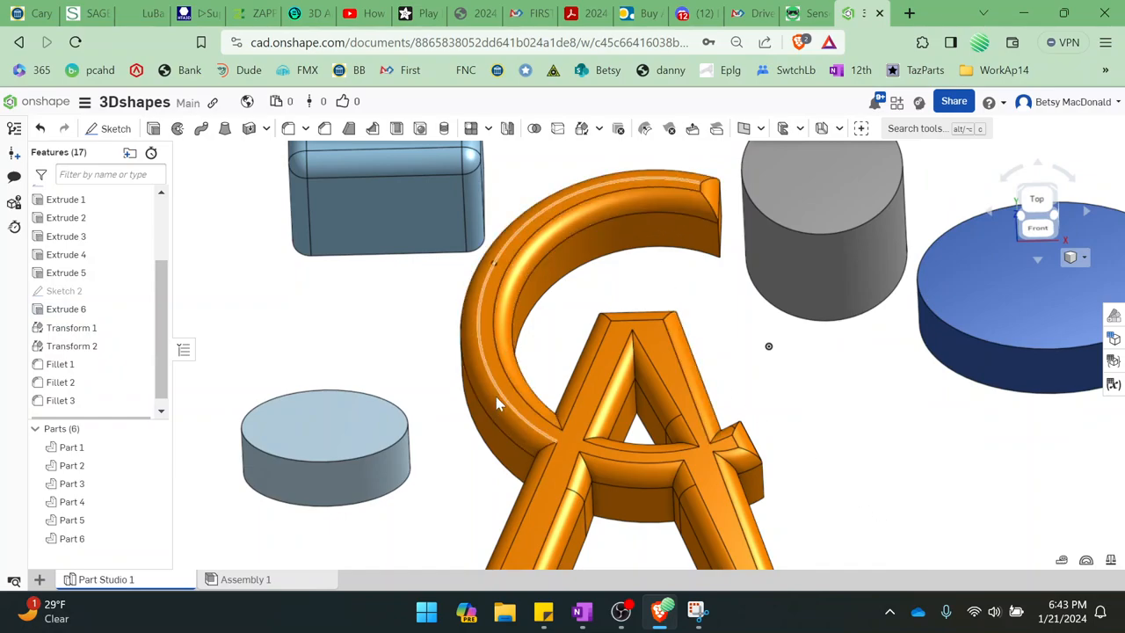
{"action": "mouse_move", "coordinate": [676, 201]}
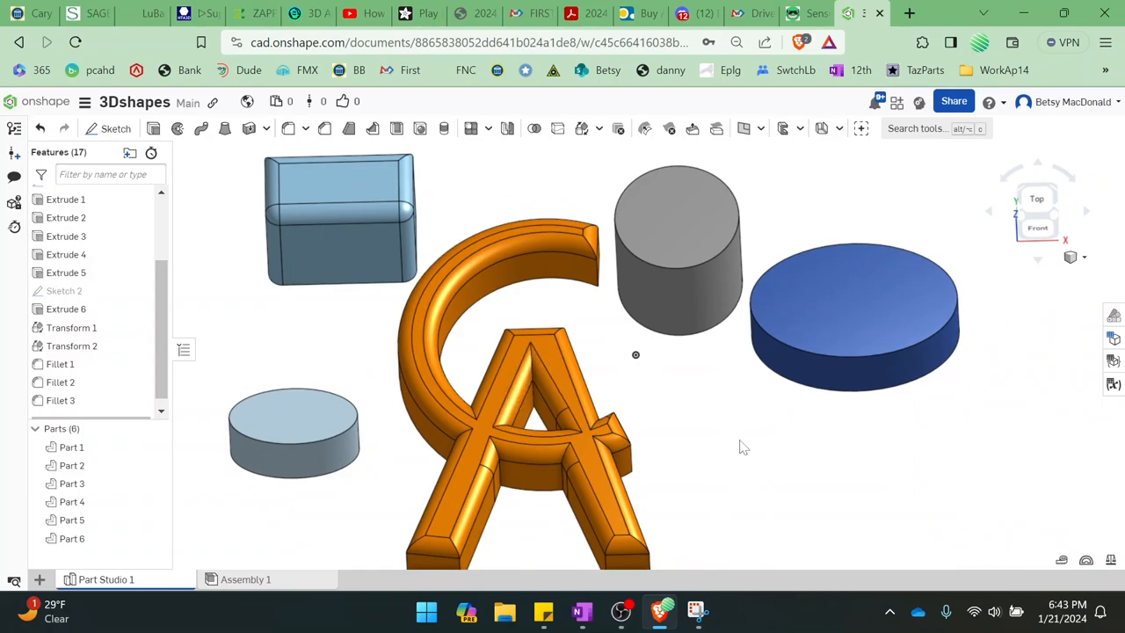
{"action": "mouse_move", "coordinate": [531, 246]}
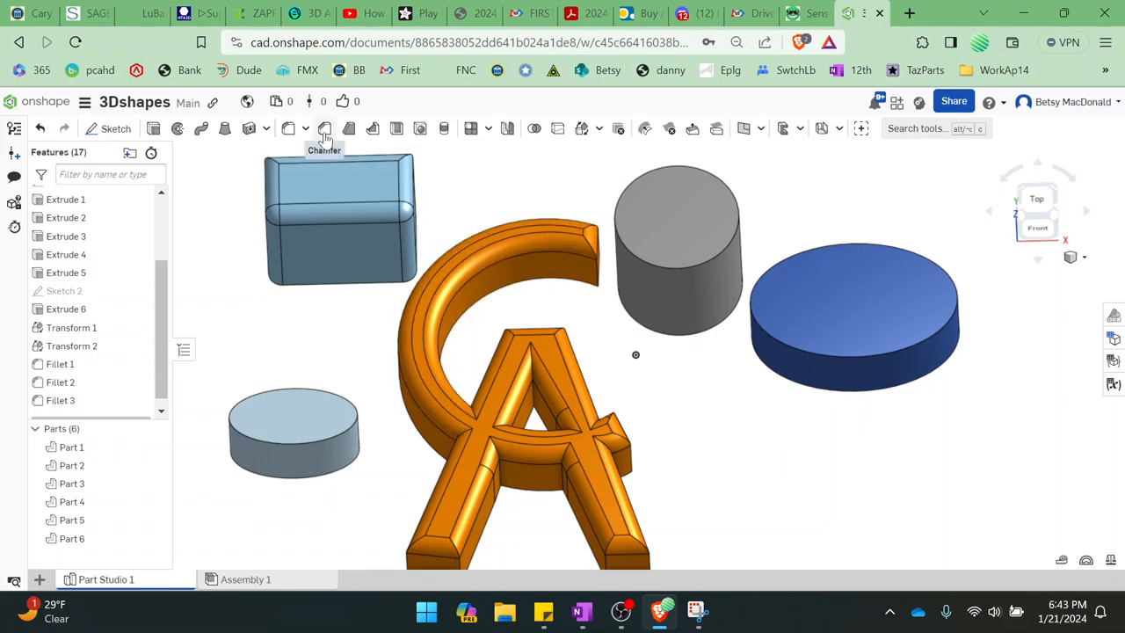
- Add Chamfer 1 of 5 mm, Equal distance, to the grey cylinder's top edge
{"action": "left_click", "coordinate": [324, 128]}
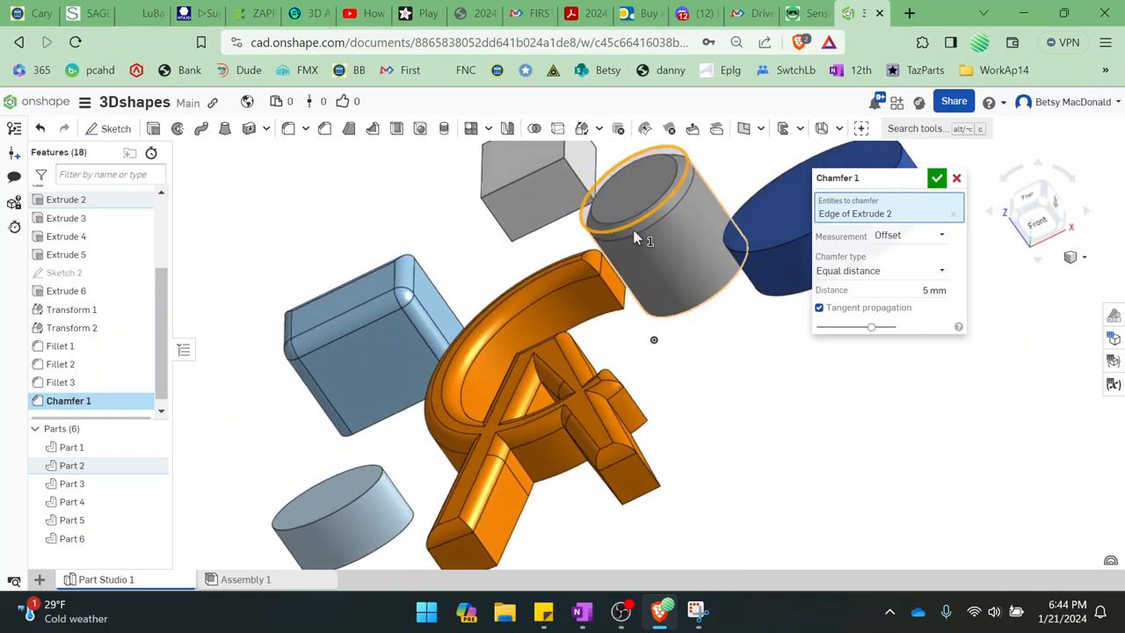
{"action": "mouse_move", "coordinate": [642, 225]}
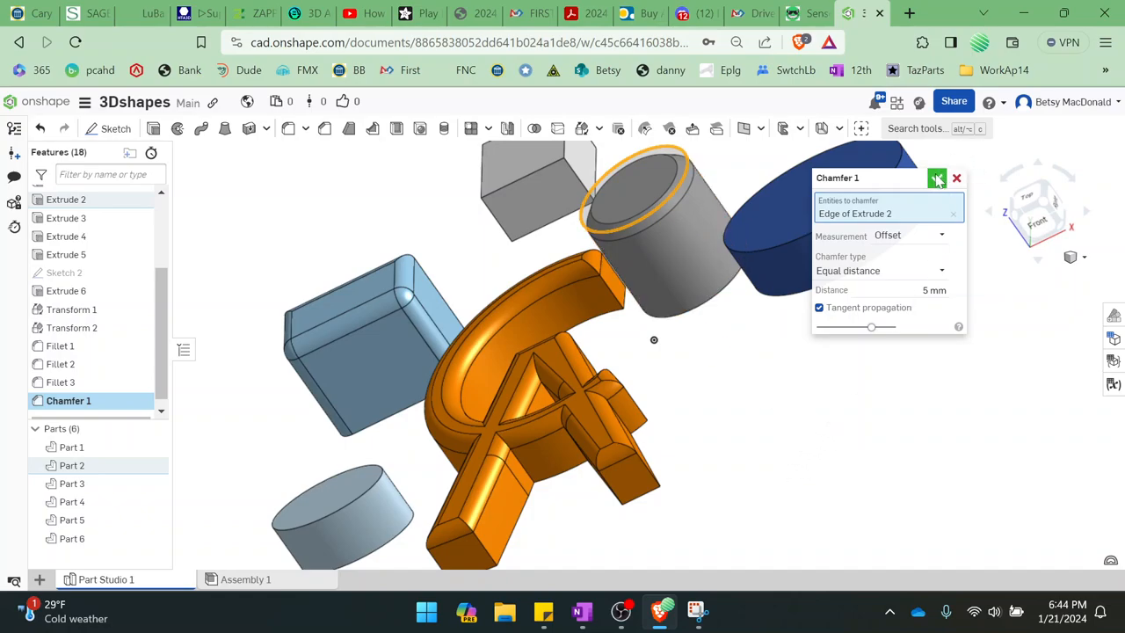
{"action": "left_click", "coordinate": [937, 180]}
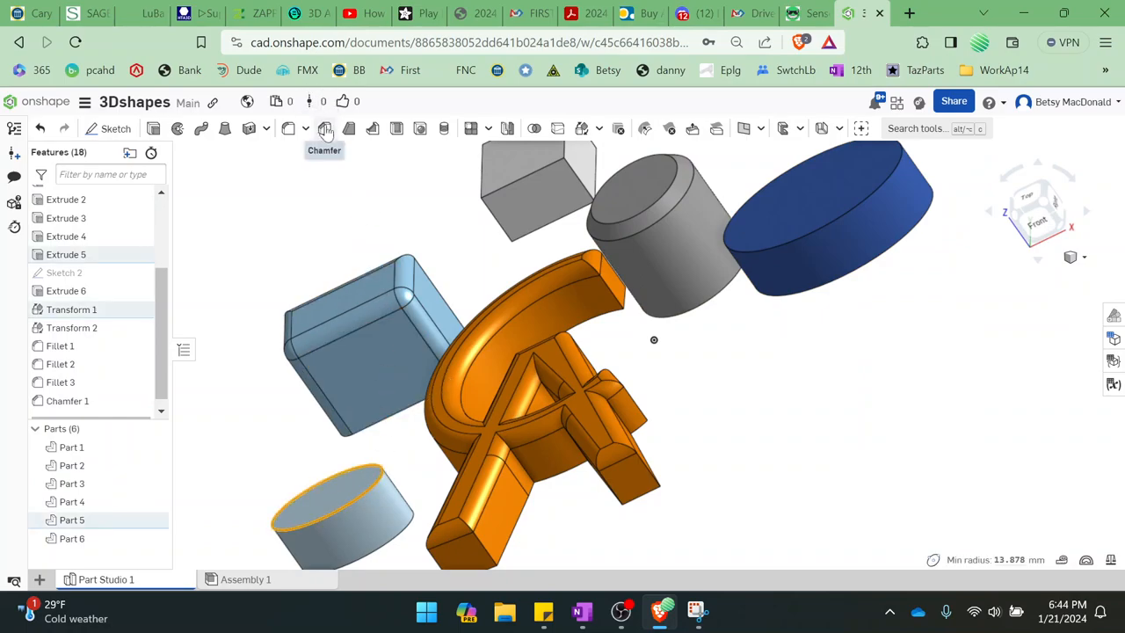
- Add Chamfer 2 of 5 mm, Equal distance, to the light-blue elliptical part's top edge
{"action": "left_click", "coordinate": [324, 129]}
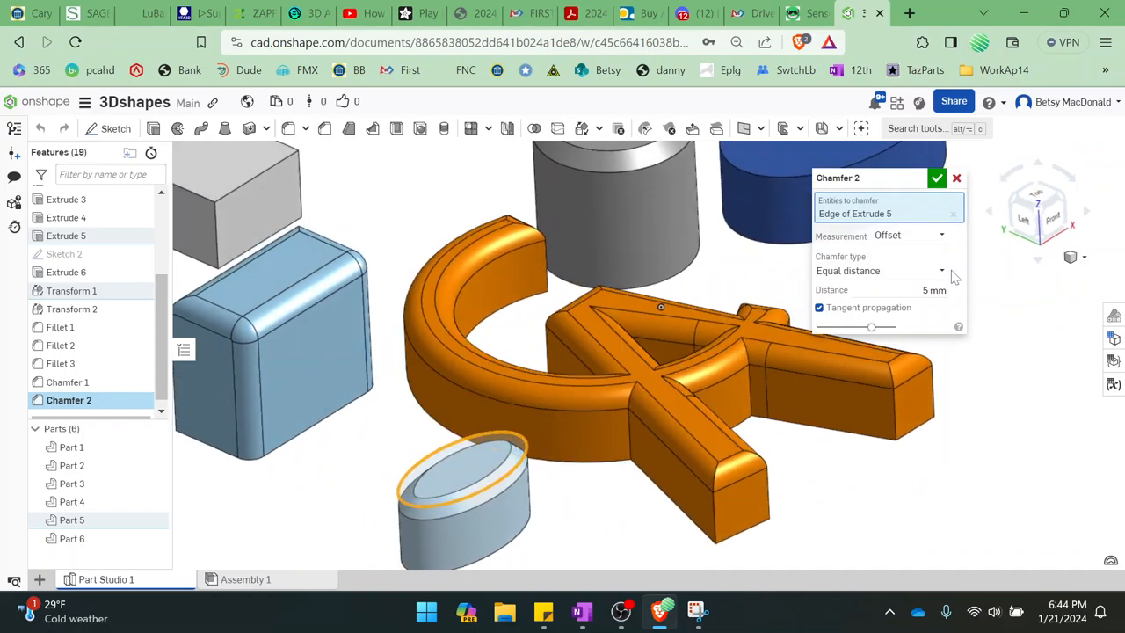
{"action": "left_click", "coordinate": [880, 271]}
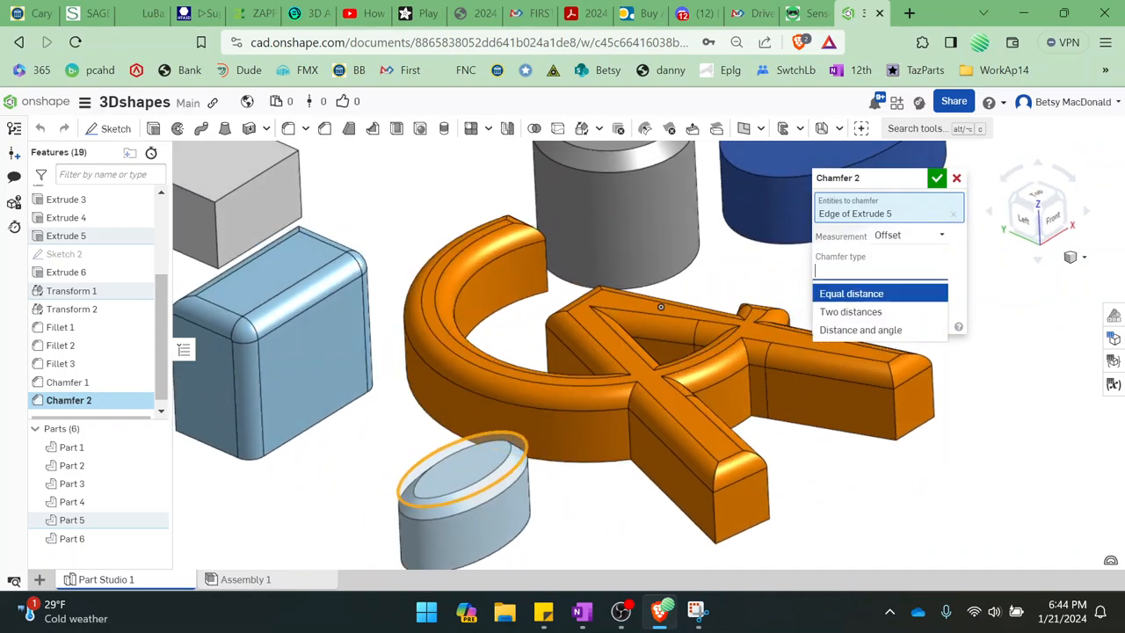
{"action": "left_click", "coordinate": [850, 291]}
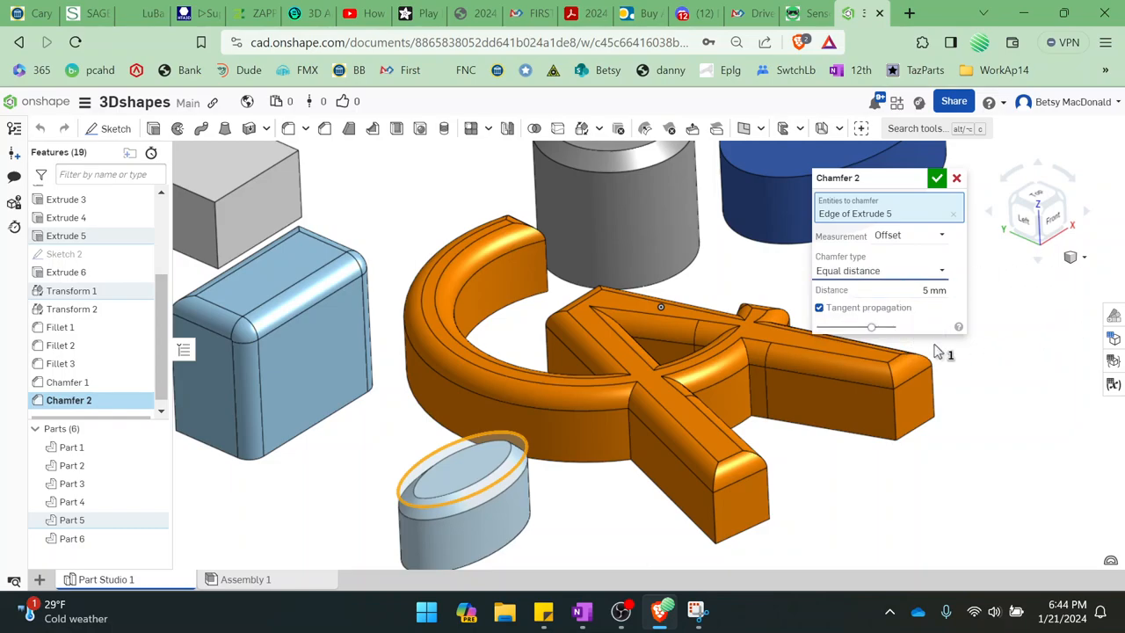
{"action": "mouse_move", "coordinate": [847, 331]}
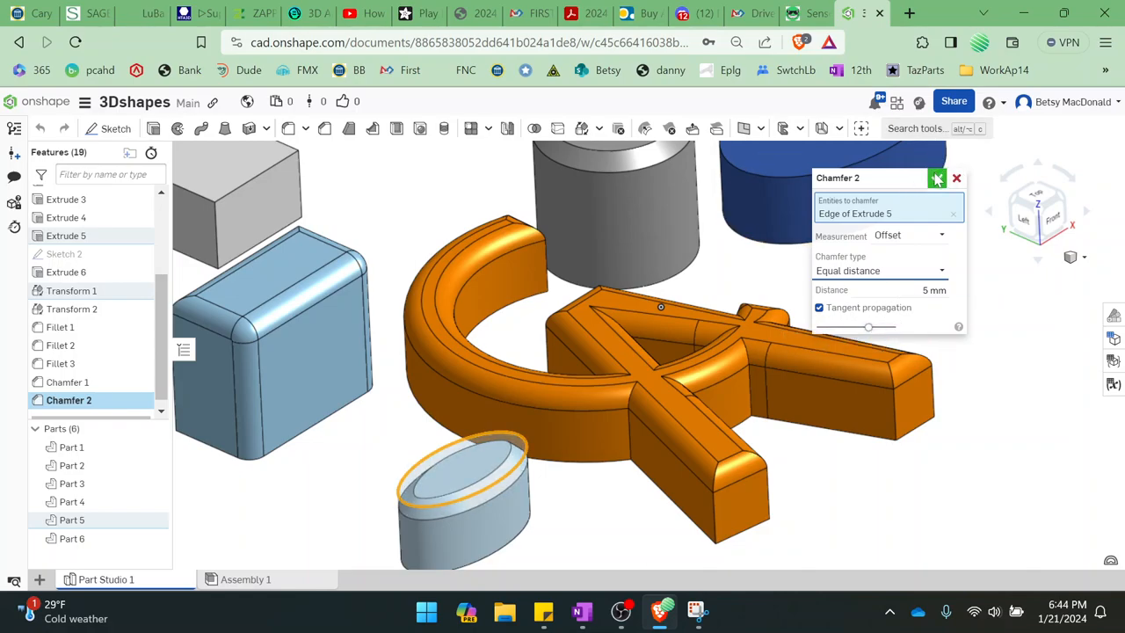
{"action": "left_click", "coordinate": [937, 178]}
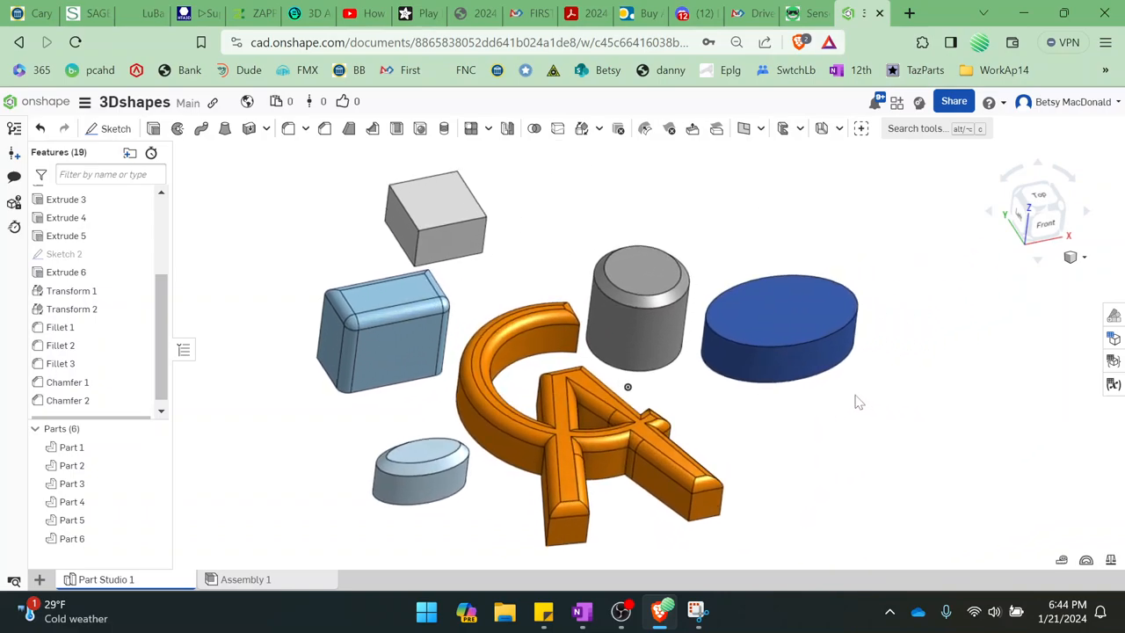
{"action": "mouse_move", "coordinate": [397, 329]}
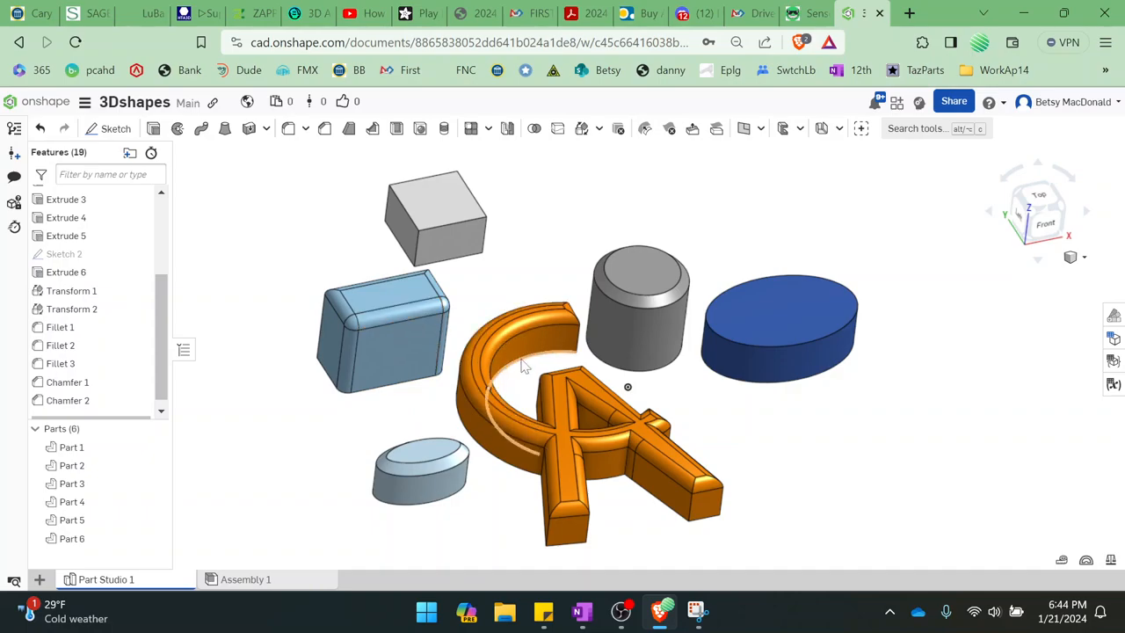
{"action": "mouse_move", "coordinate": [541, 543]}
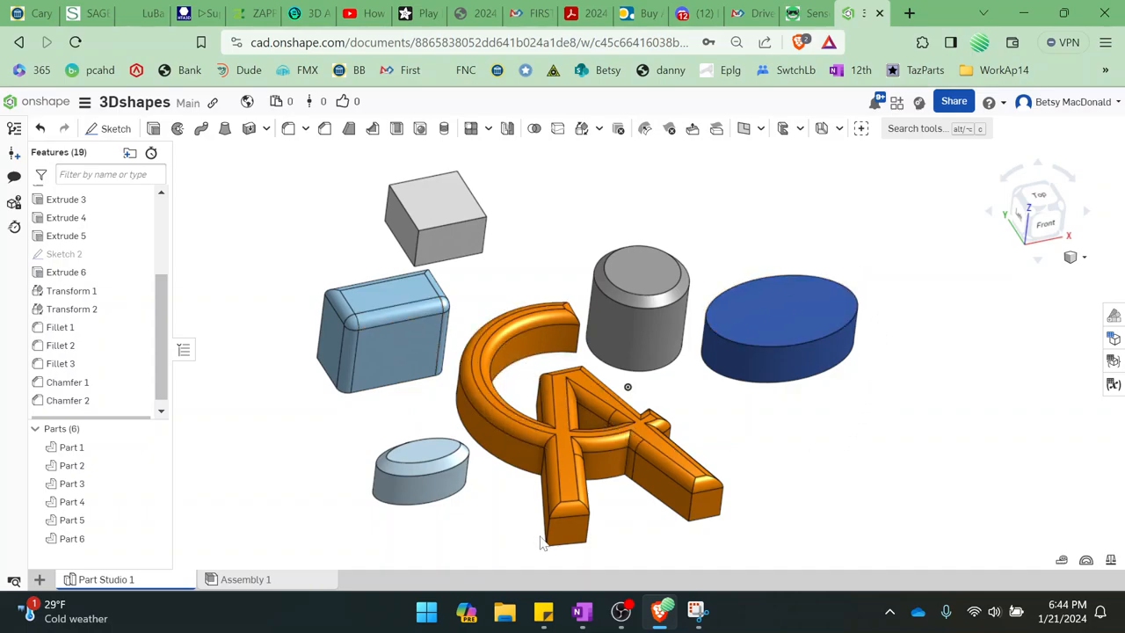
{"action": "mouse_move", "coordinate": [267, 218]}
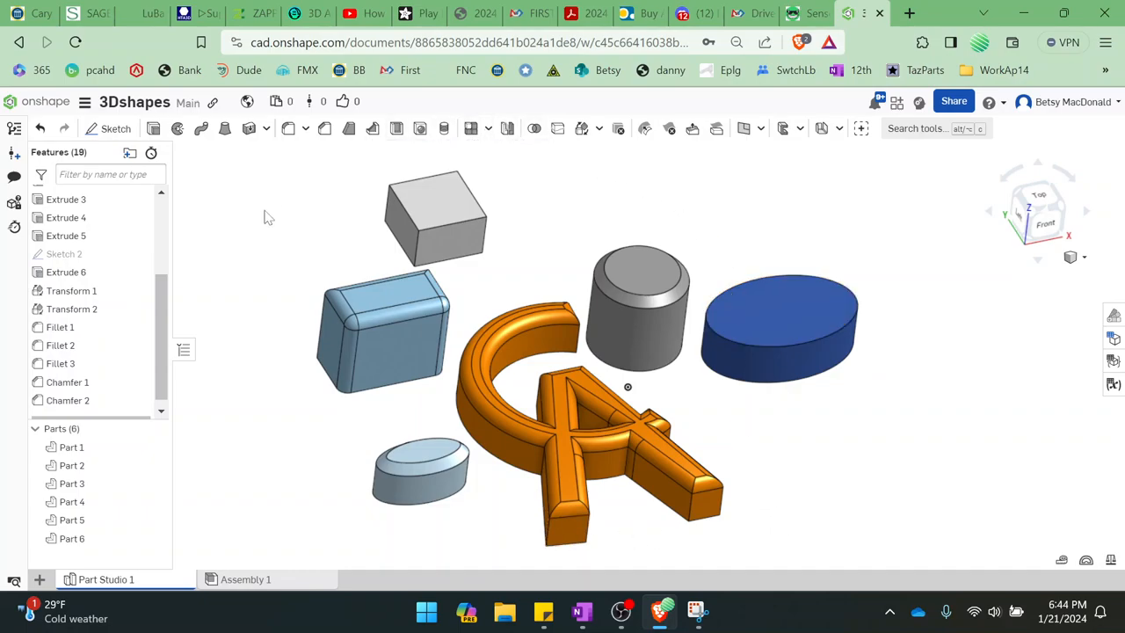
{"action": "mouse_move", "coordinate": [486, 565]}
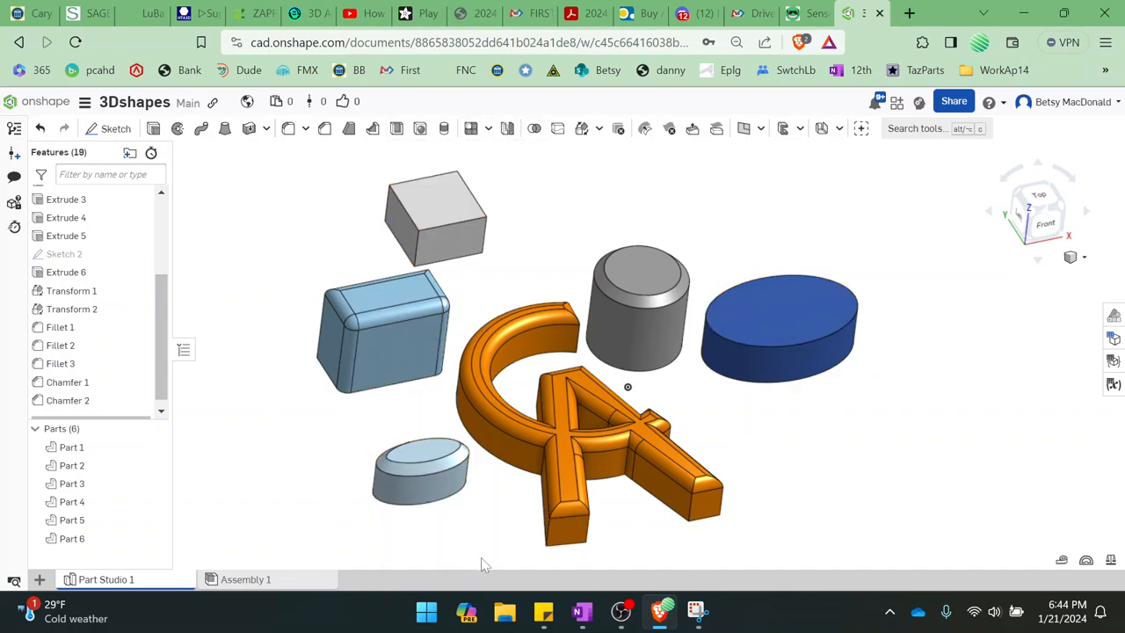
{"action": "mouse_move", "coordinate": [383, 325]}
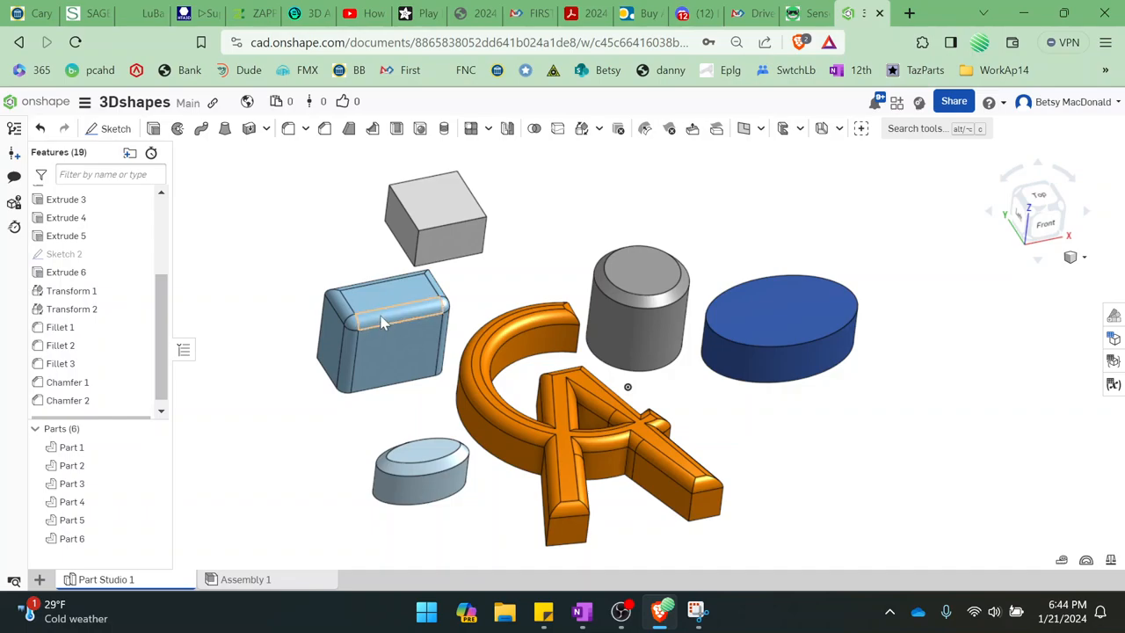
{"action": "mouse_move", "coordinate": [521, 360]}
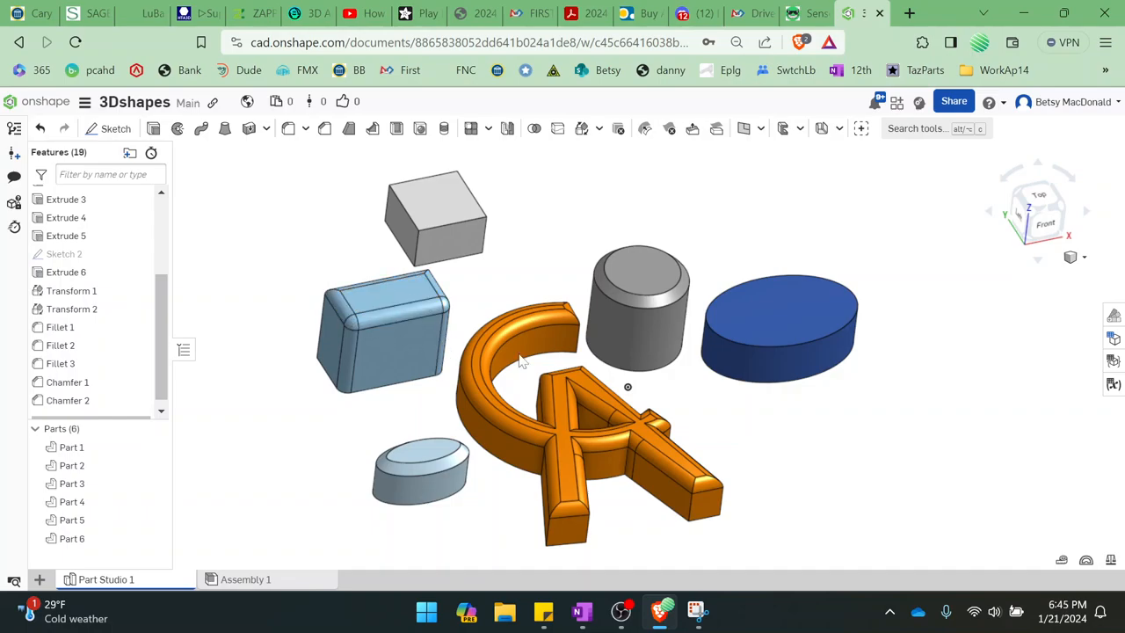
{"action": "mouse_move", "coordinate": [679, 274]}
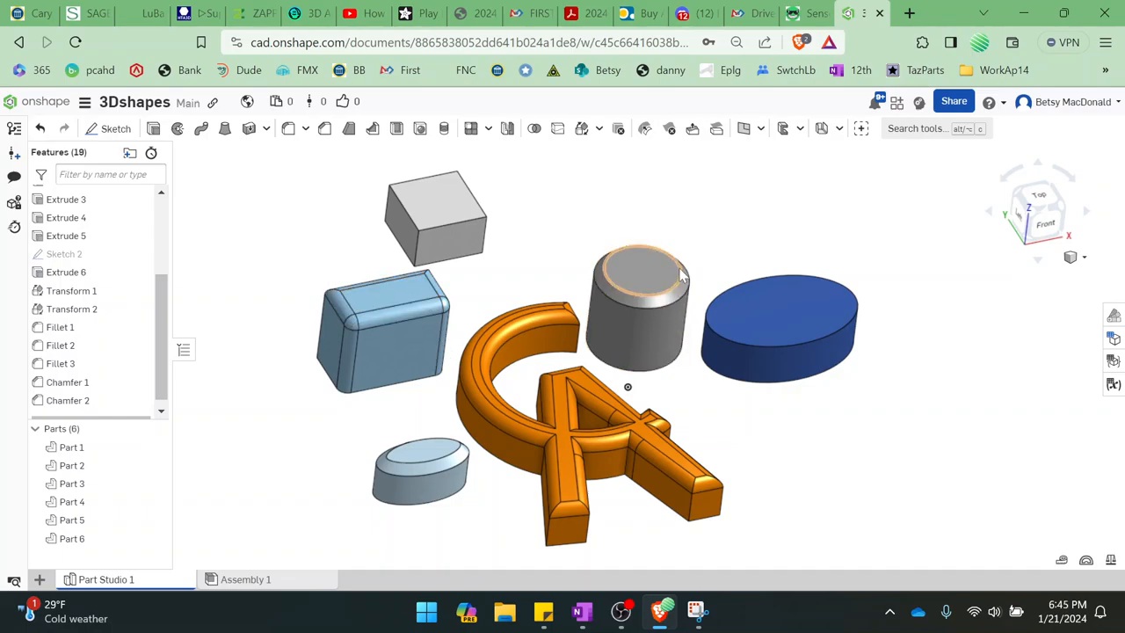
{"action": "mouse_move", "coordinate": [800, 536]}
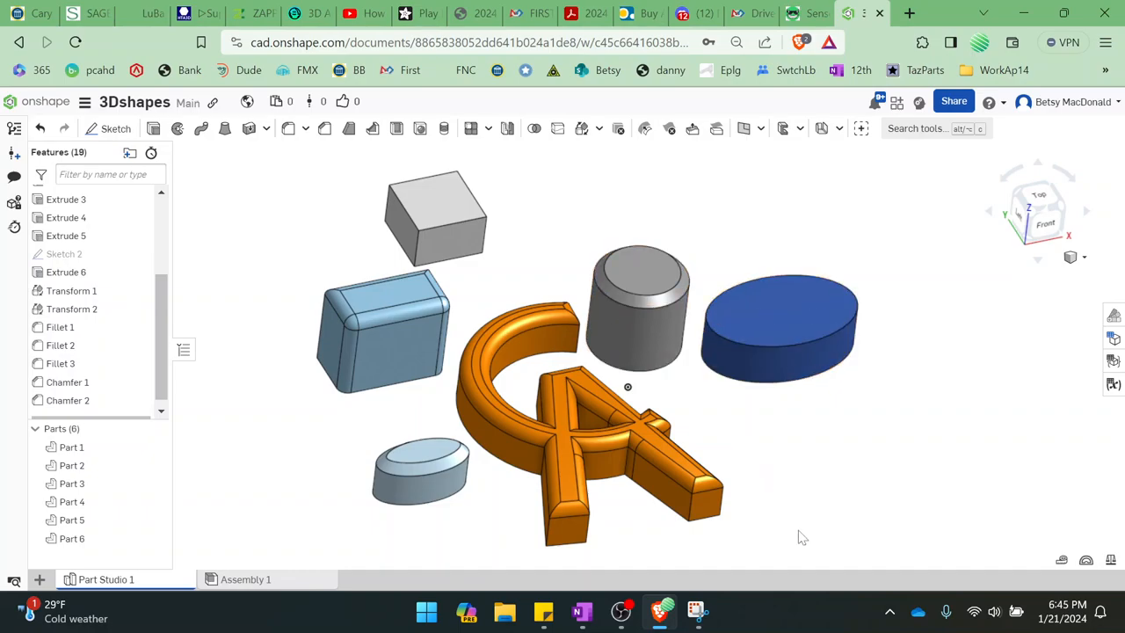
- Orbit to look over the filleted and chamfered parts, then switch to the OneNote class notes
{"action": "left_click_drag", "start_coordinate": [802, 538], "coordinate": [888, 407]}
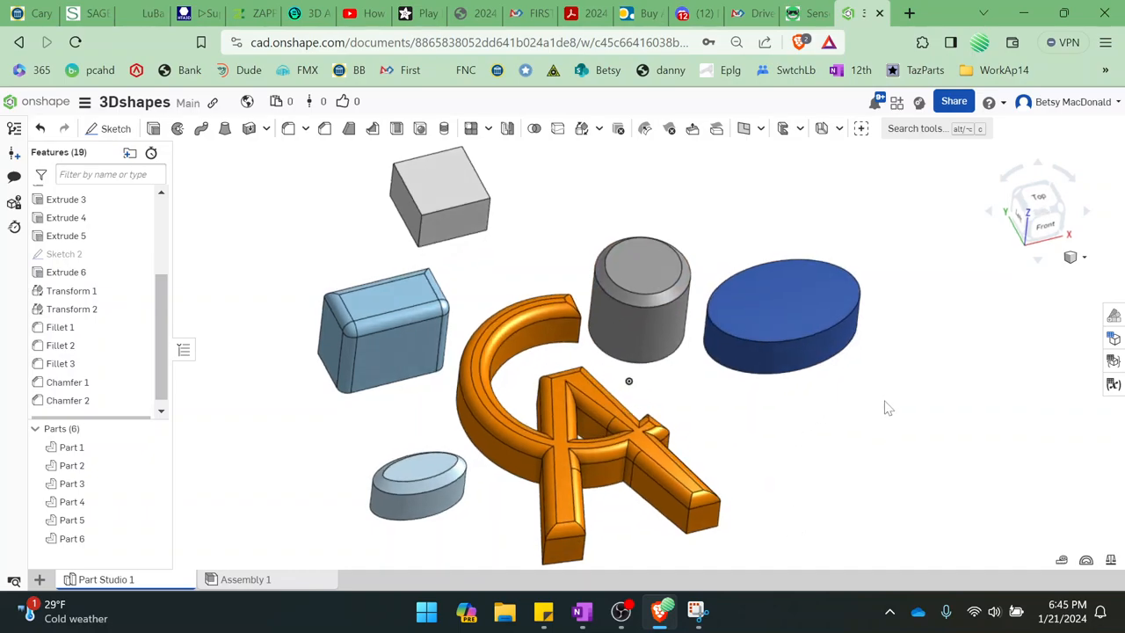
{"action": "left_click", "coordinate": [699, 612]}
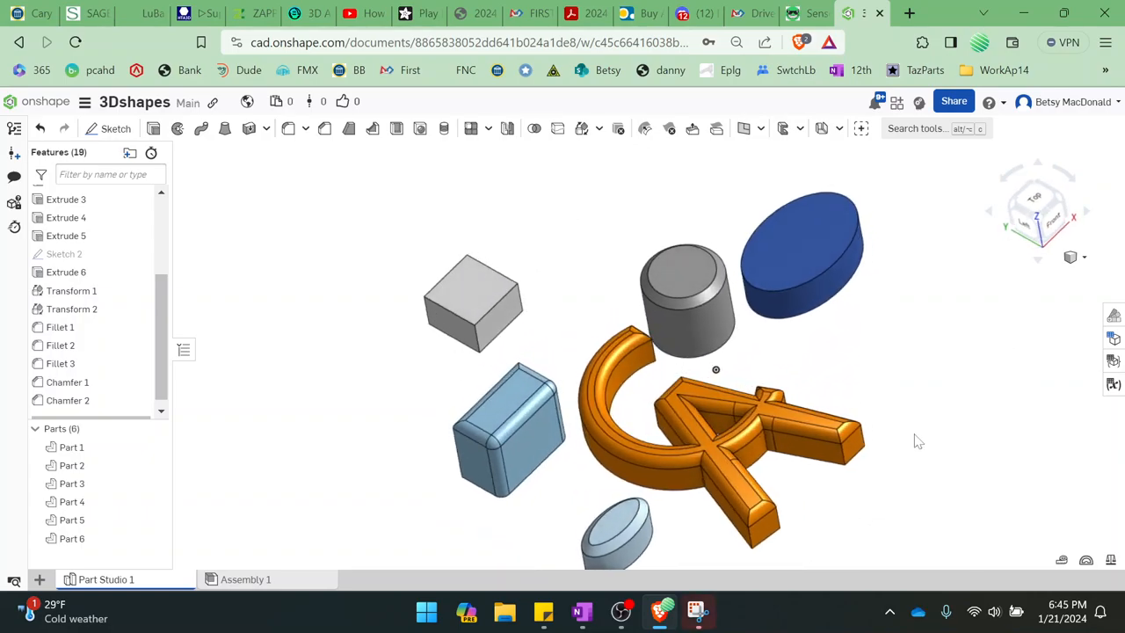
{"action": "left_click", "coordinate": [582, 611]}
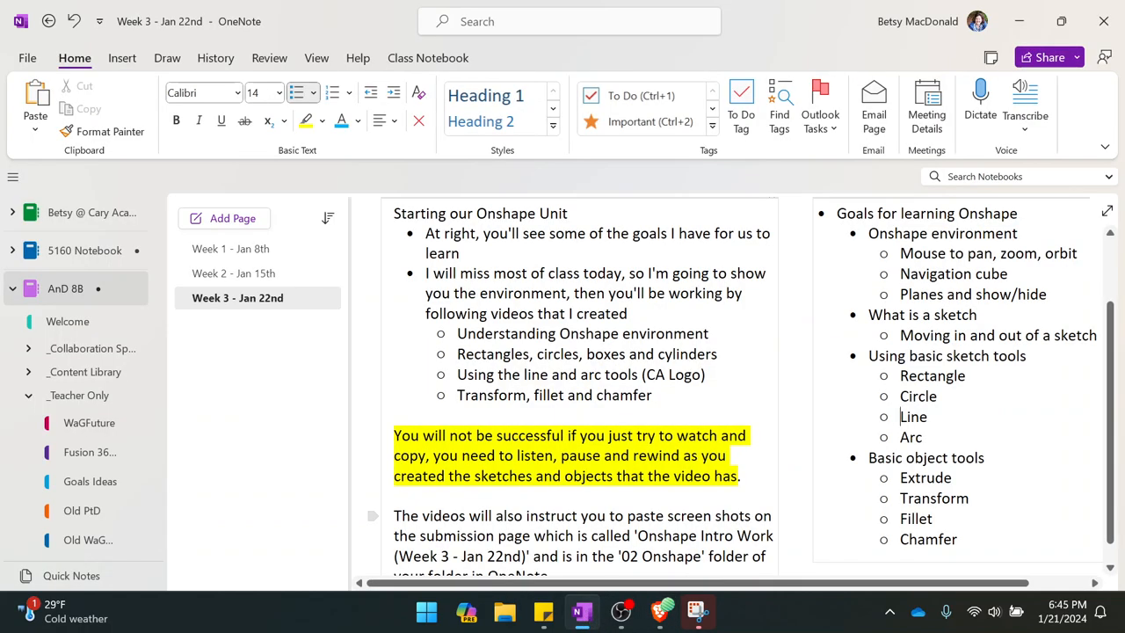
- Scroll through the pasted part and CA logo screenshots on the Onshape Intro Work page and return to the top
{"action": "scroll", "scroll_direction": "down", "scroll_amount": 3}
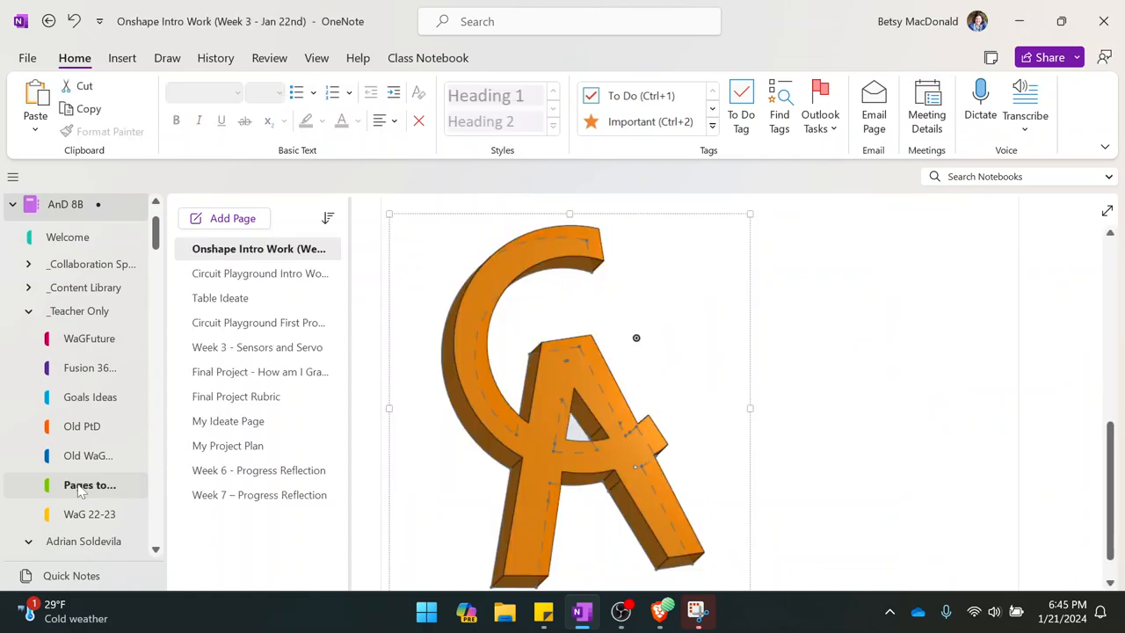
{"action": "scroll", "scroll_direction": "down", "scroll_amount": 3}
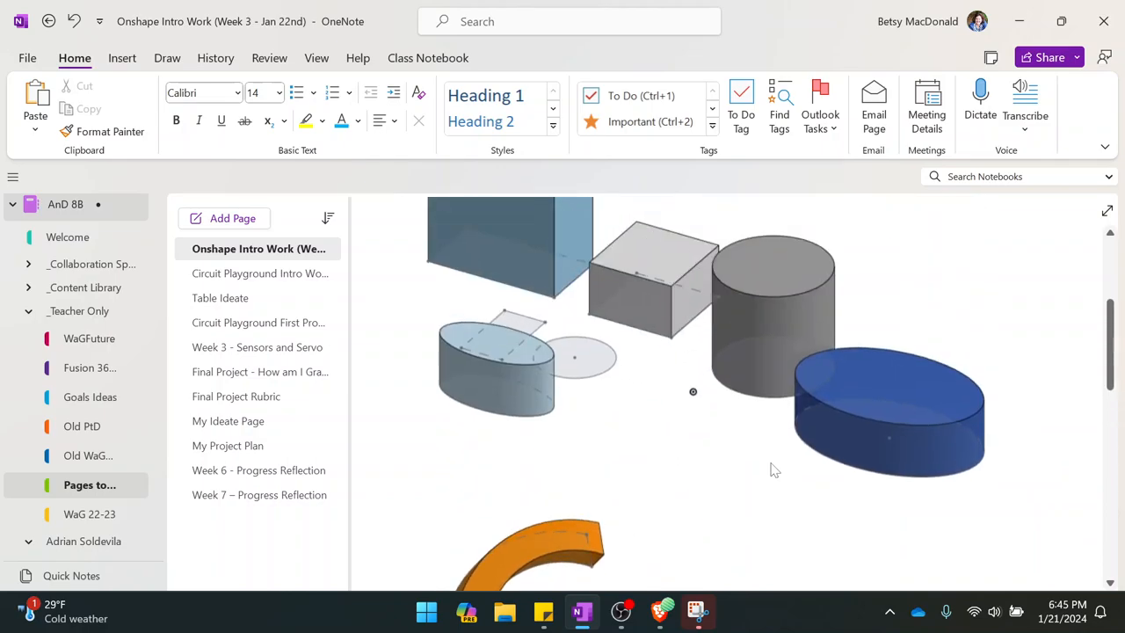
{"action": "scroll", "scroll_direction": "down", "scroll_amount": 3}
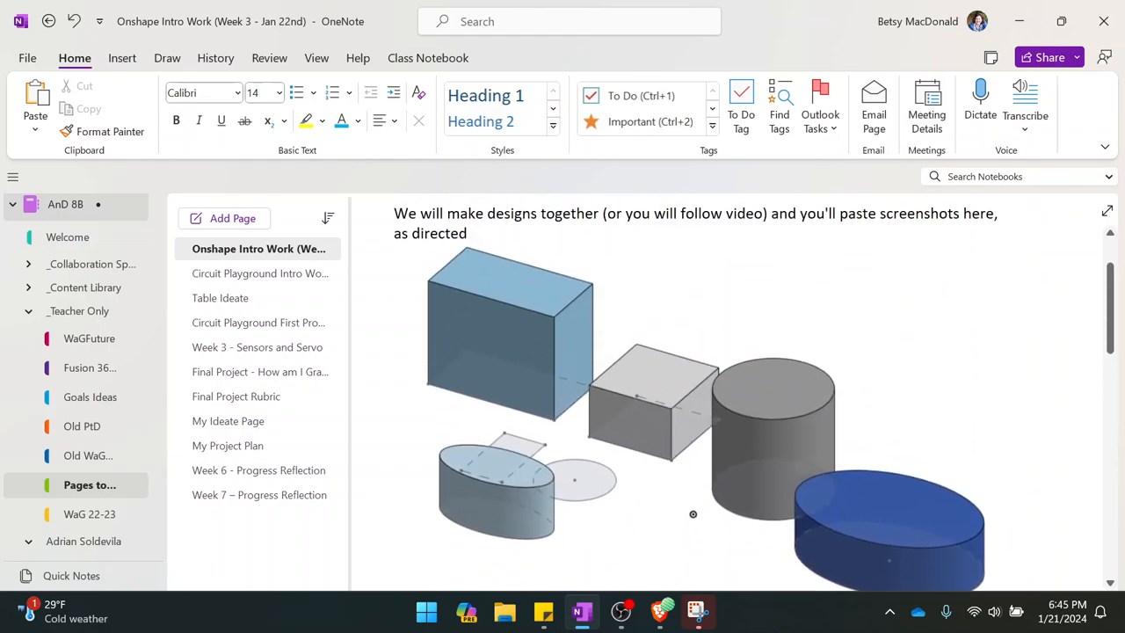
{"action": "scroll", "scroll_direction": "down", "scroll_amount": 3}
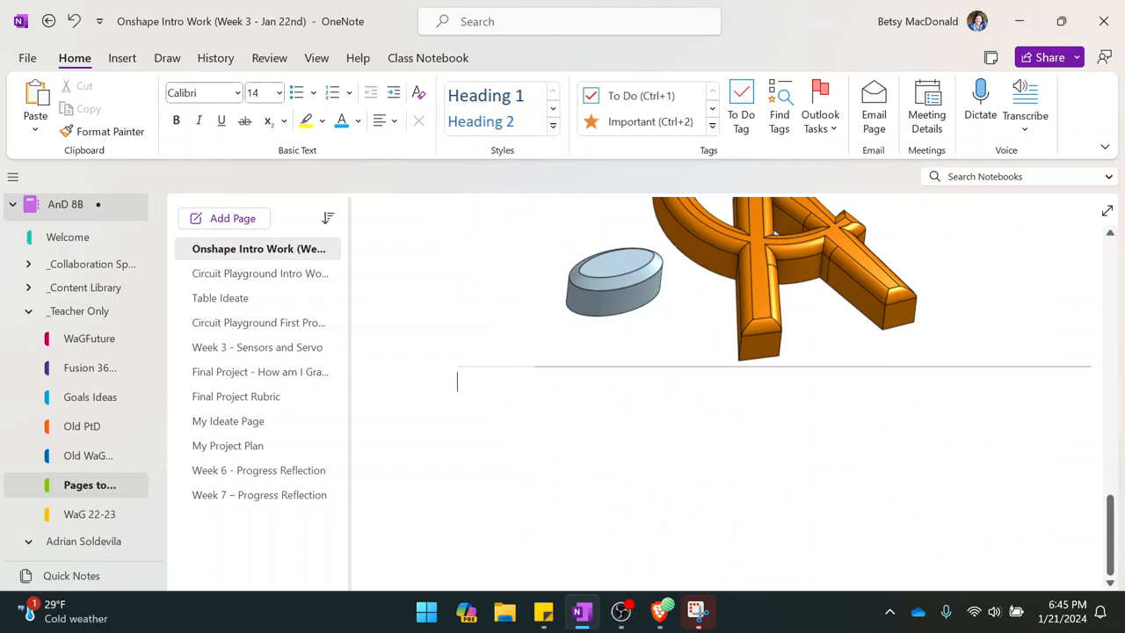
{"action": "scroll", "scroll_direction": "down", "scroll_amount": 3}
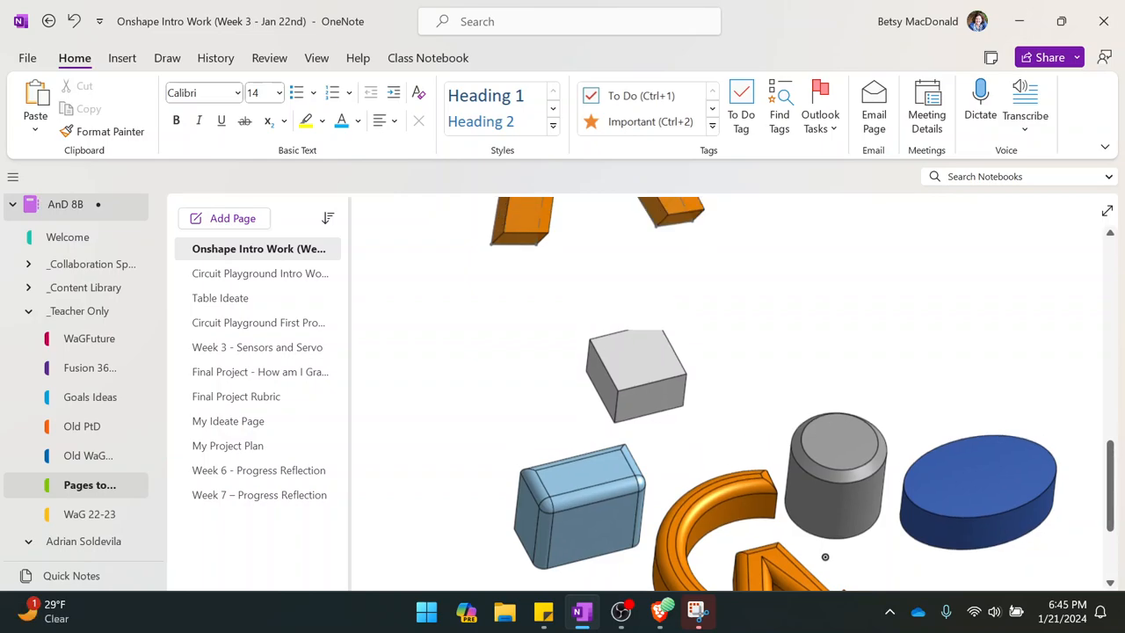
{"action": "mouse_move", "coordinate": [817, 506]}
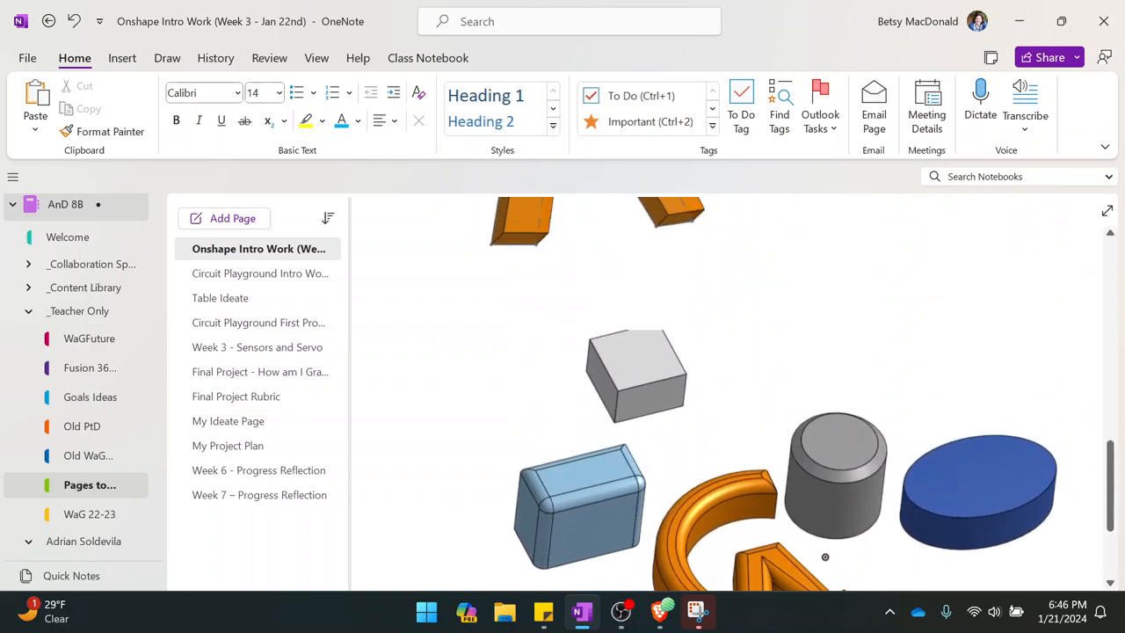
{"action": "scroll", "scroll_direction": "up", "scroll_amount": 3}
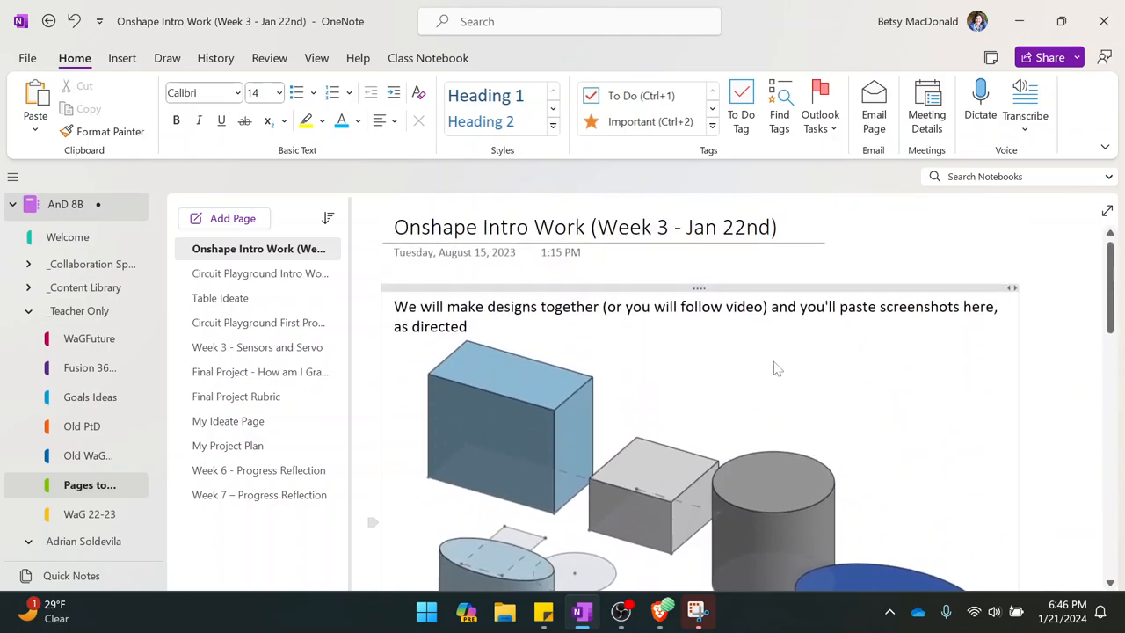